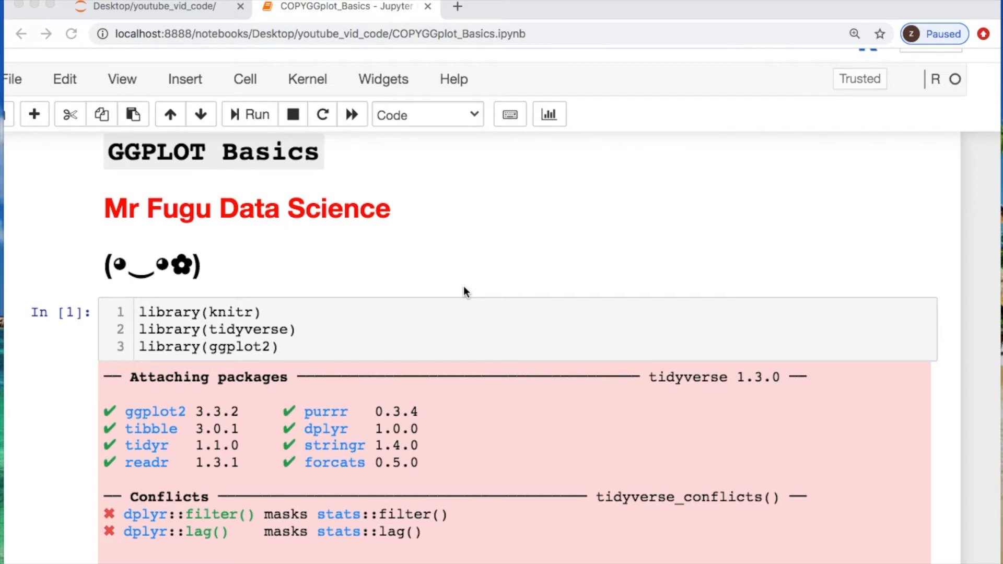
- Scroll to the 'Why was this blank?' section and enter the empty code cell below it
scroll(down, 3)
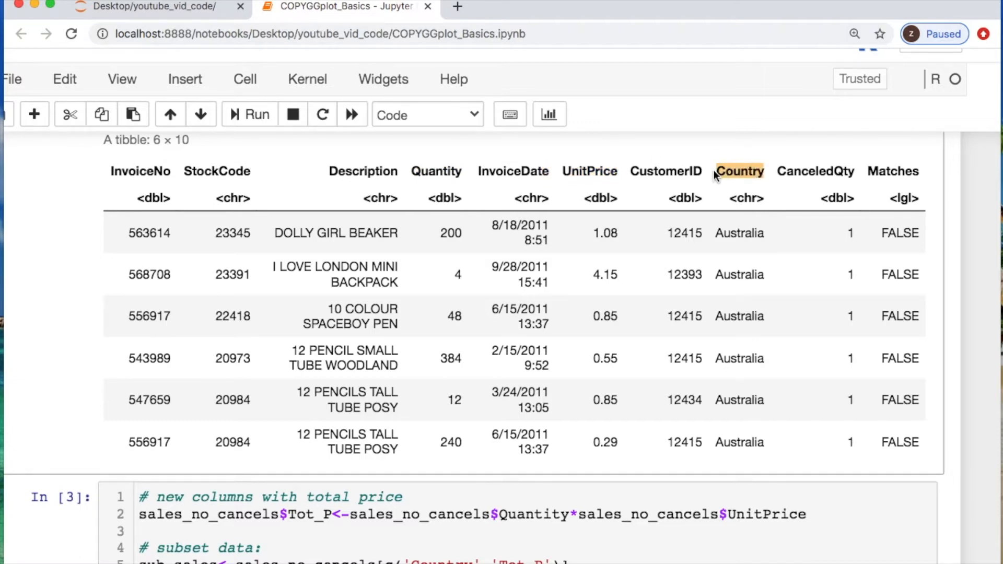
scroll(down, 3)
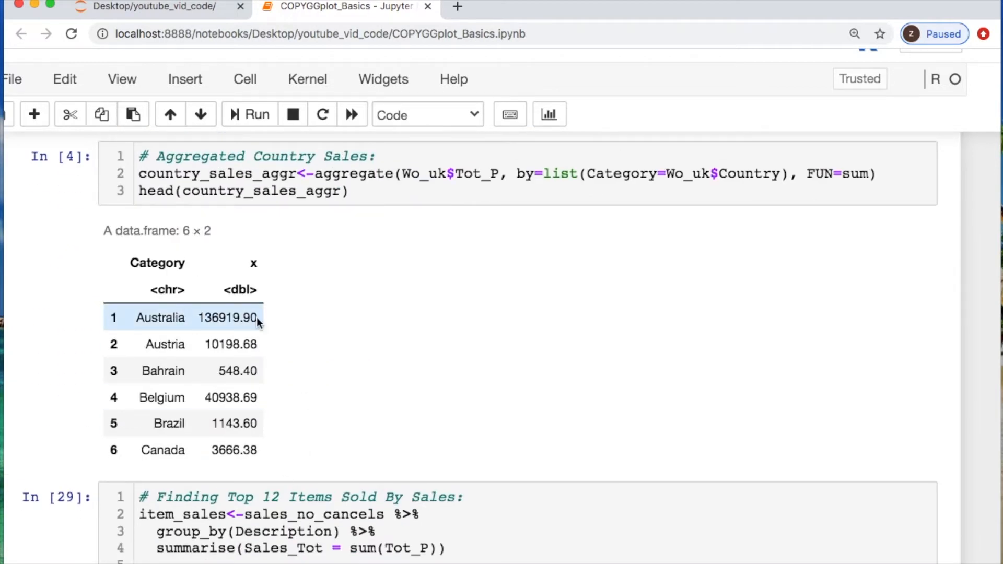
double_click(227, 318)
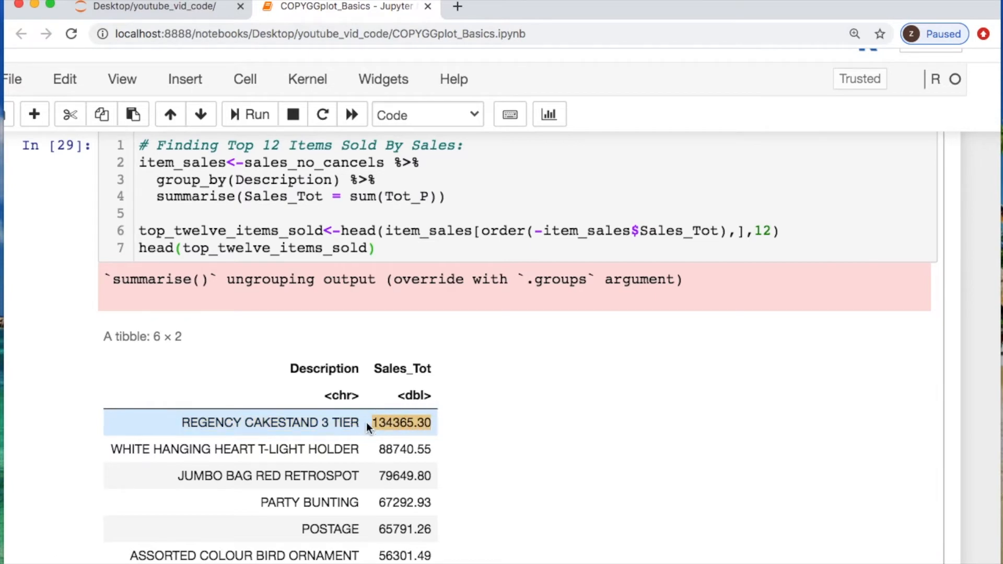
scroll(down, 3)
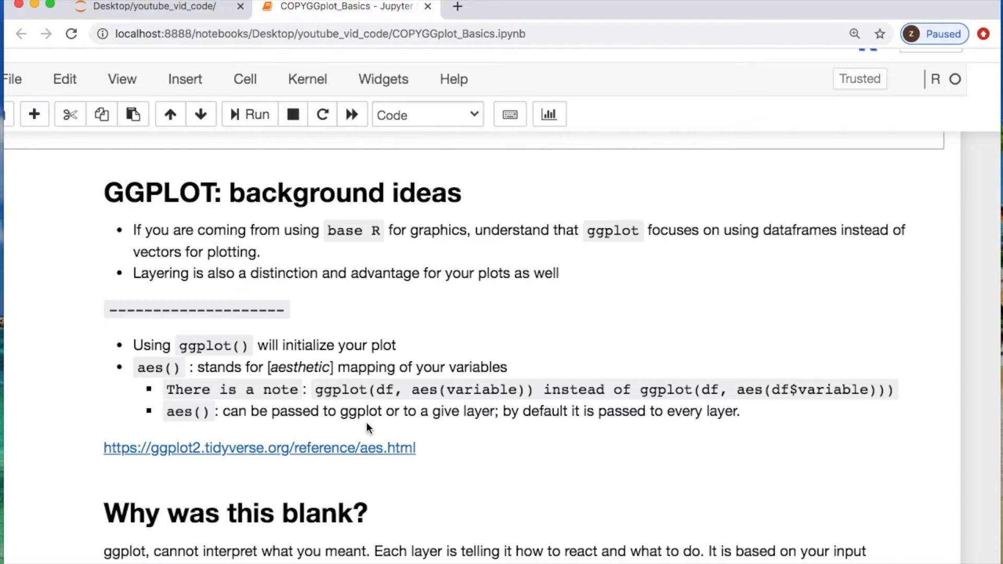
scroll(down, 3)
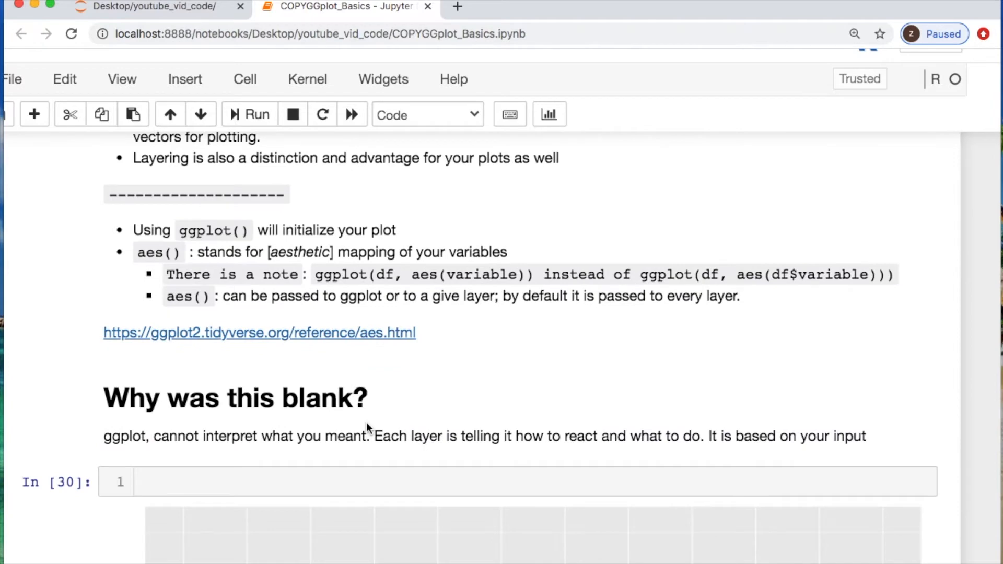
mouse_move(133, 333)
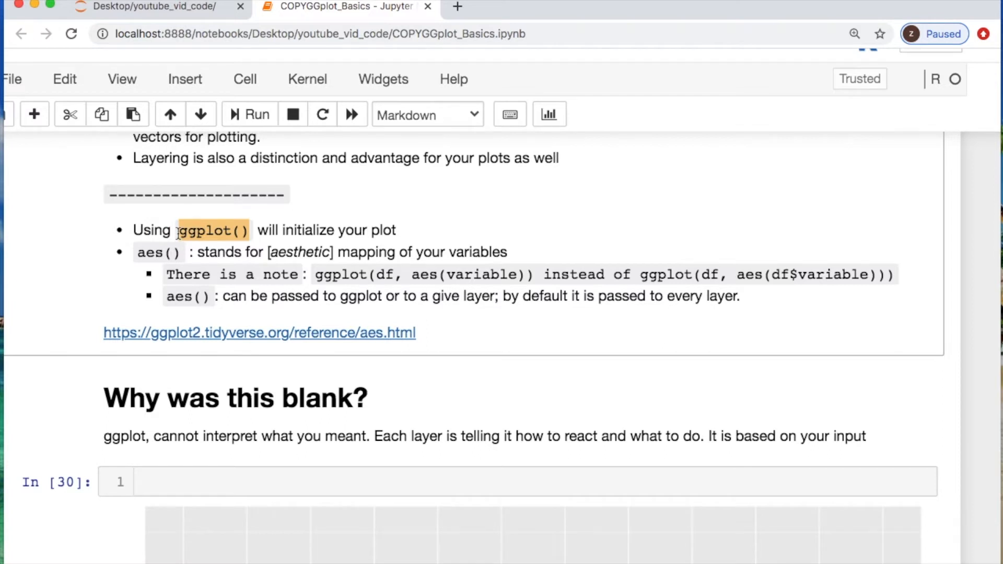
mouse_move(876, 289)
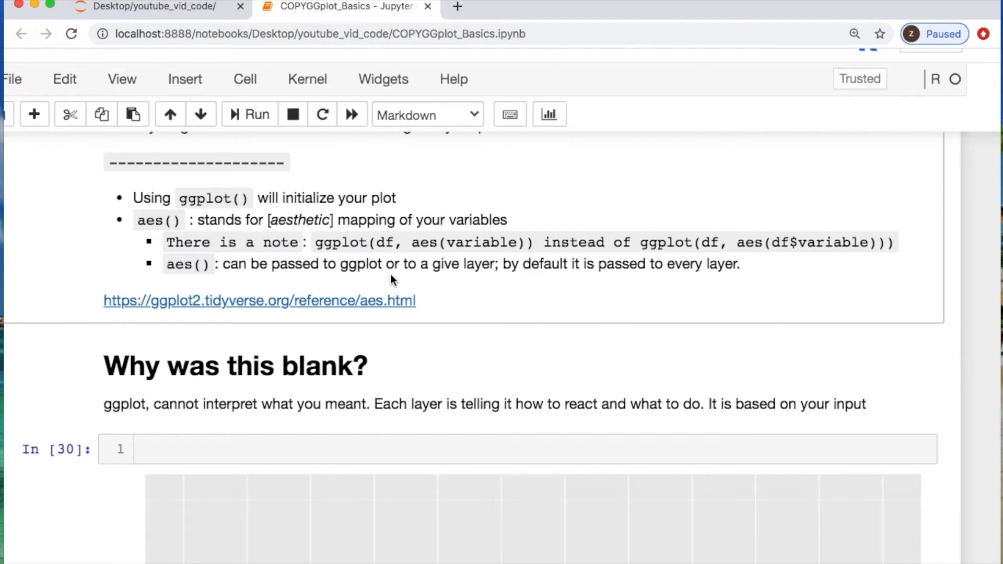
click(341, 449)
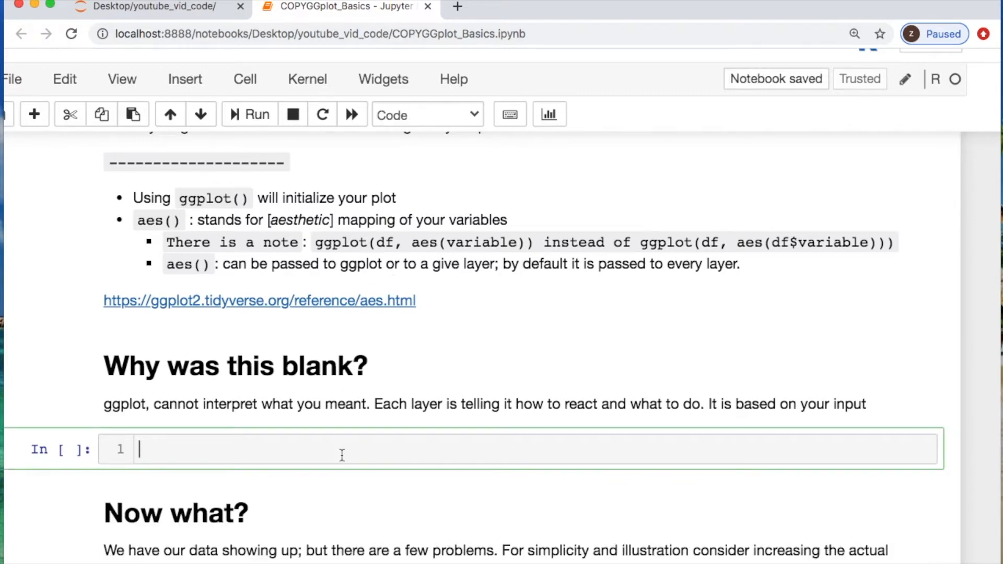
- Run ggplot(top_twelve_items_sold, aes(x=Description, y=Sales_Tot)) to produce an empty axes-only plot
text(ggplot())
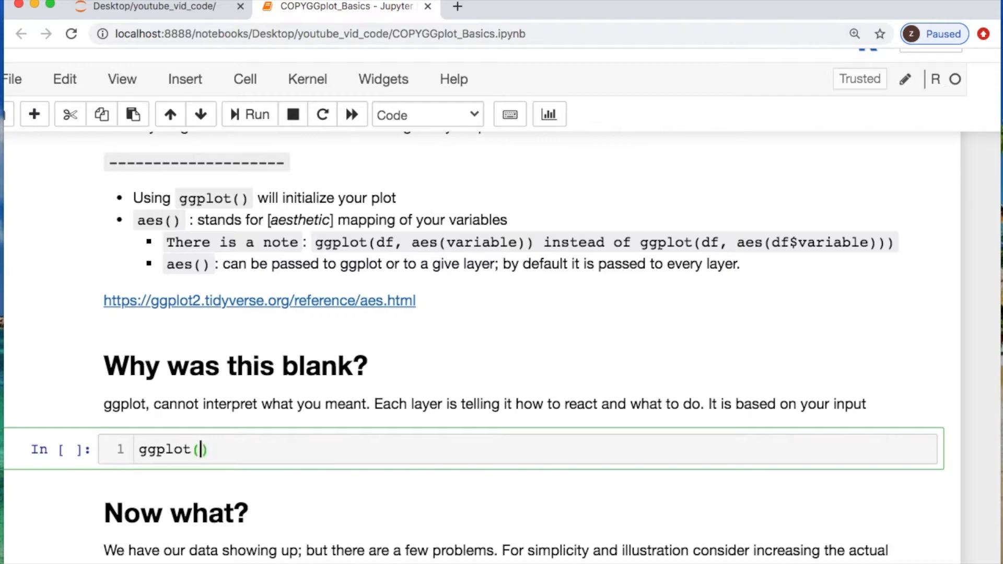
text(top_twelve_items_sold)
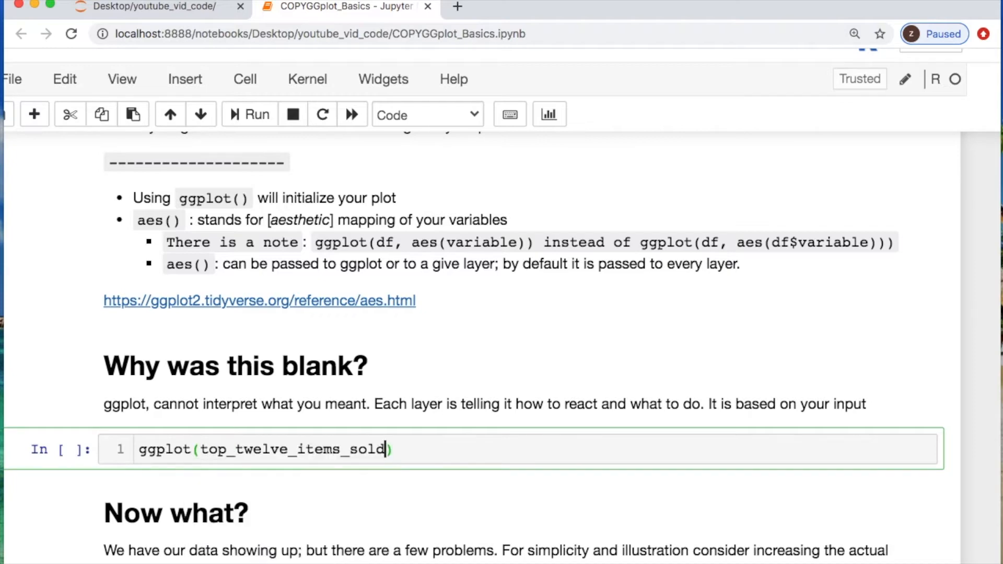
text(,aes())
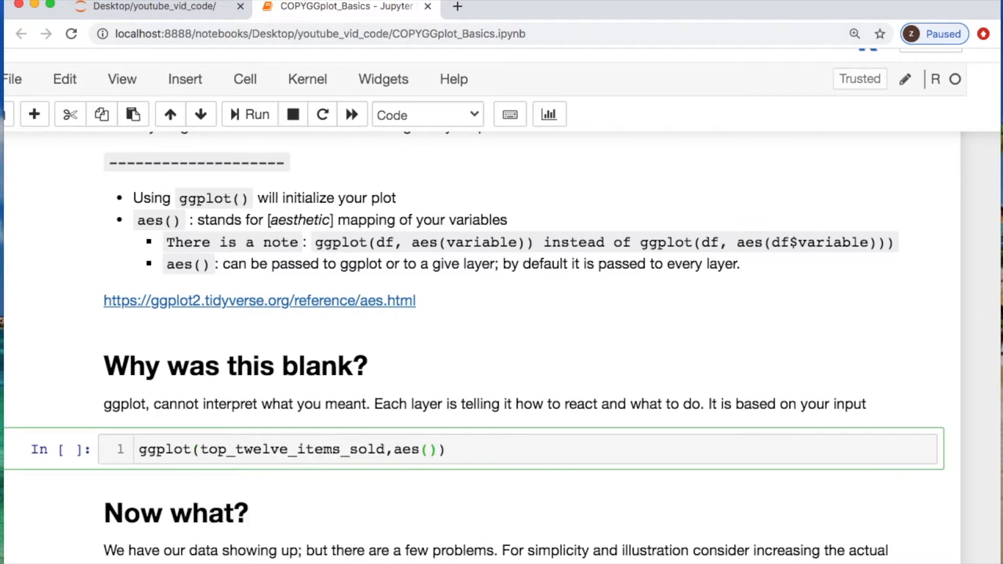
text(x,y)
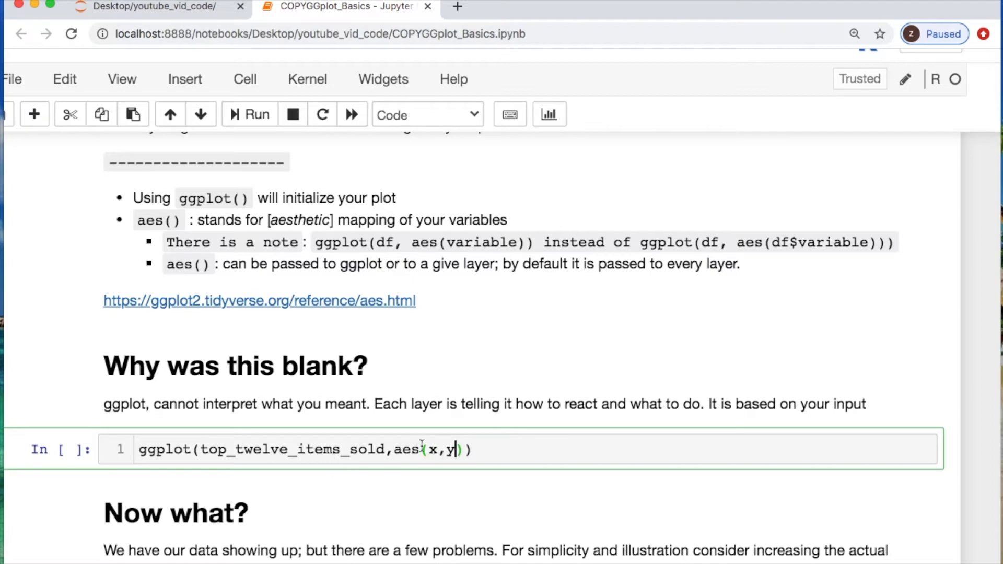
text(=Description)
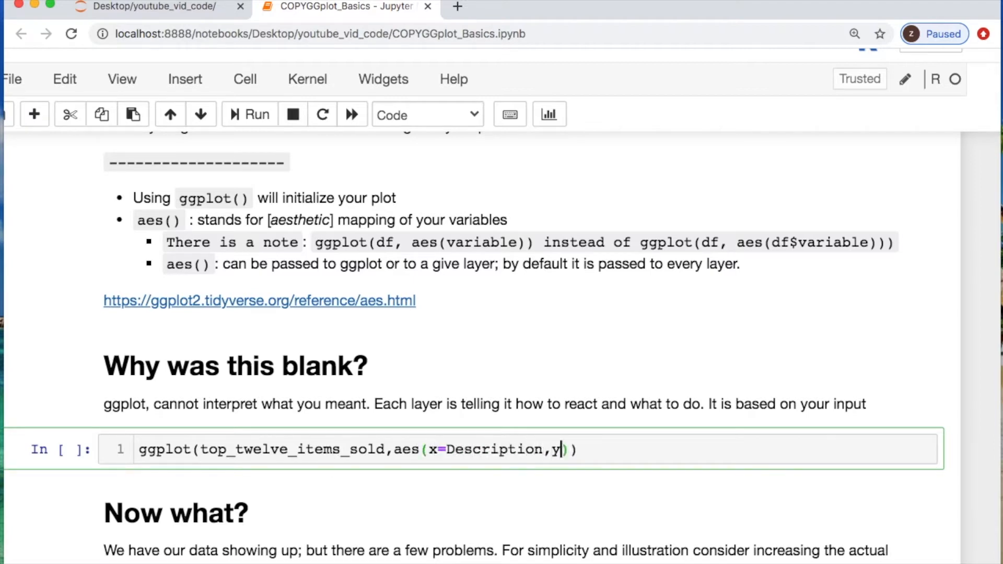
text(=)
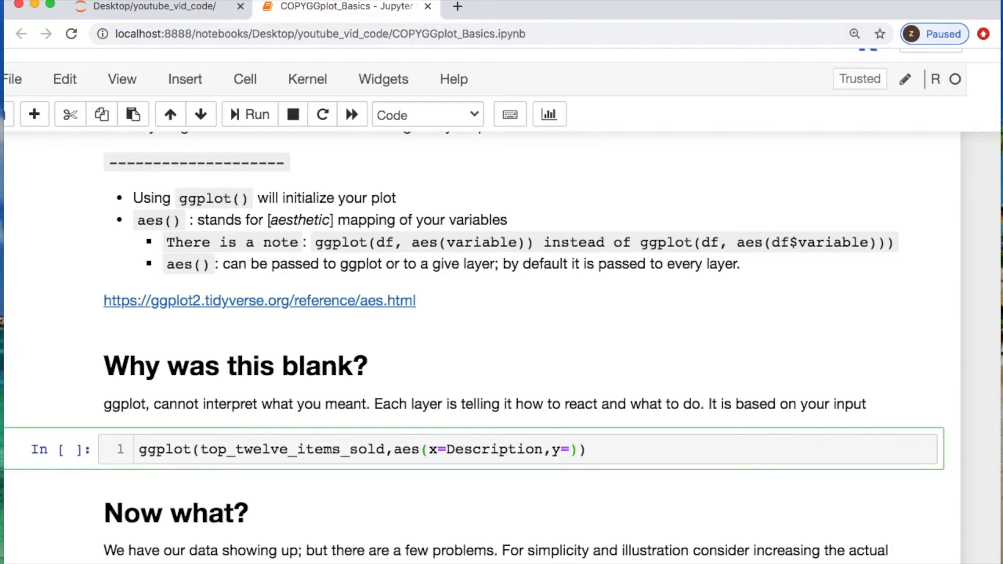
click(250, 114)
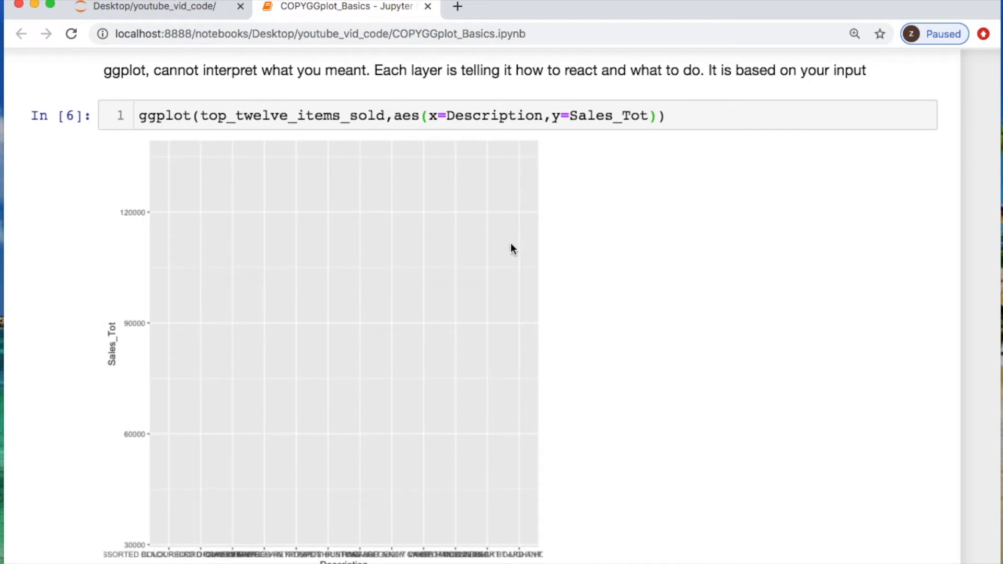
scroll(down, 3)
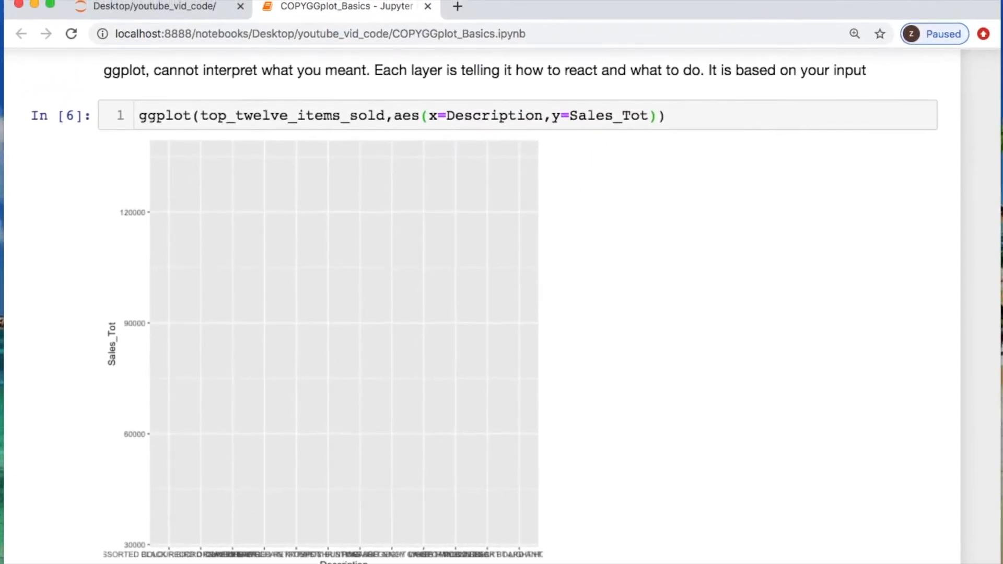
- Run the same ggplot call plus geom_point() under 'Now what?' to plot the twelve items as points
scroll(down, 3)
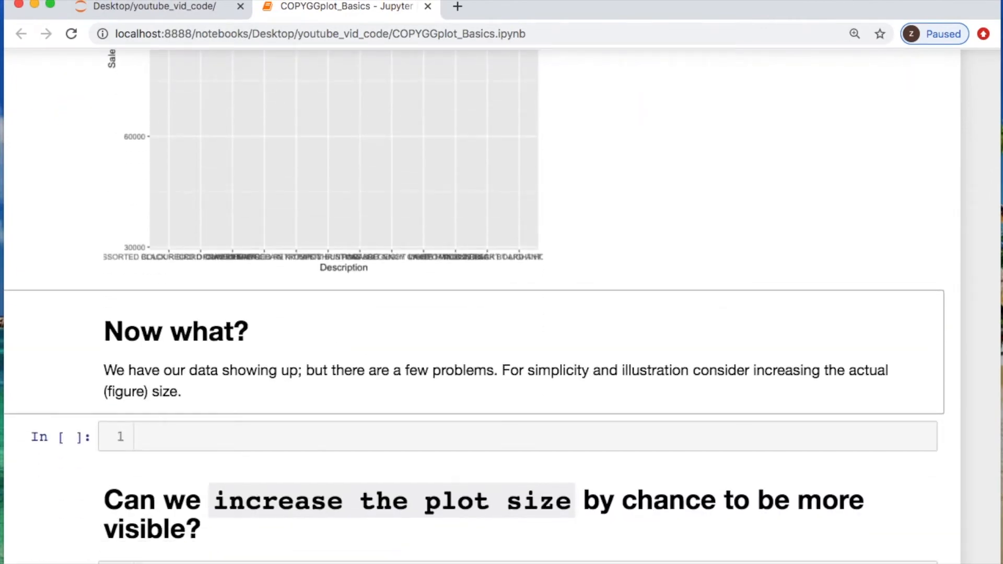
mouse_move(303, 472)
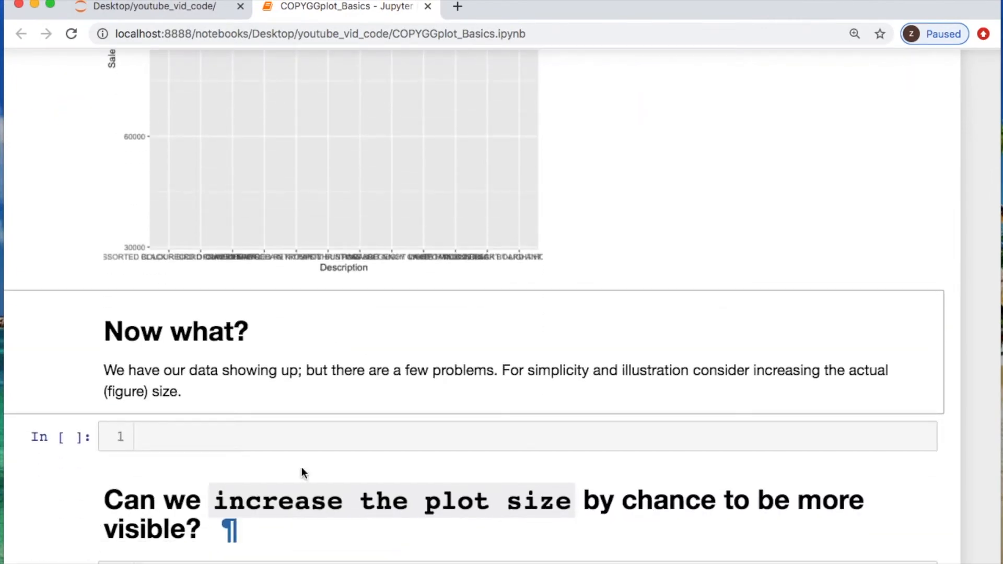
mouse_move(416, 221)
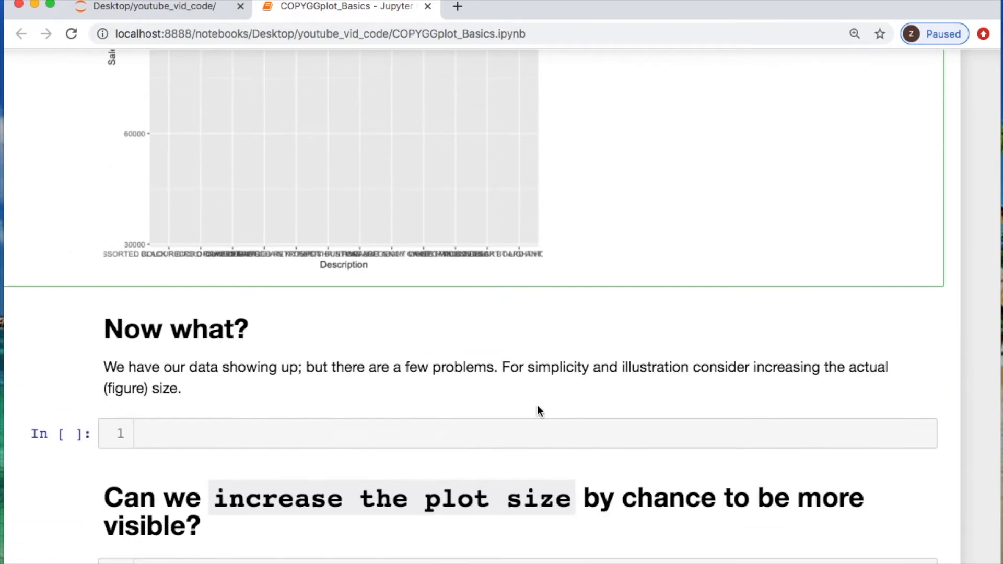
text(ggplot(top_twelve_items_sold,aes(x=Description,y=Sales_Tot)) +)
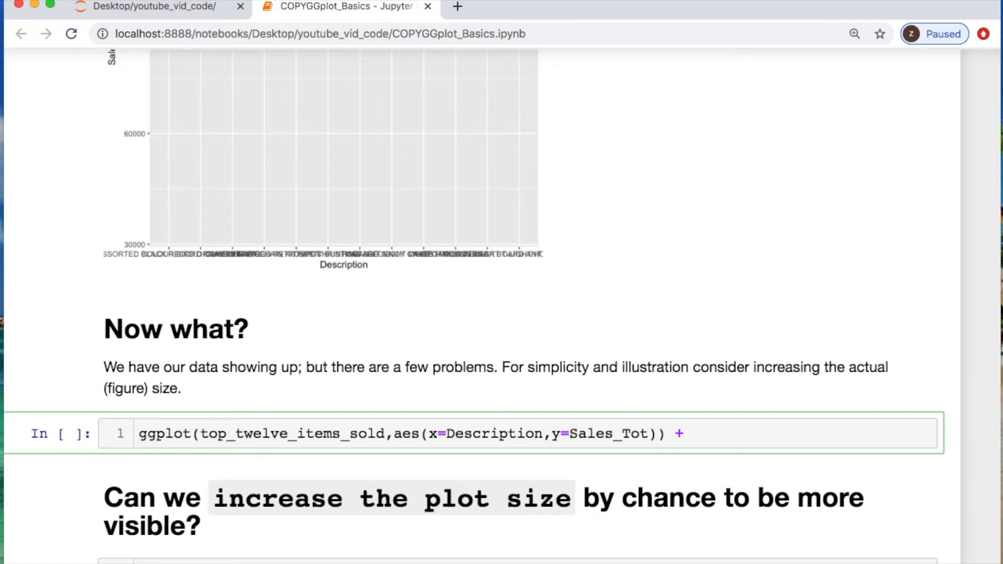
click(694, 434)
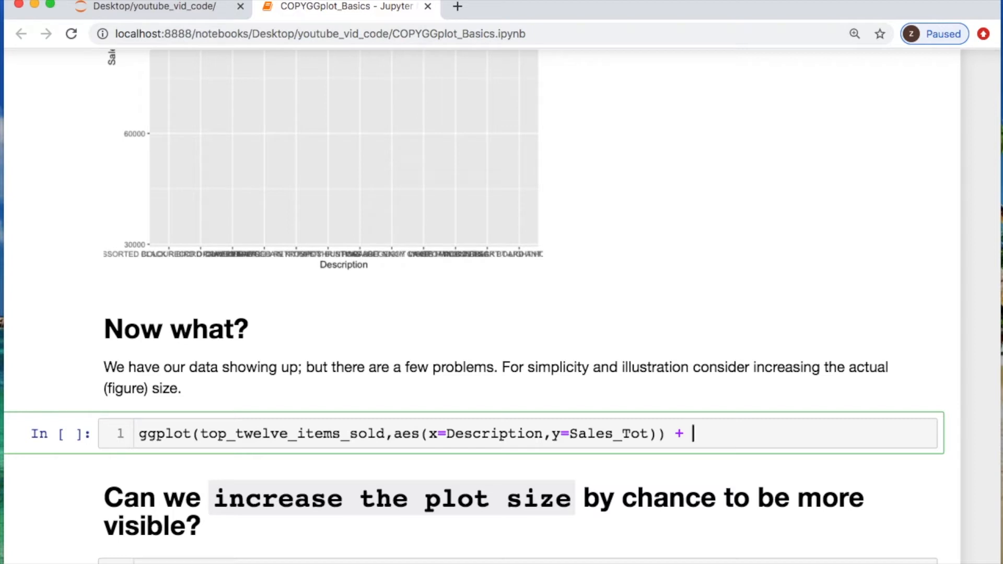
text(geo)
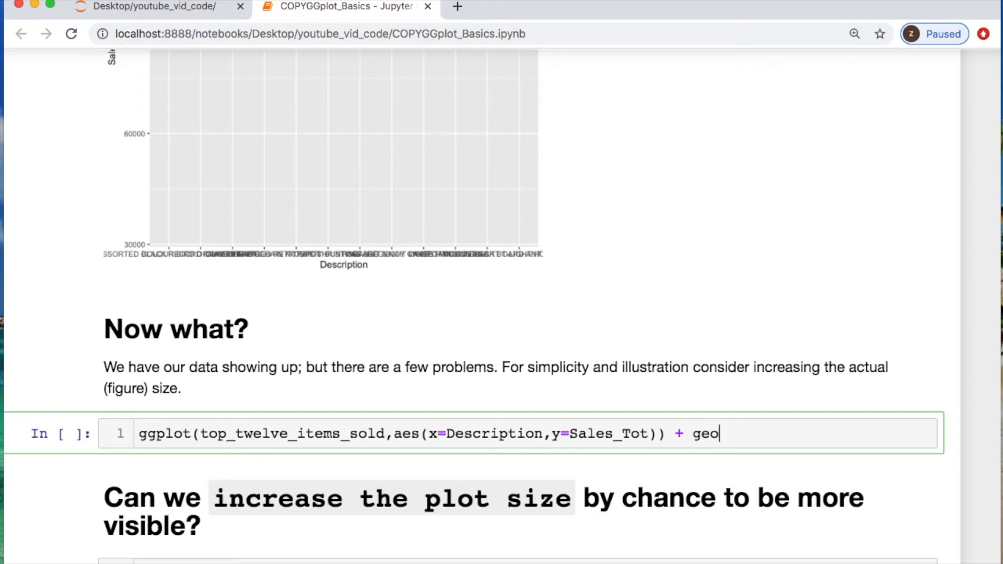
text(m_point())
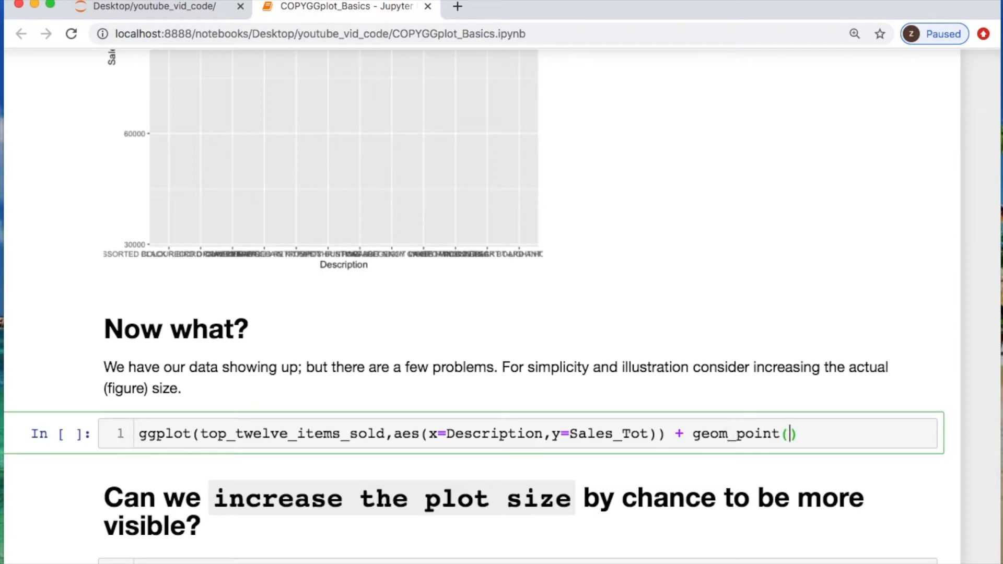
key(shift+Return)
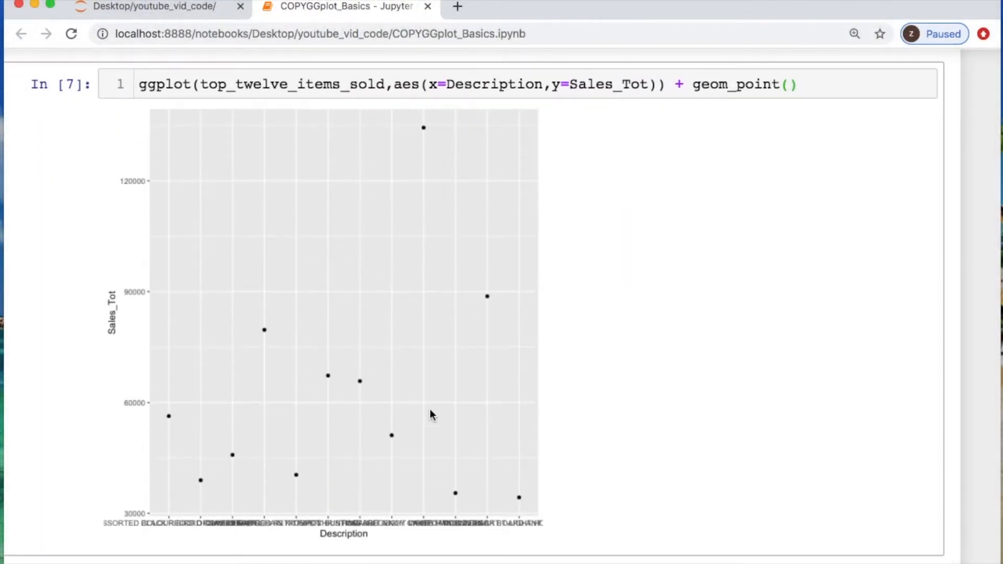
mouse_move(432, 229)
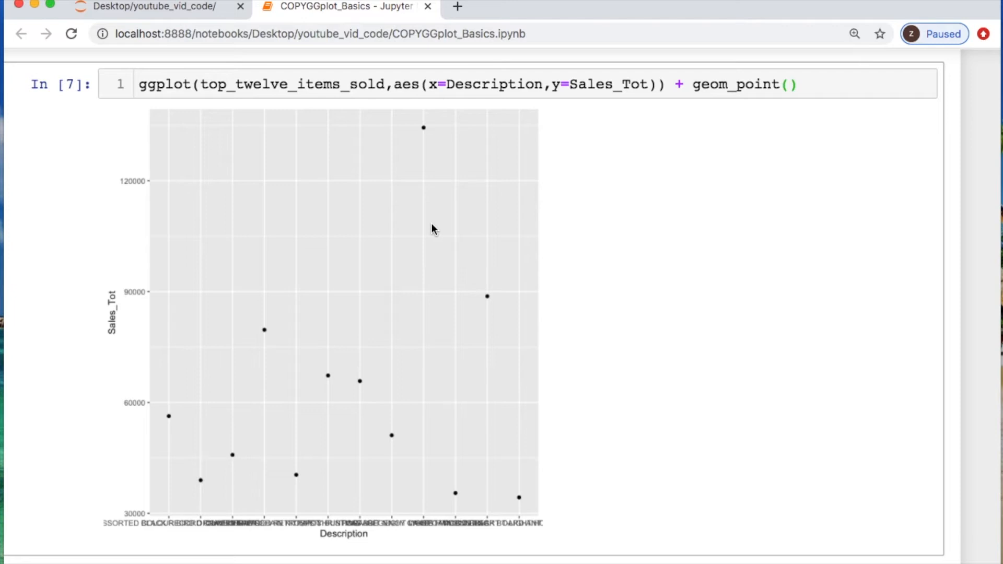
mouse_move(525, 540)
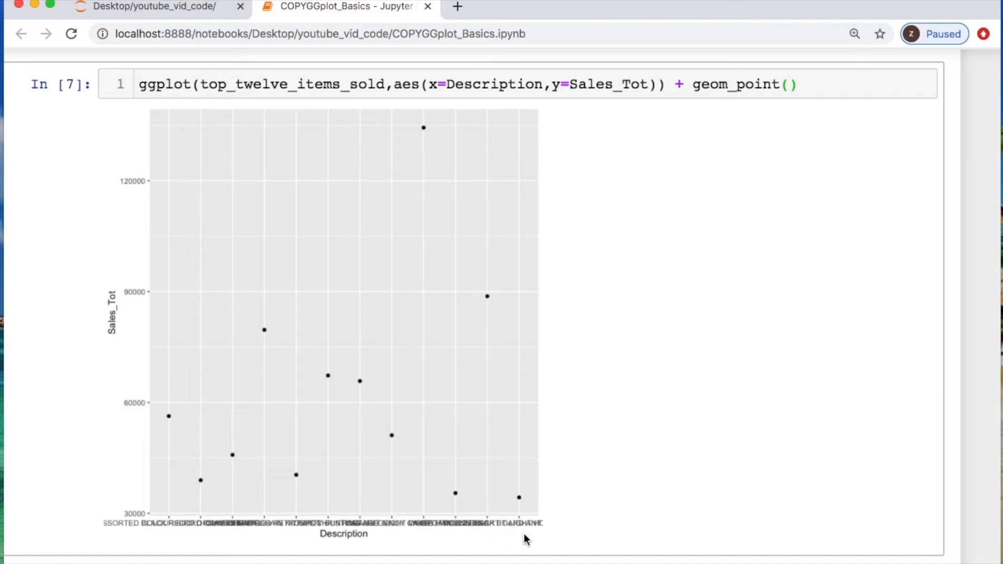
mouse_move(417, 522)
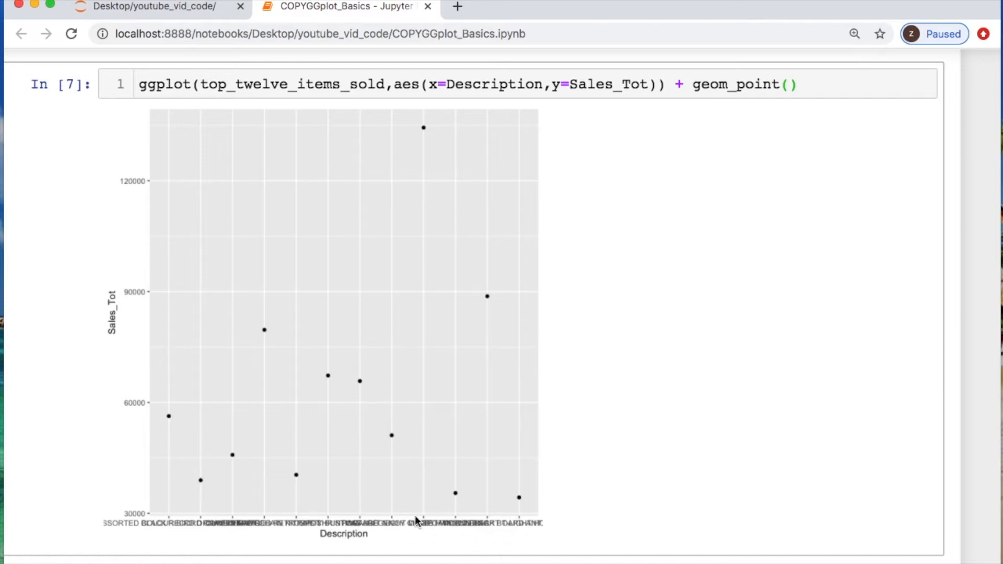
mouse_move(452, 516)
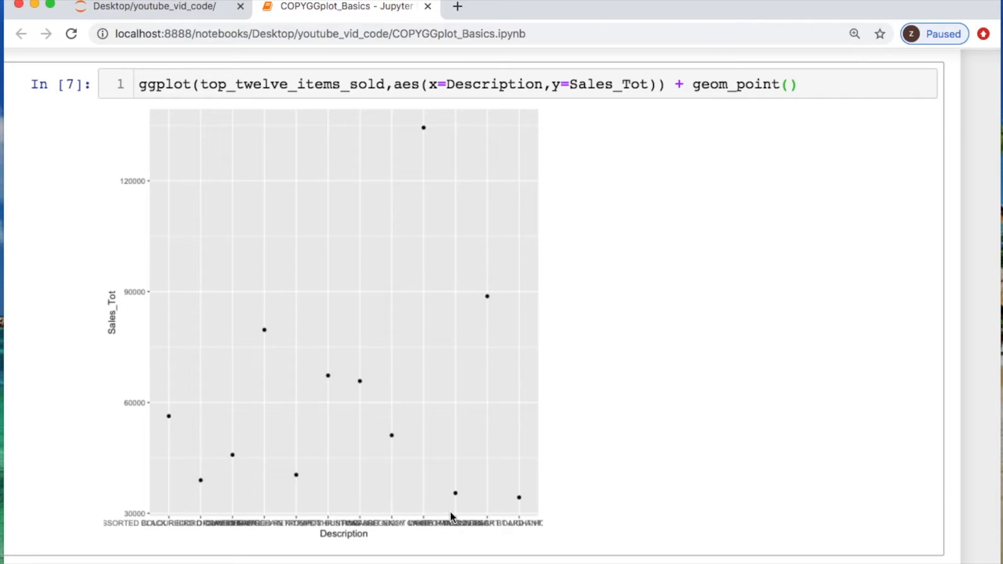
- Add options(repr.plot.width=14.5, ...) before the scatter call and rerun for a larger plot
scroll(down, 3)
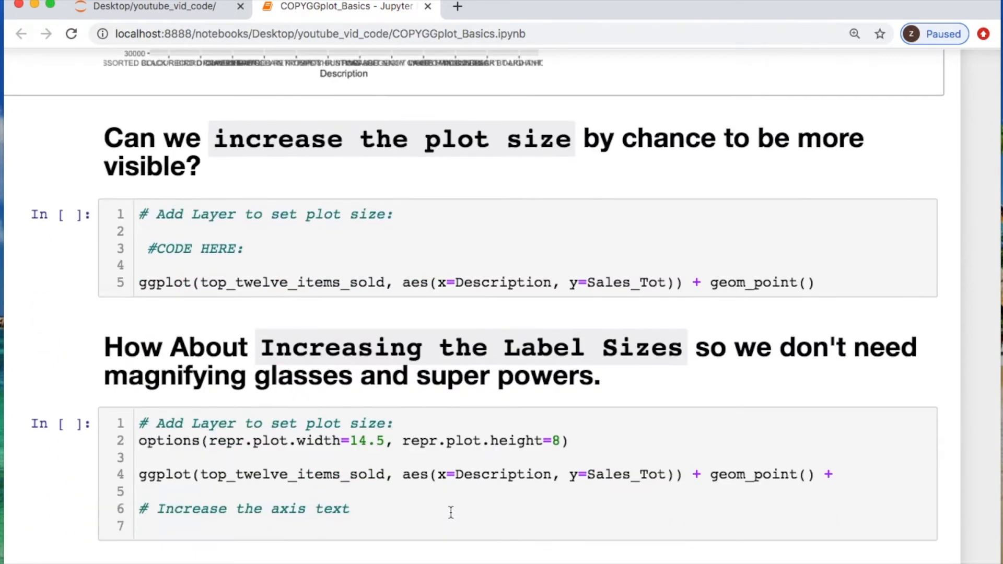
click(259, 232)
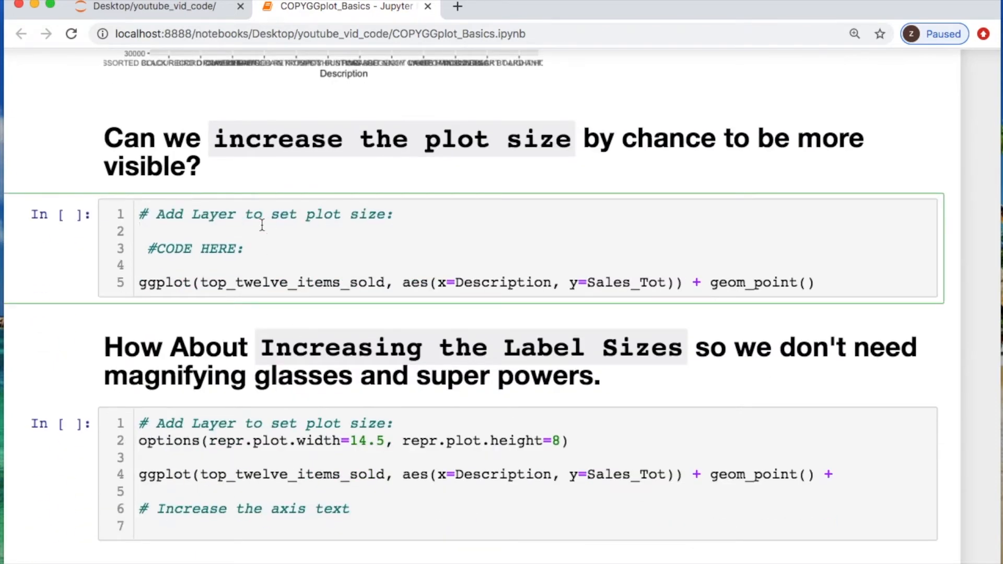
click(141, 232)
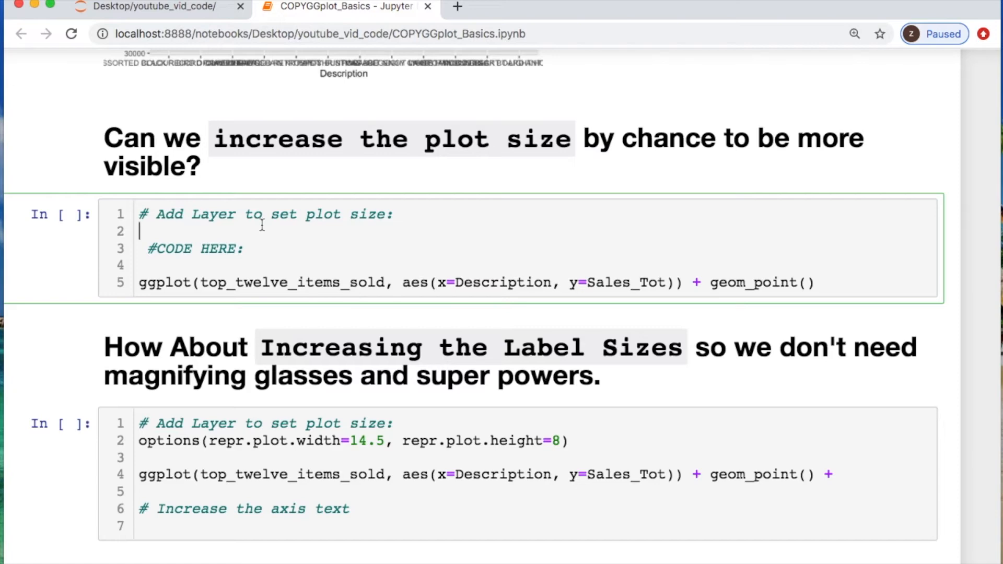
text(option)
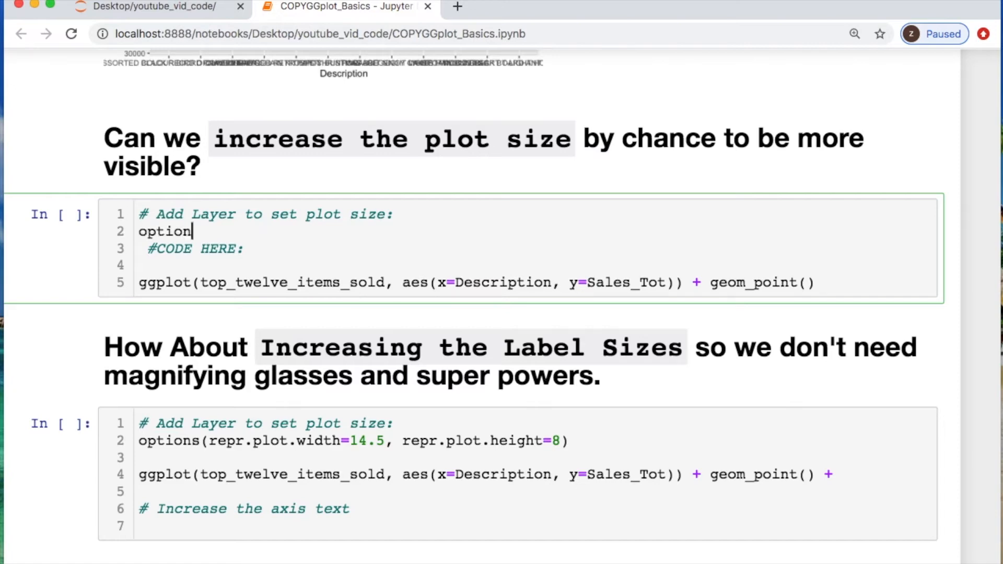
text(s())
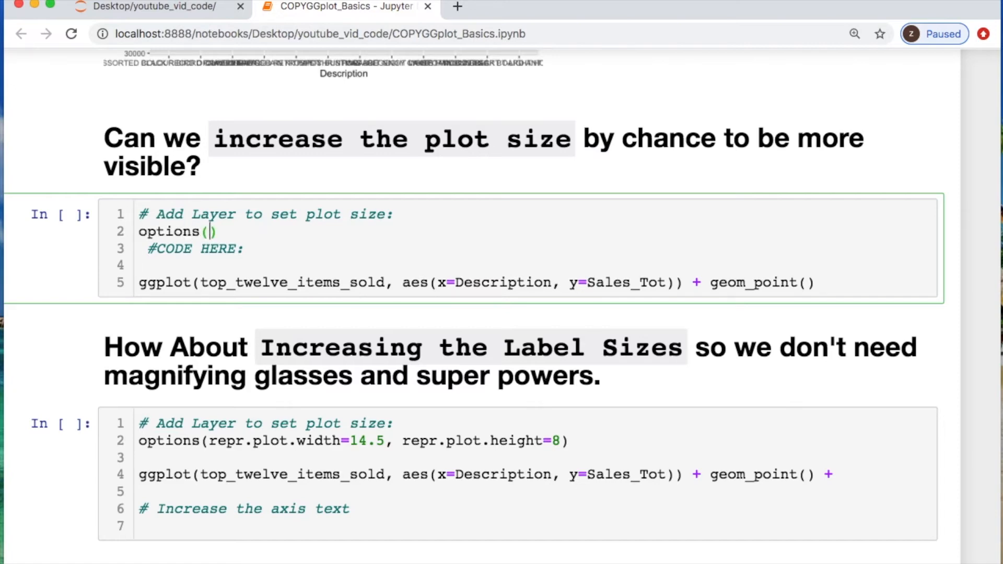
text(repr.plo)
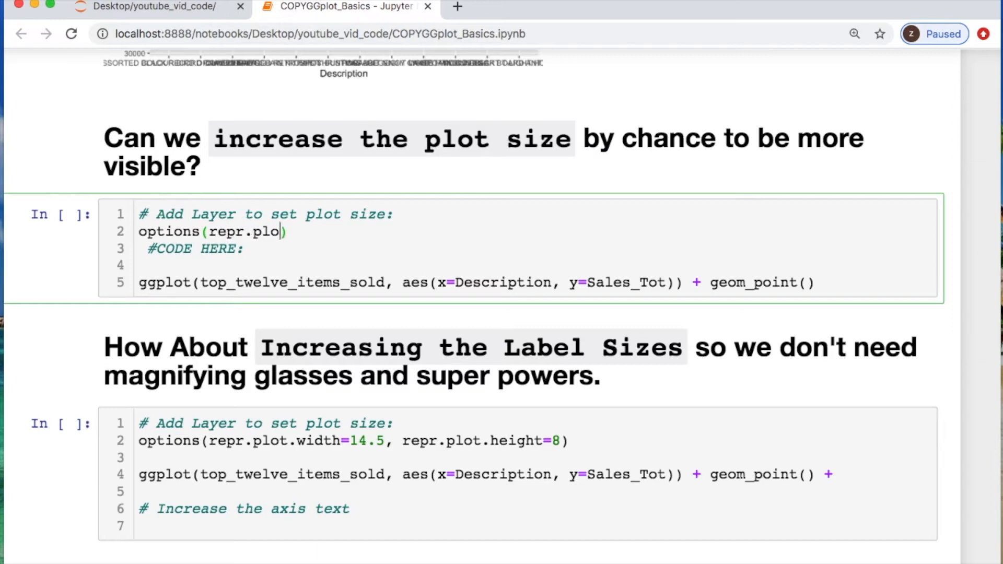
text(t.width)
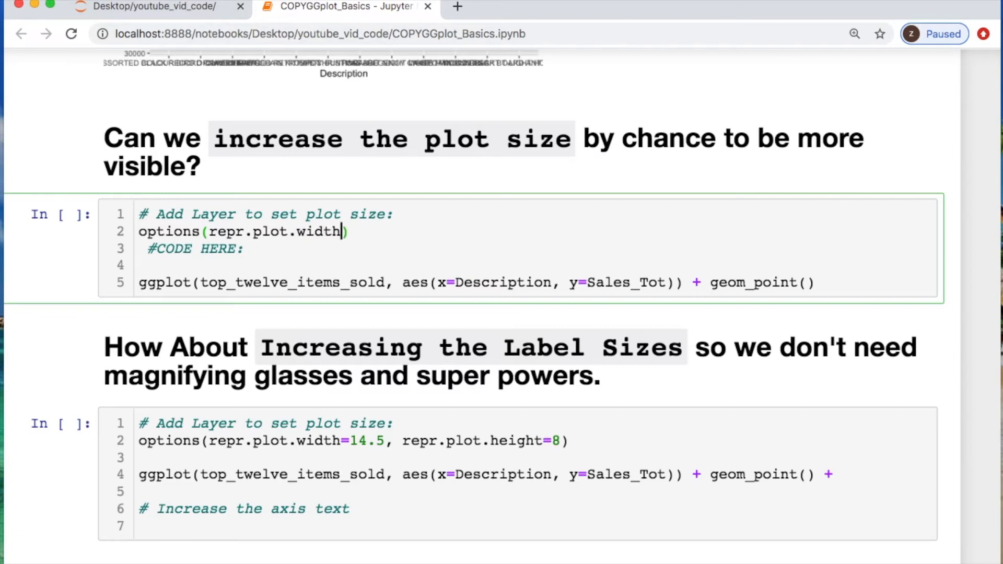
text(=14.)
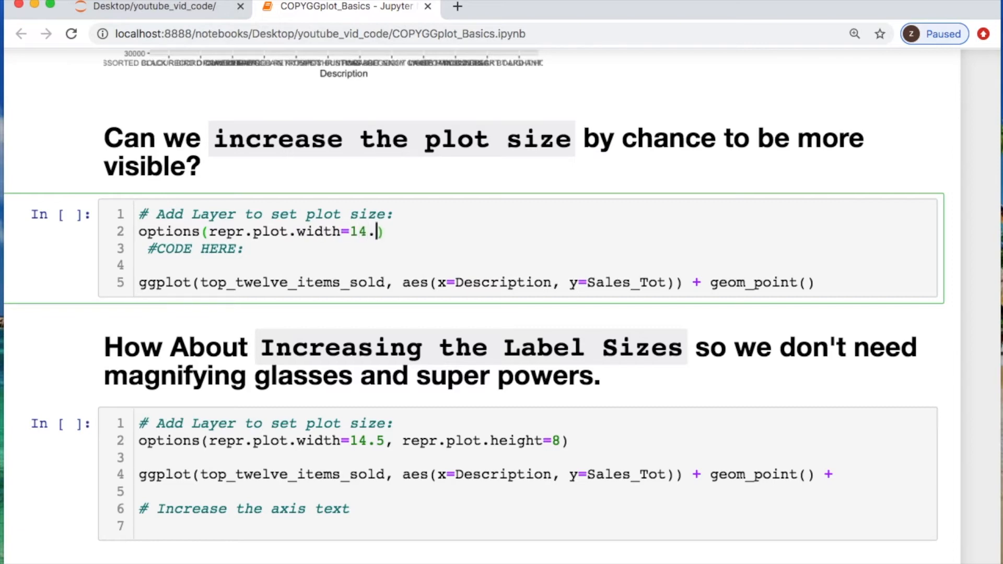
text(5,)
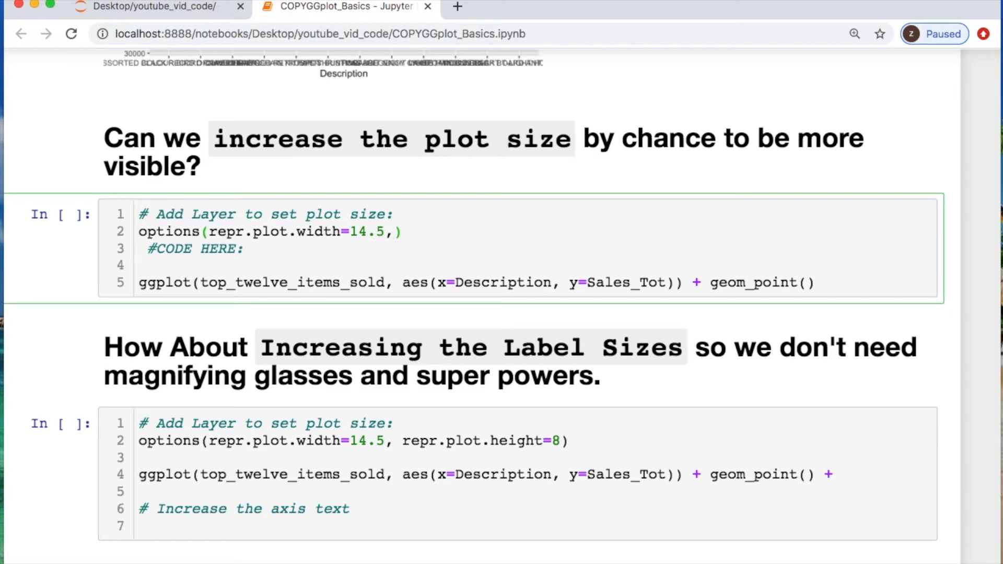
text(repr.plot.width=8)
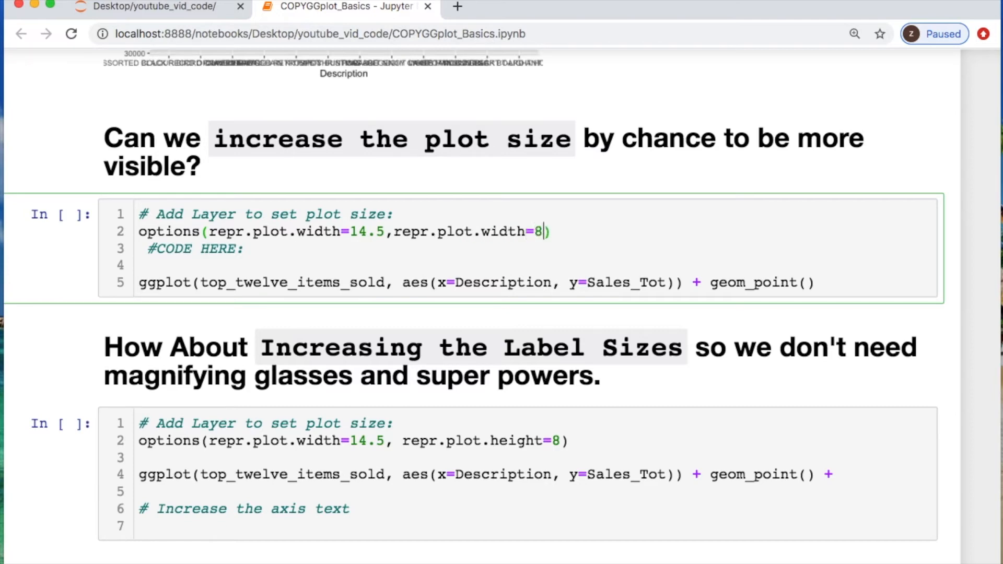
key(shift+Return)
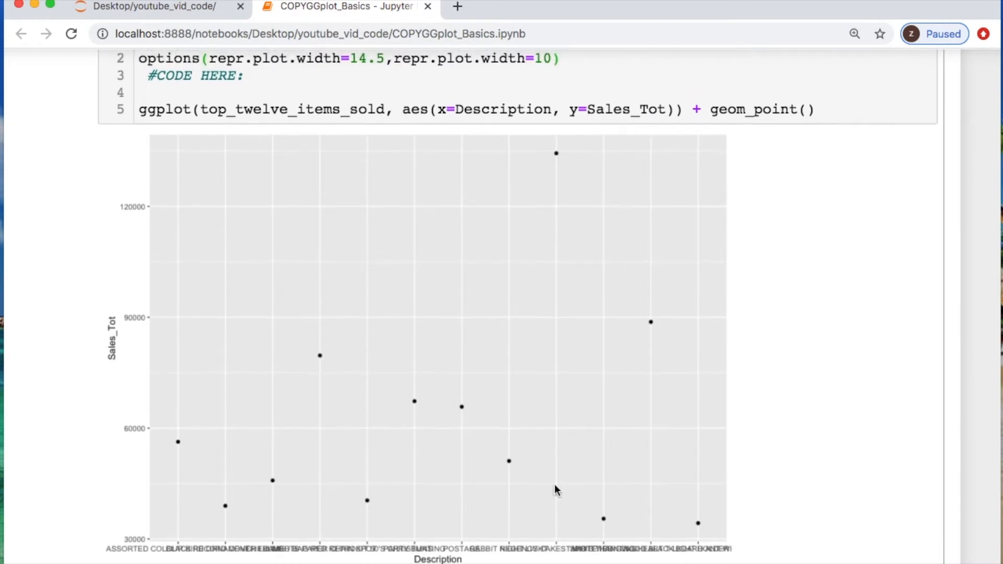
mouse_move(410, 386)
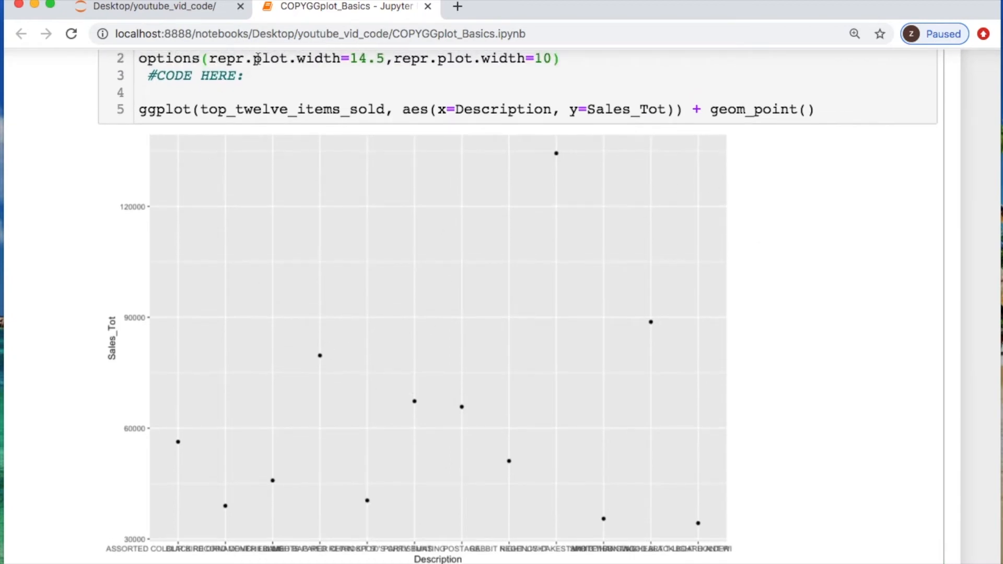
mouse_move(421, 338)
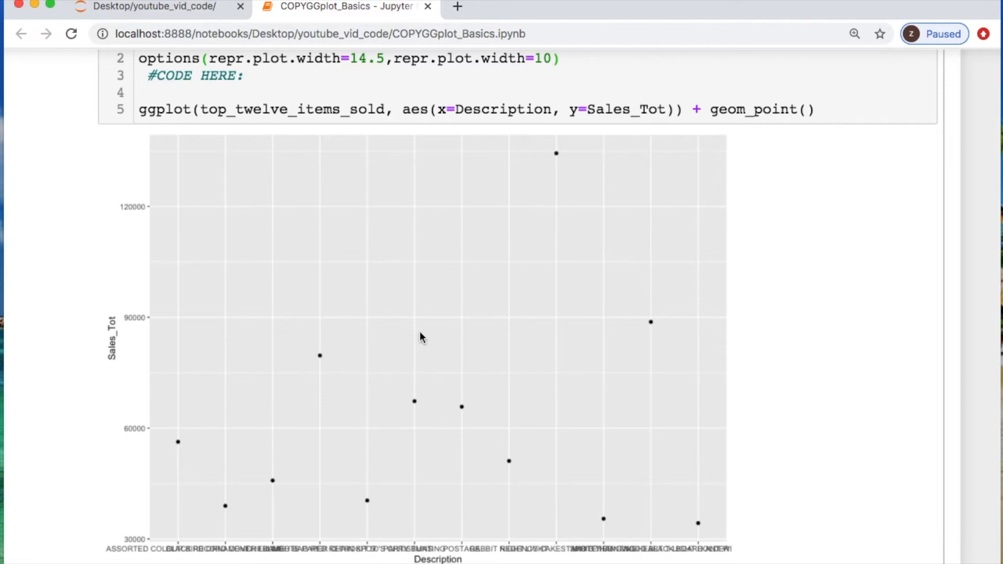
mouse_move(114, 298)
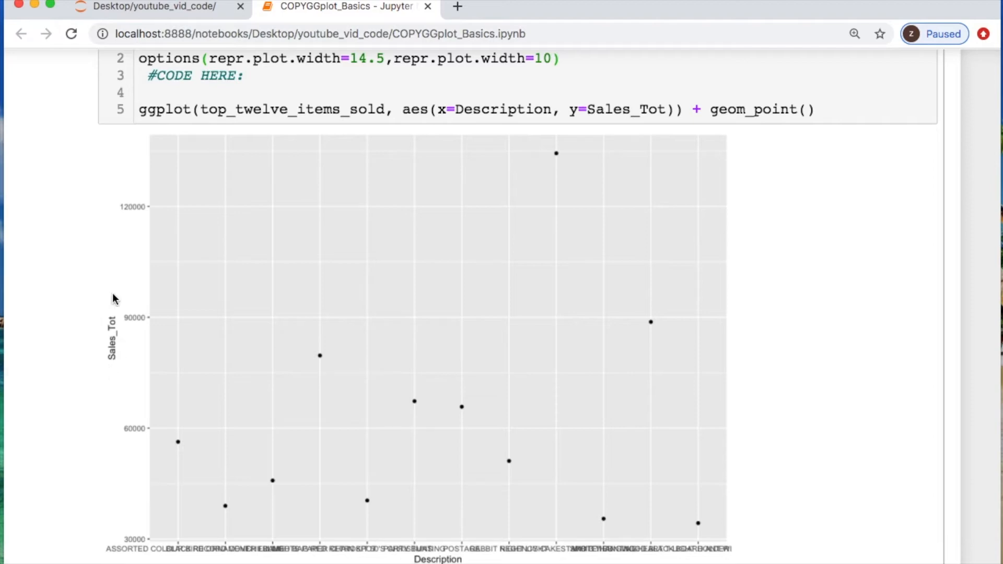
mouse_move(115, 341)
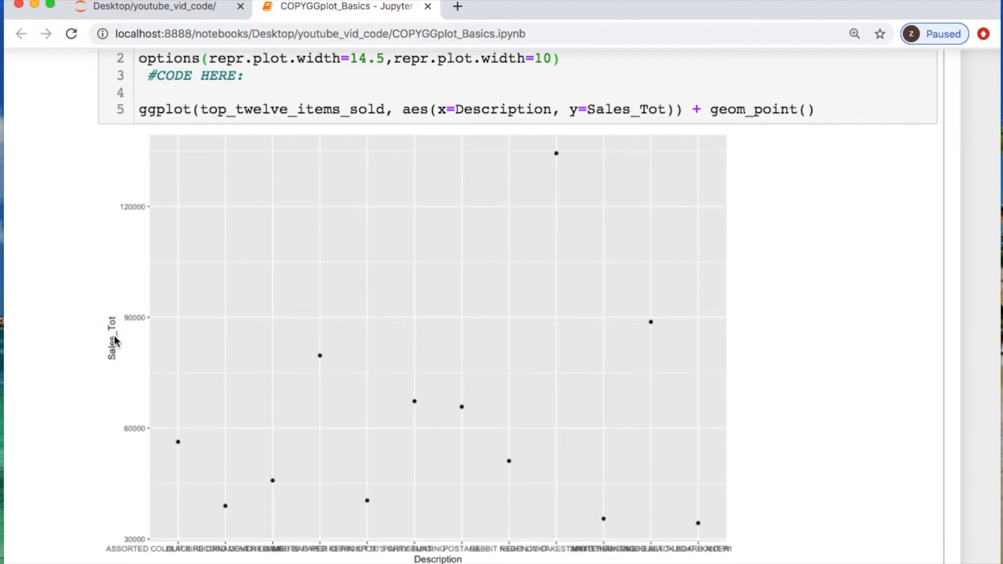
mouse_move(202, 474)
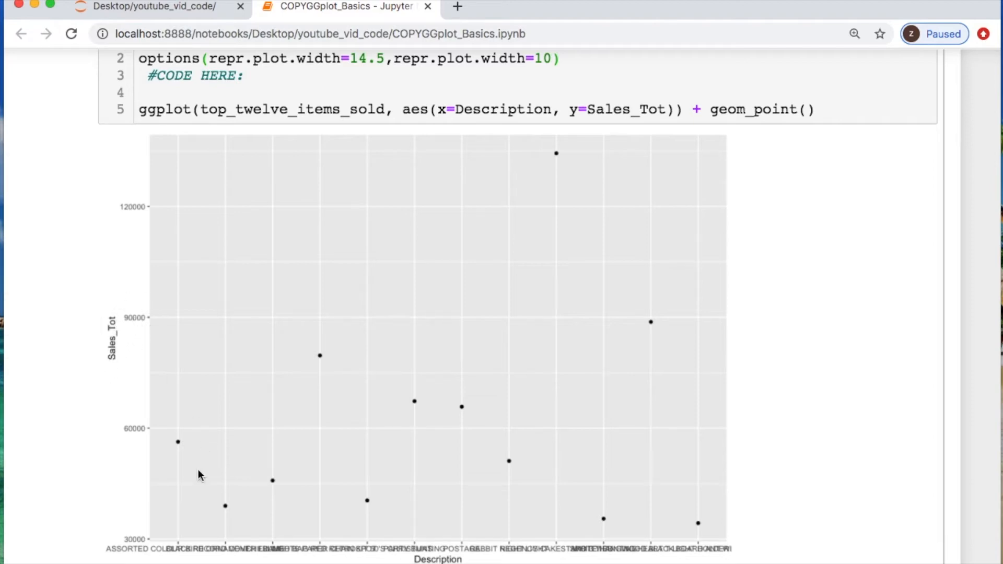
mouse_move(295, 544)
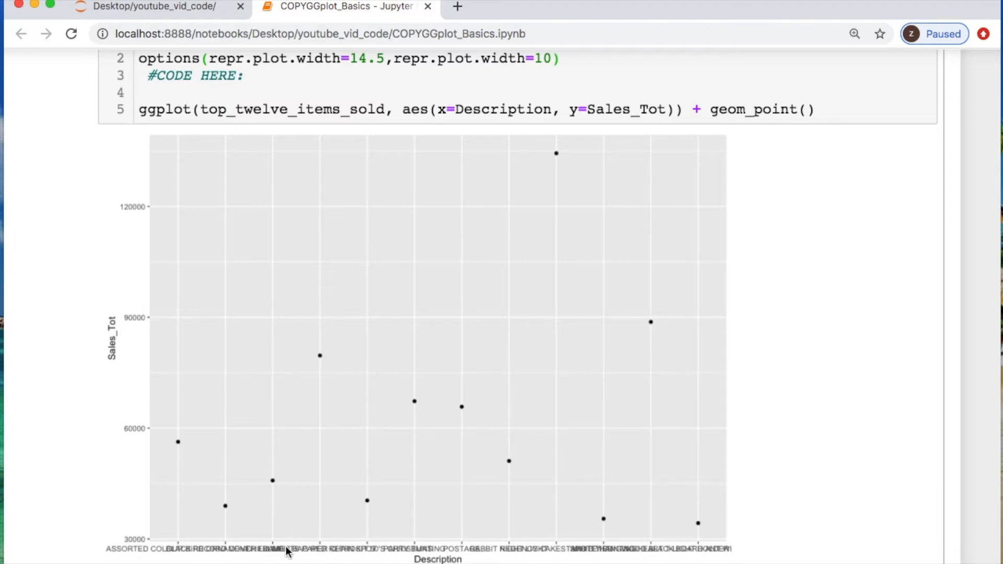
- Scroll past the plot output to the 'Increasing the Label Sizes' cell
scroll(up, 3)
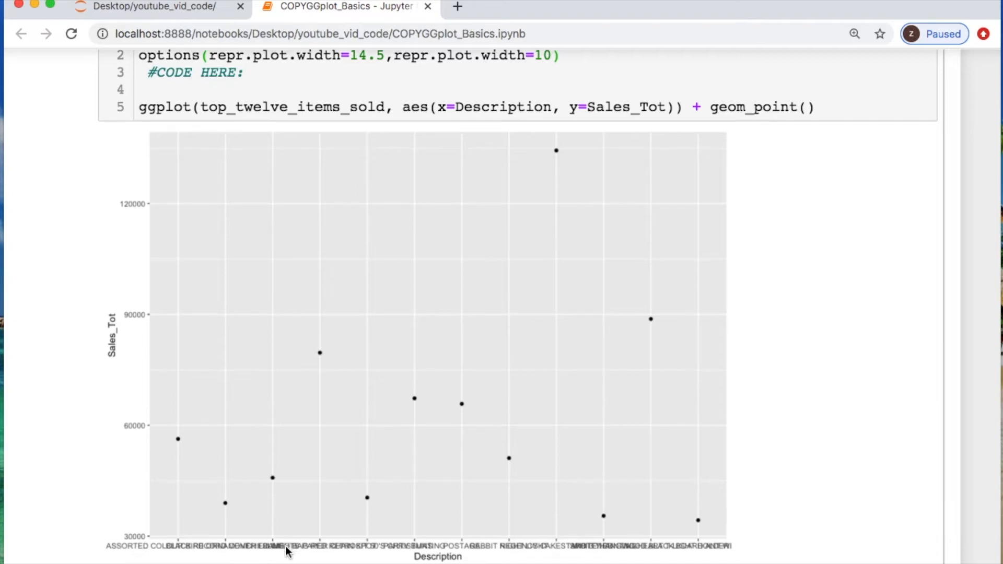
scroll(down, 3)
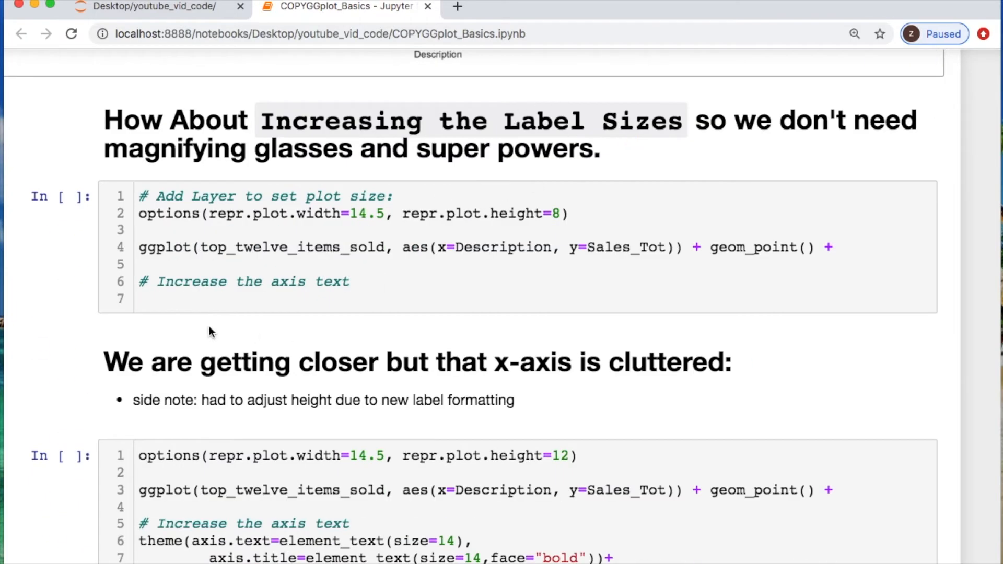
- Add theme(axis.text=element_text(size=14, face='bold')) on line 7 and rerun the scatter
click(582, 214)
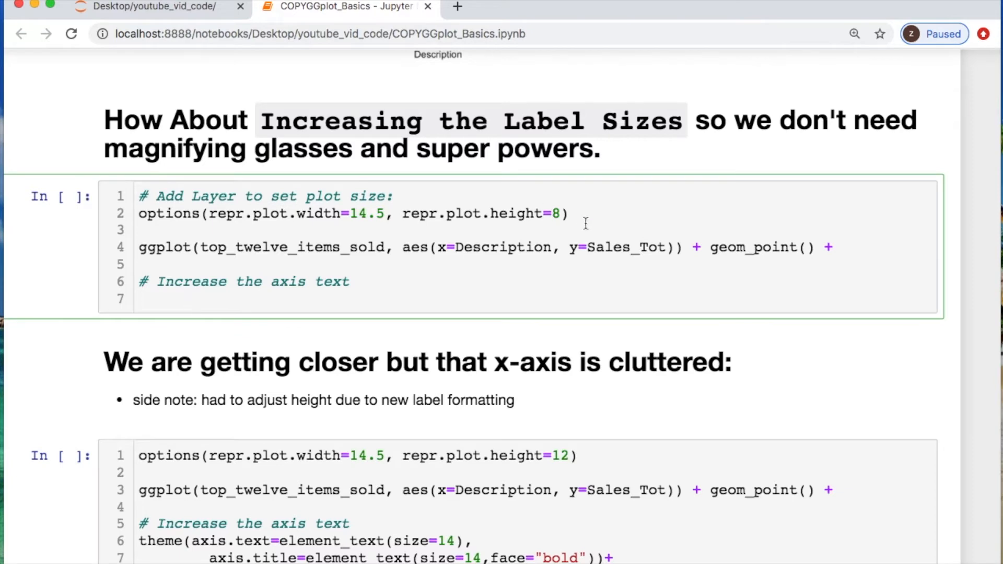
click(139, 299)
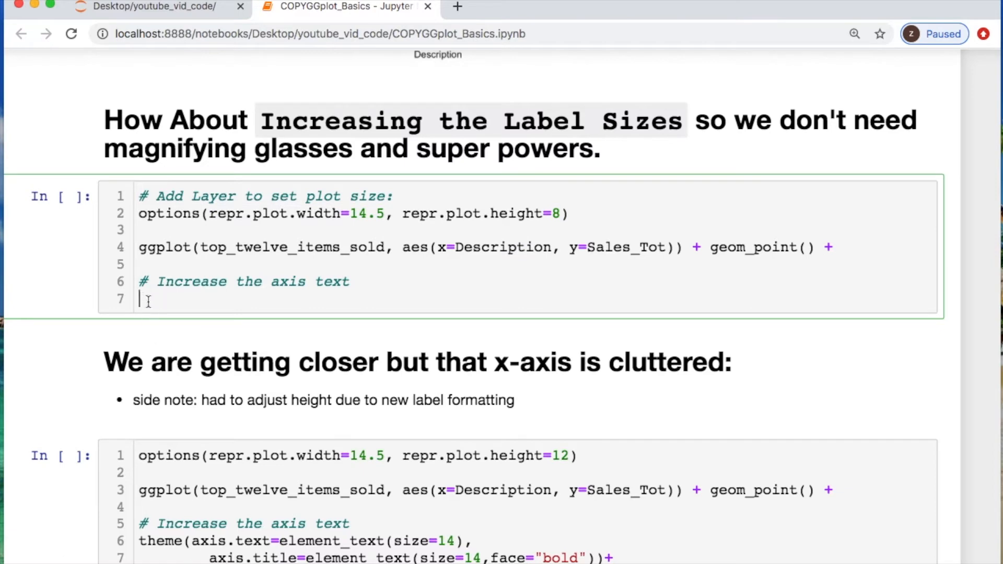
text(th)
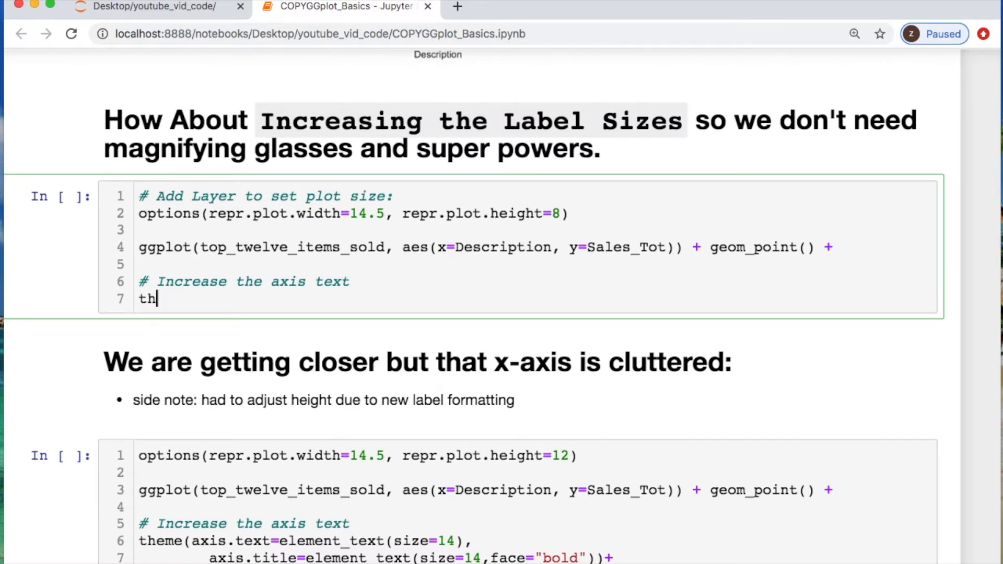
text(eme(a)
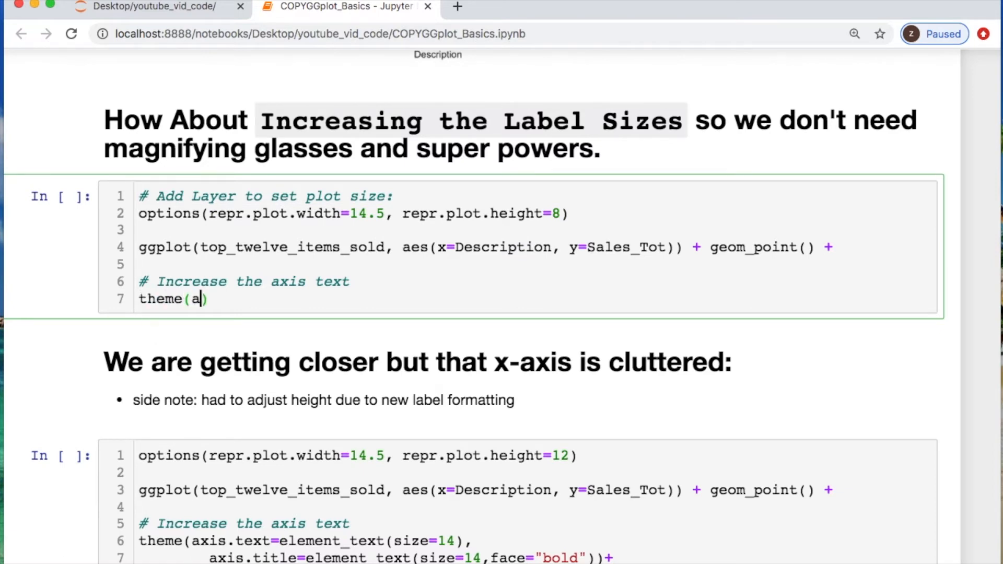
text(xis.text)
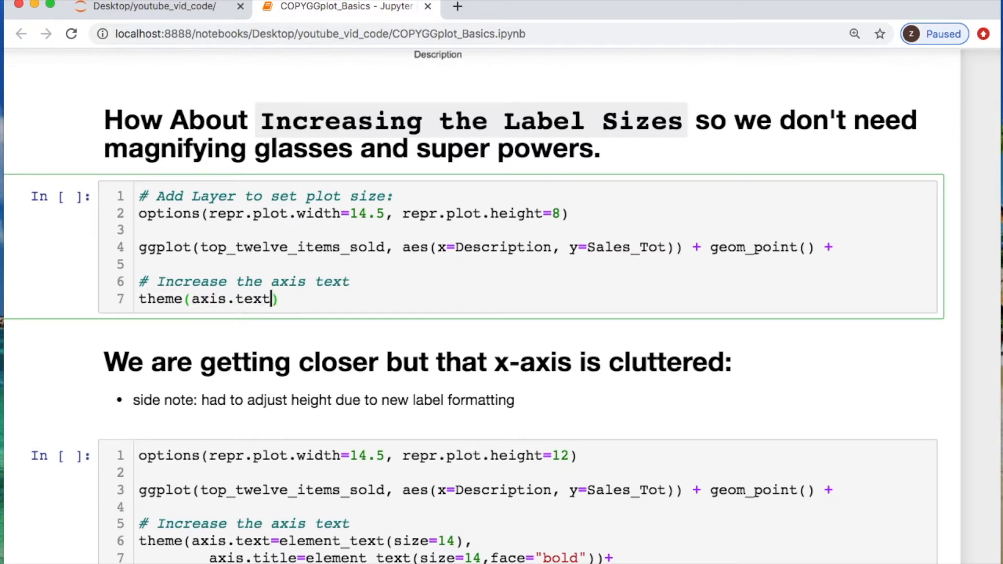
text(=)
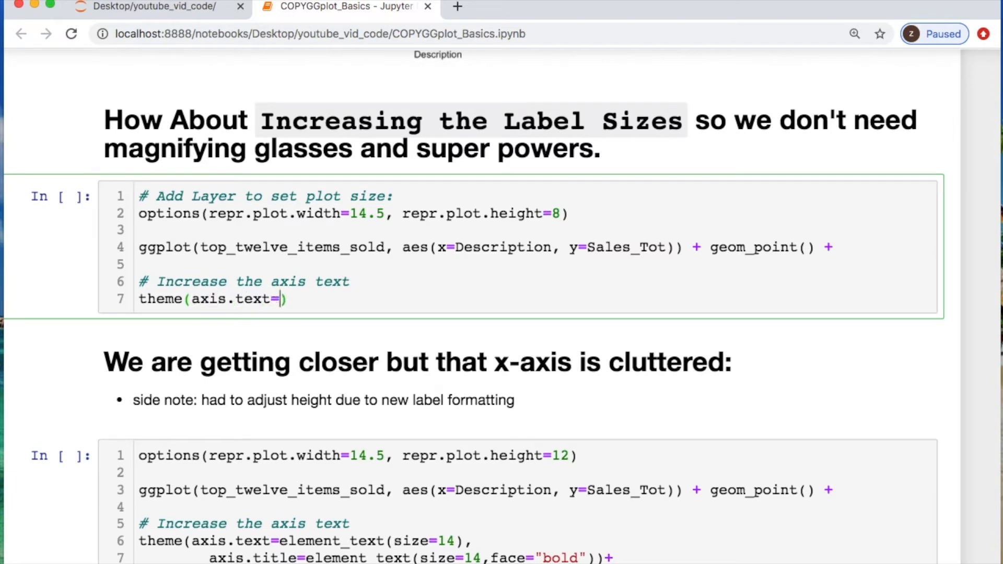
text(element_text(si)
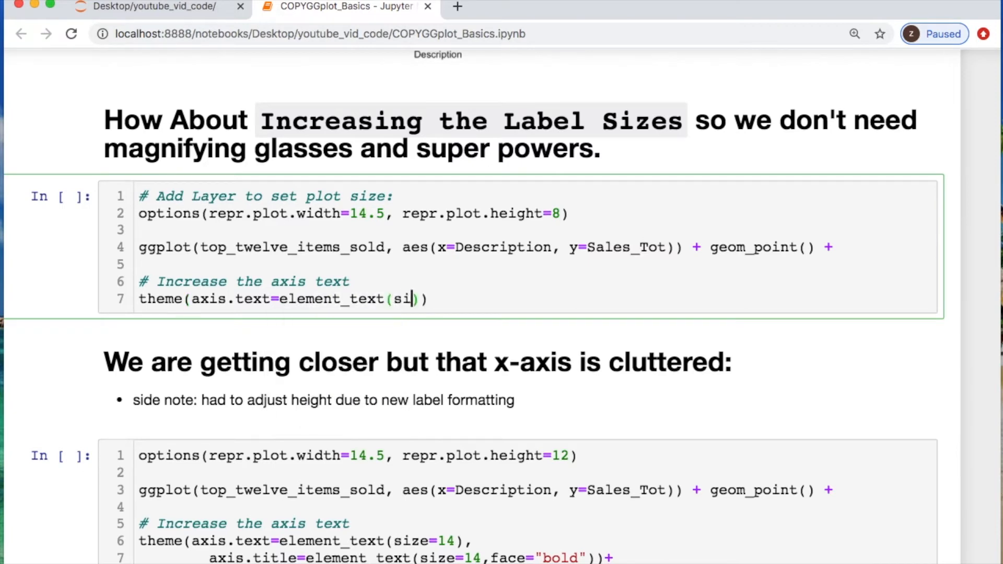
text(ze(14)
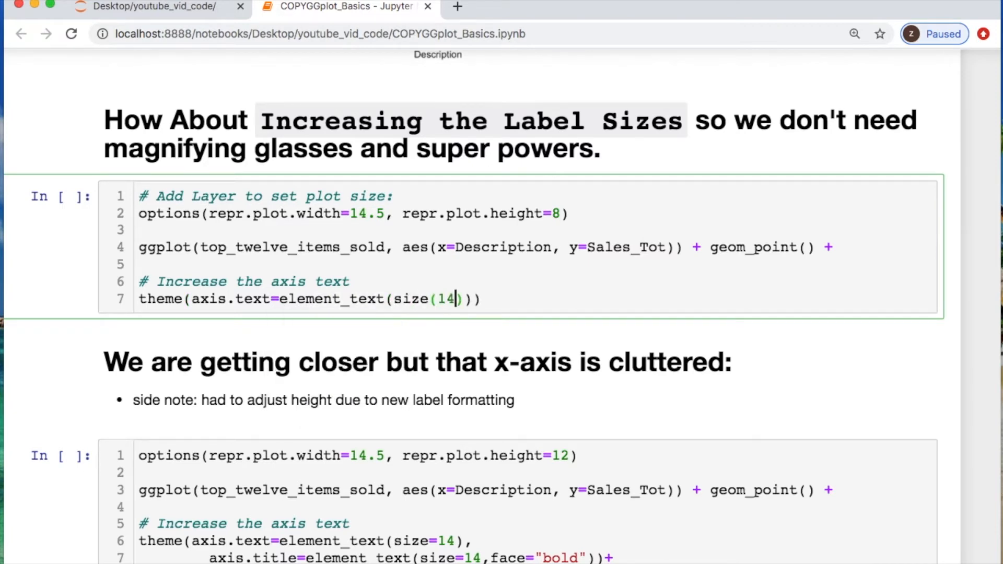
text(,)
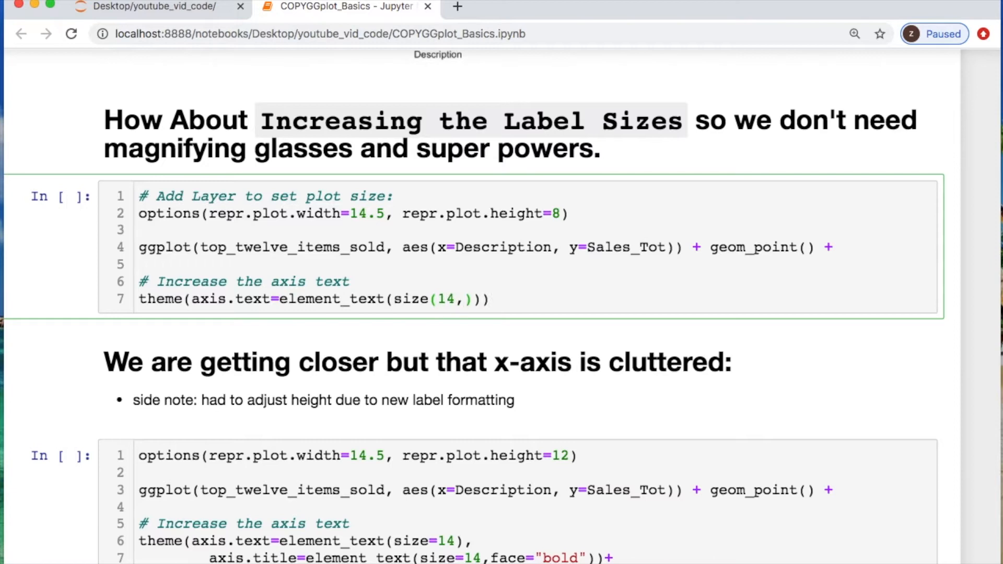
text(face='bo)
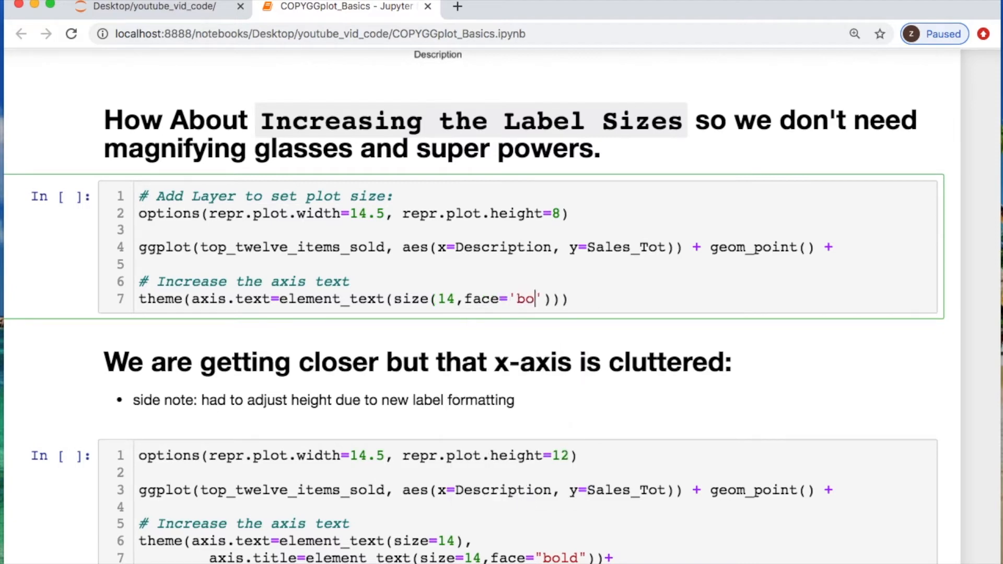
key(shift+Return)
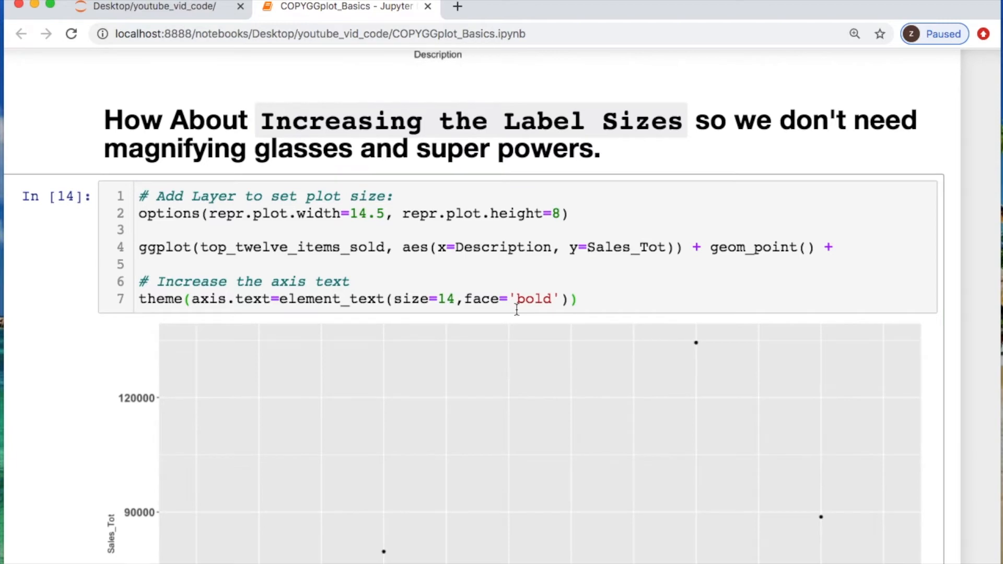
- Extend the theme with axis.title=element_text(size=14, face='bold') so axis titles are bold too
scroll(down, 3)
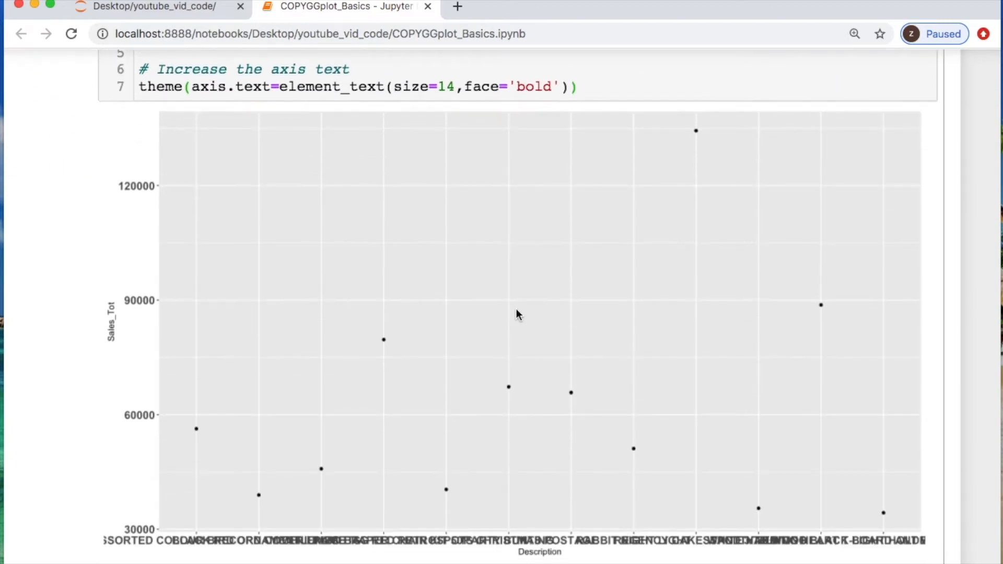
text(,ax)
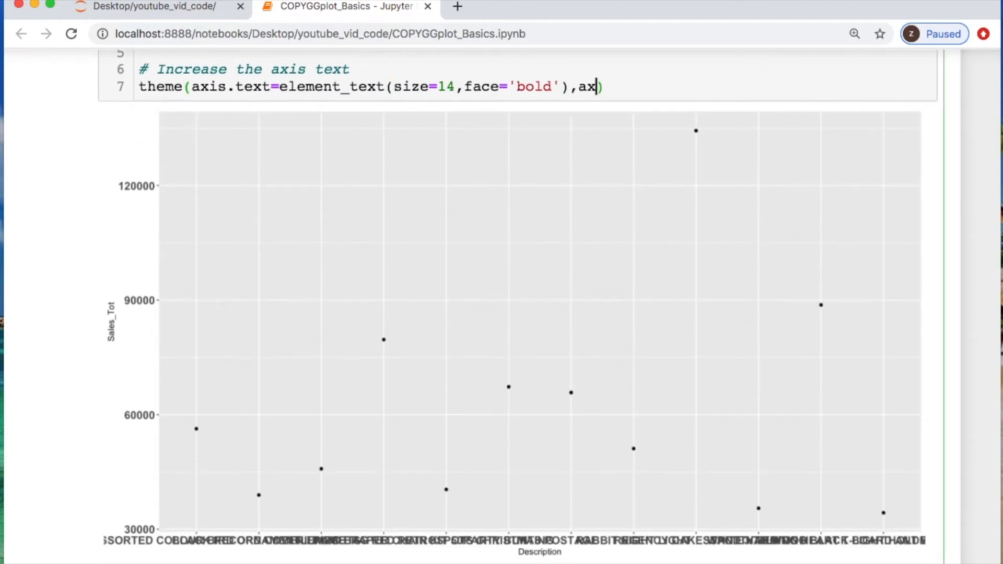
text(is.t)
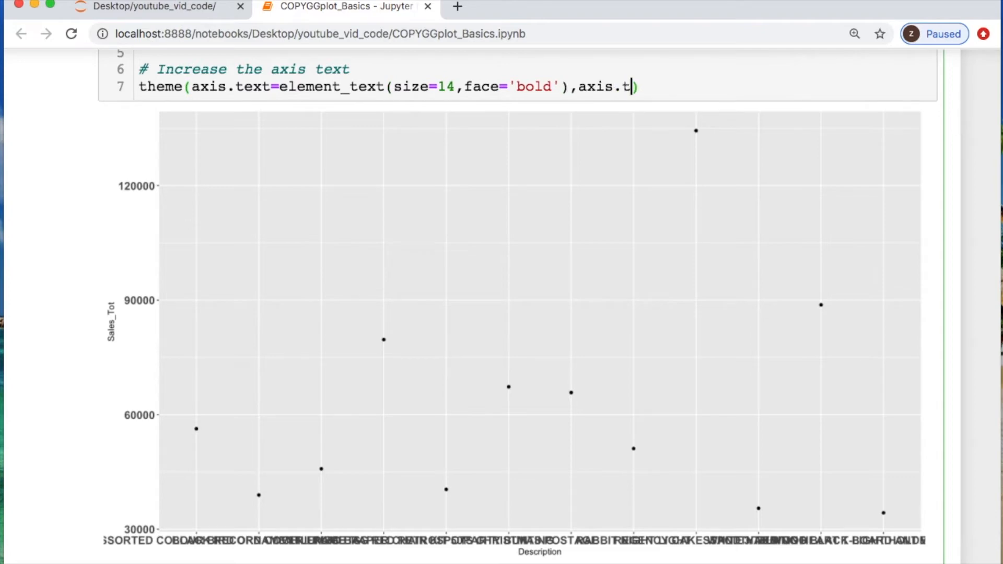
text(itle =elem)
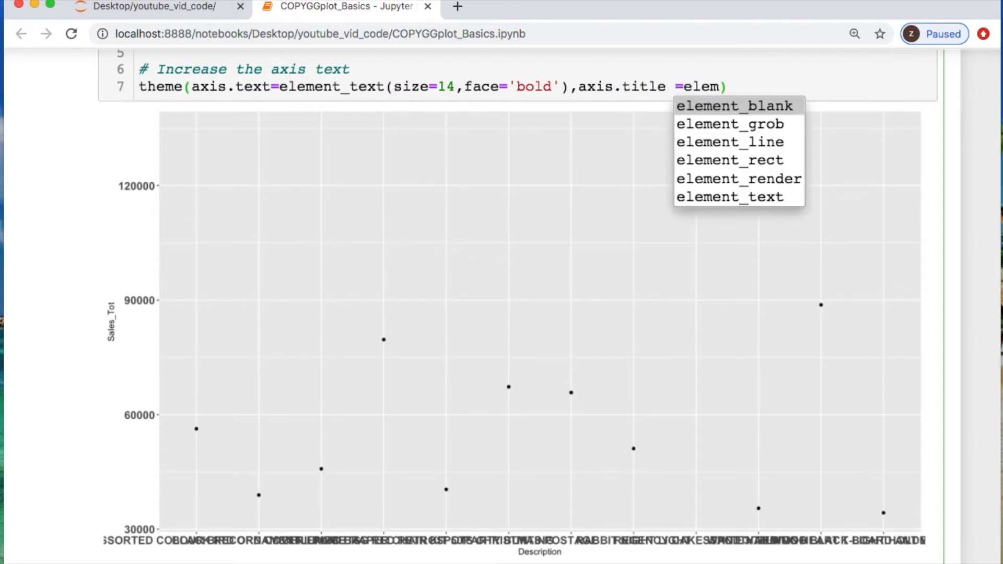
click(728, 198)
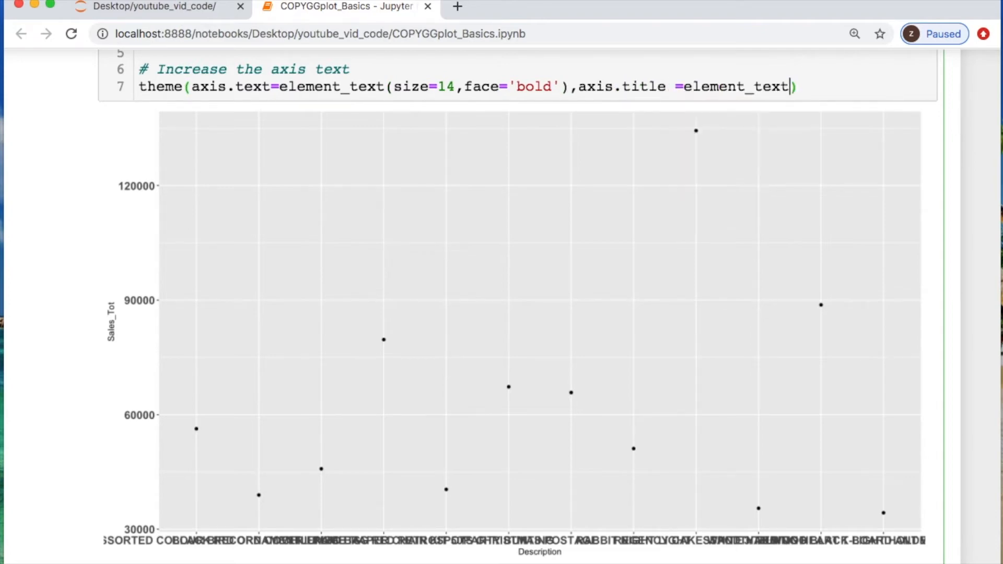
text((siz)
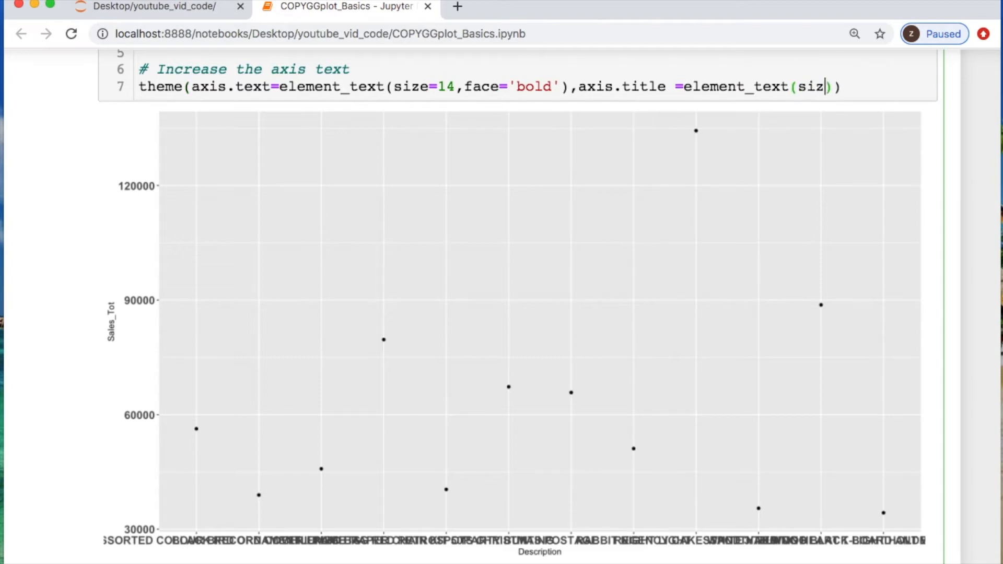
text(=14)))
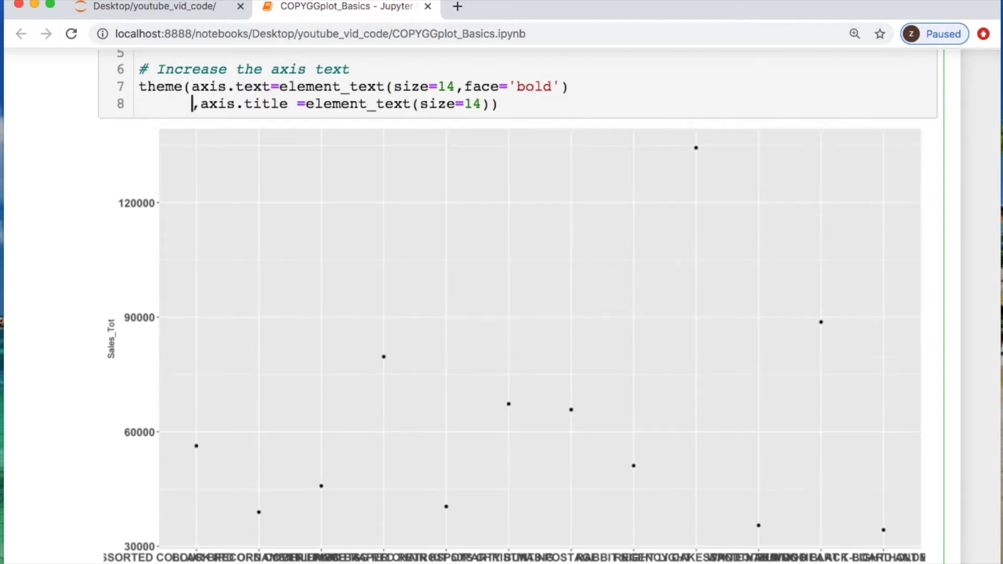
text(fa)
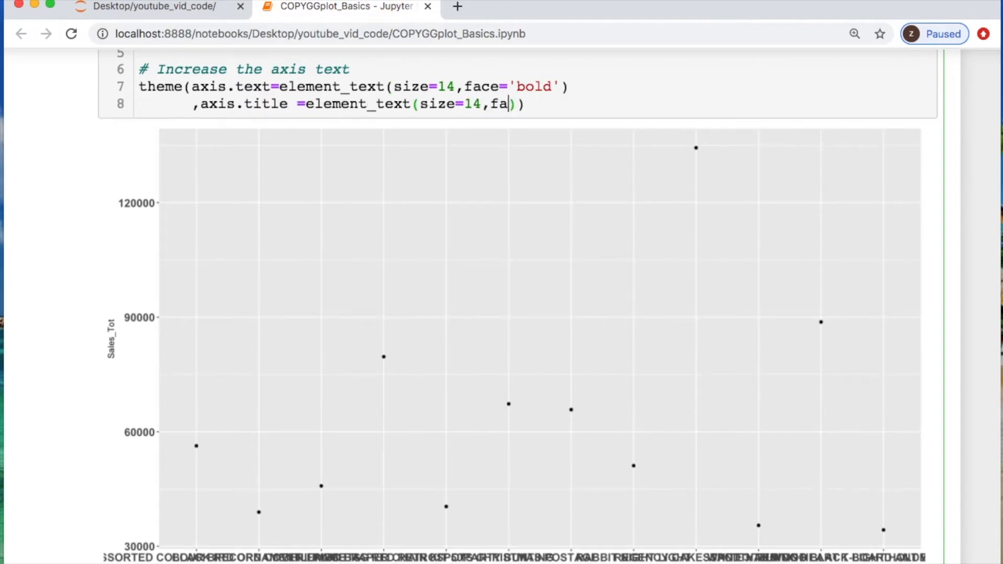
text(ce='bold')
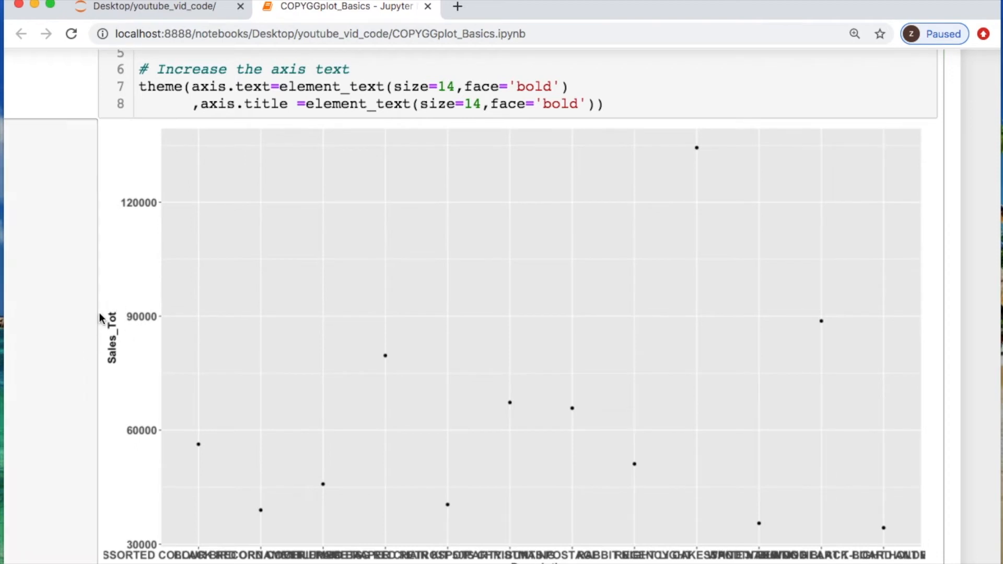
mouse_move(148, 203)
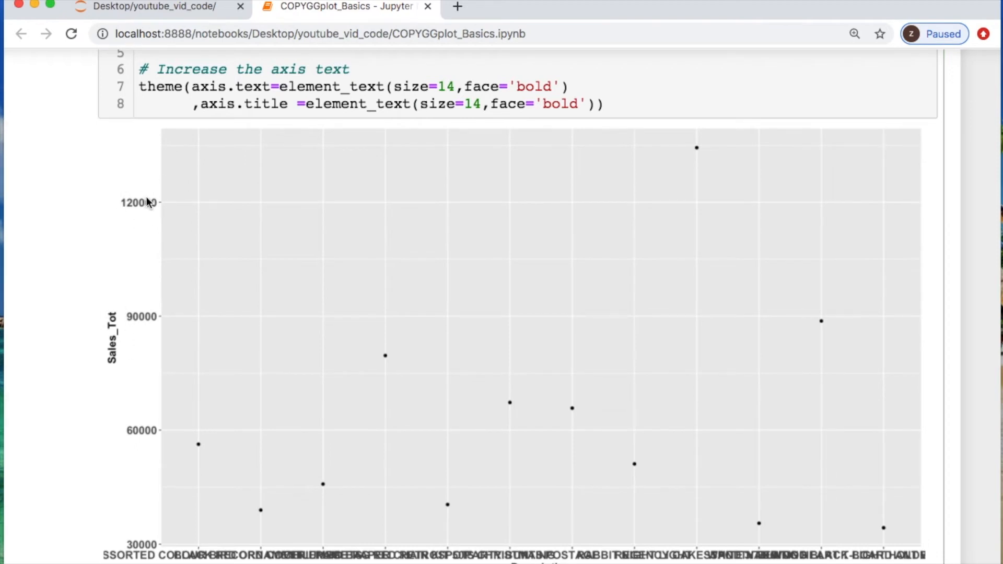
mouse_move(541, 555)
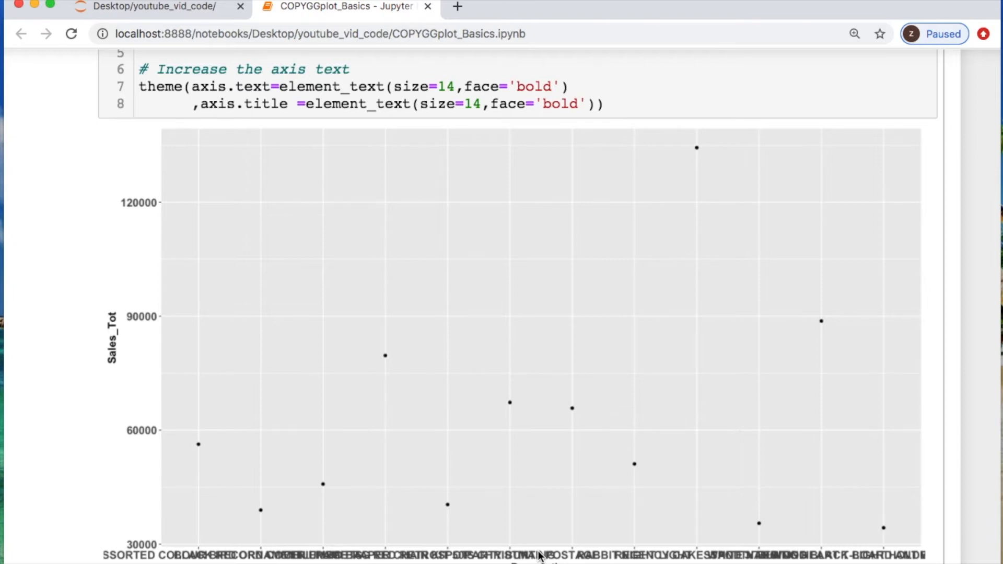
- Scroll down to the cell commented 'Change Text angle of x-ticks'
scroll(down, 3)
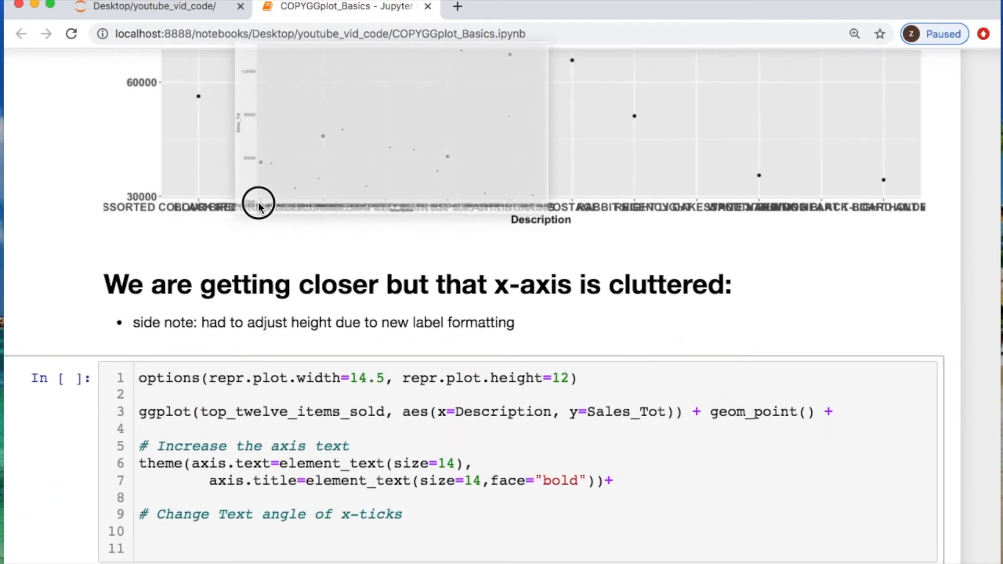
scroll(down, 3)
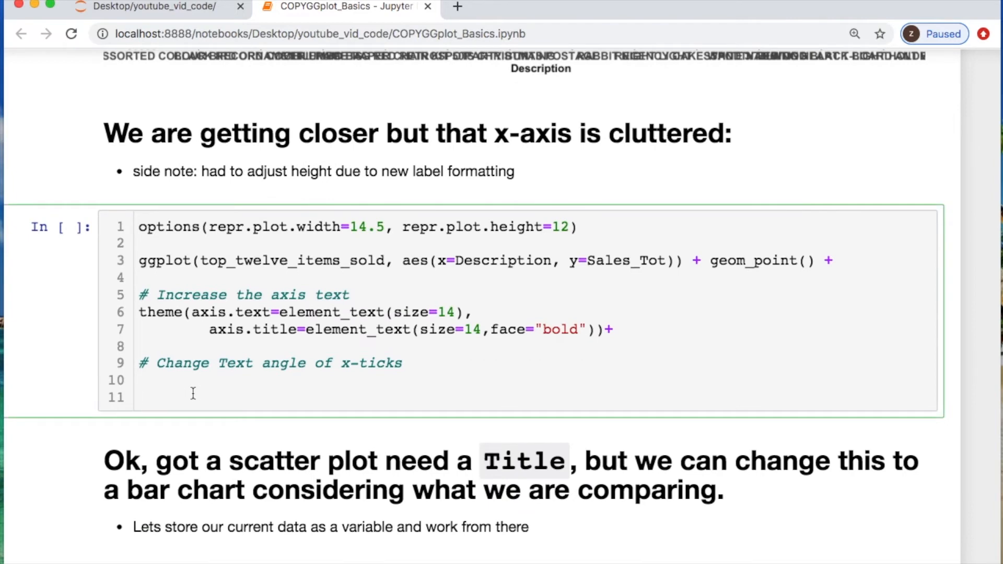
- Add theme(axis.text.x=element_text(angle(70, hjust=1))) on line 11, which runs into a parse error
text(theme()
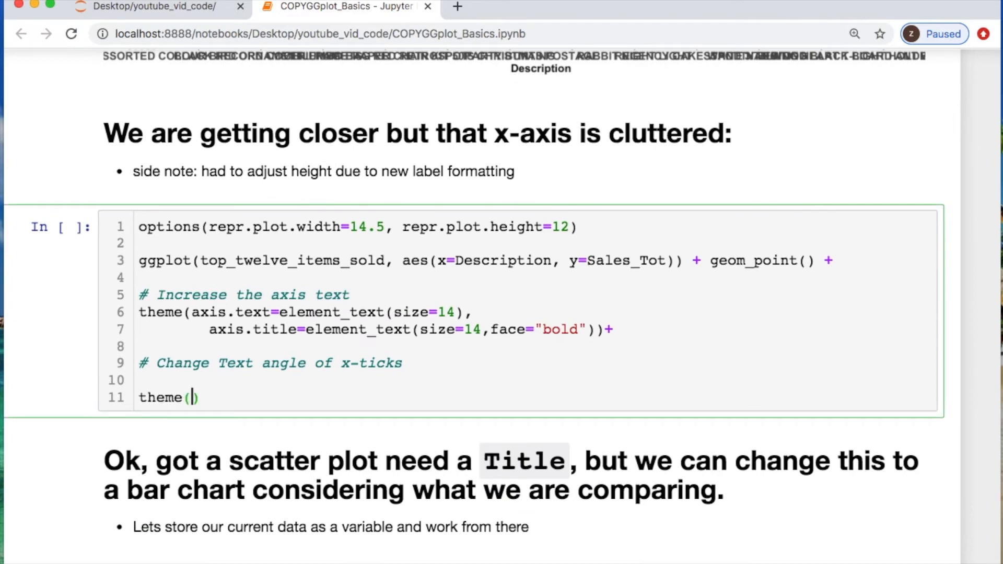
text(axis)
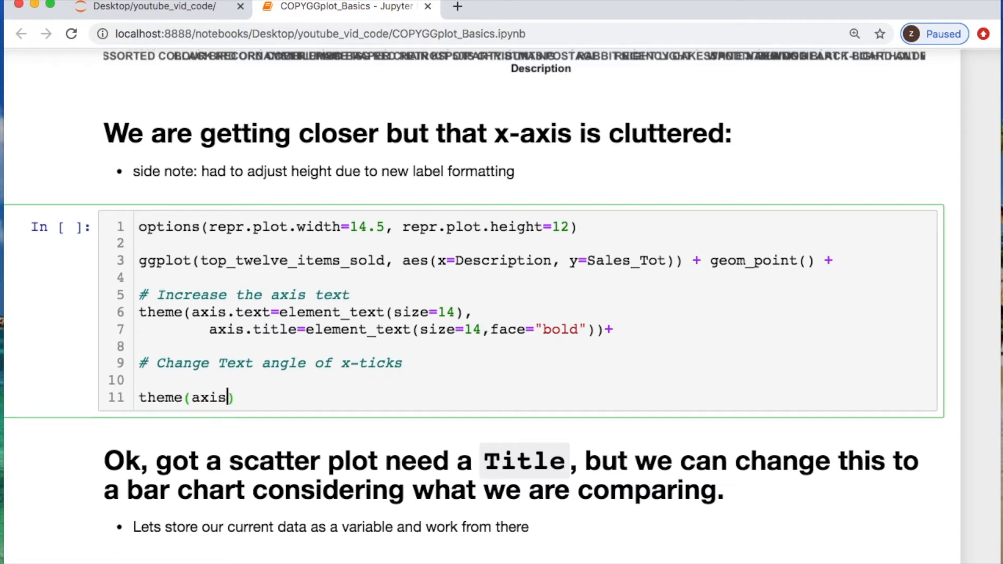
text(.text.x)
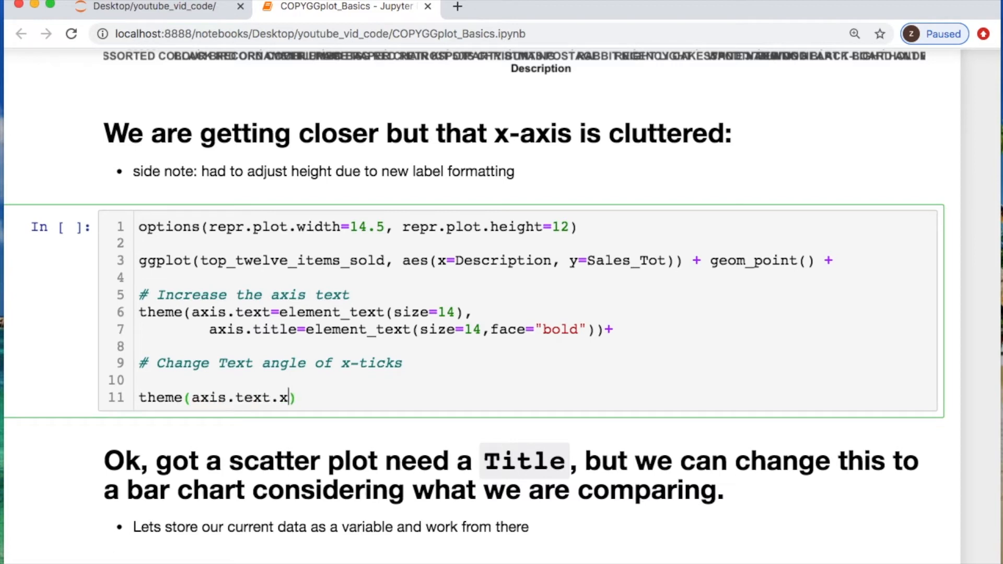
text(=ele)
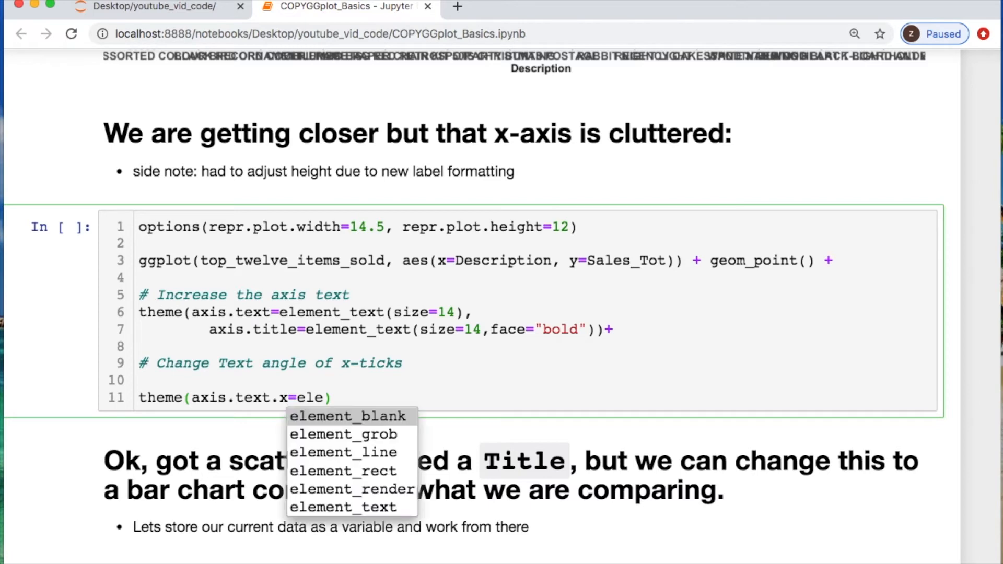
click(351, 507)
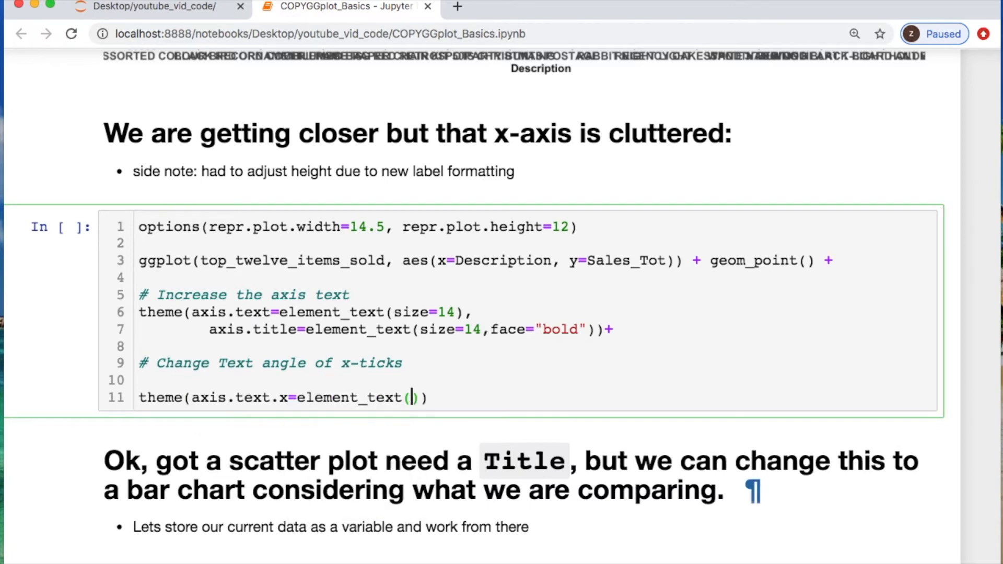
text(angle(7)
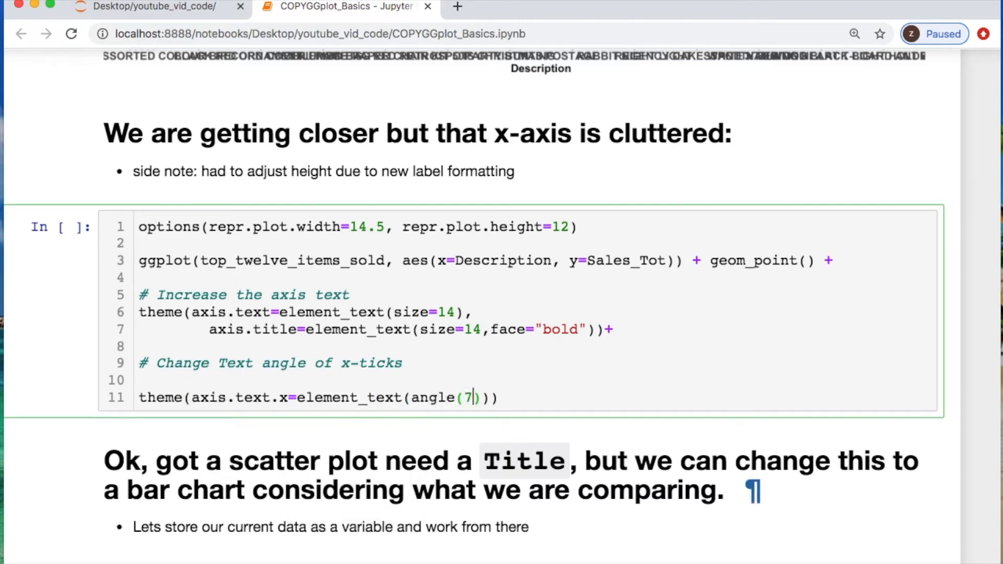
text(0,)
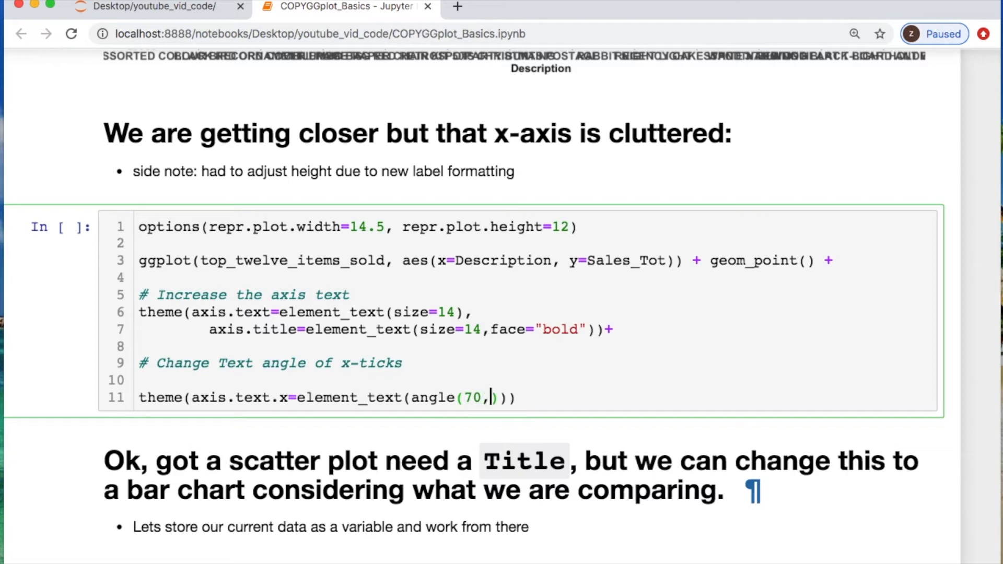
text(hjust=)
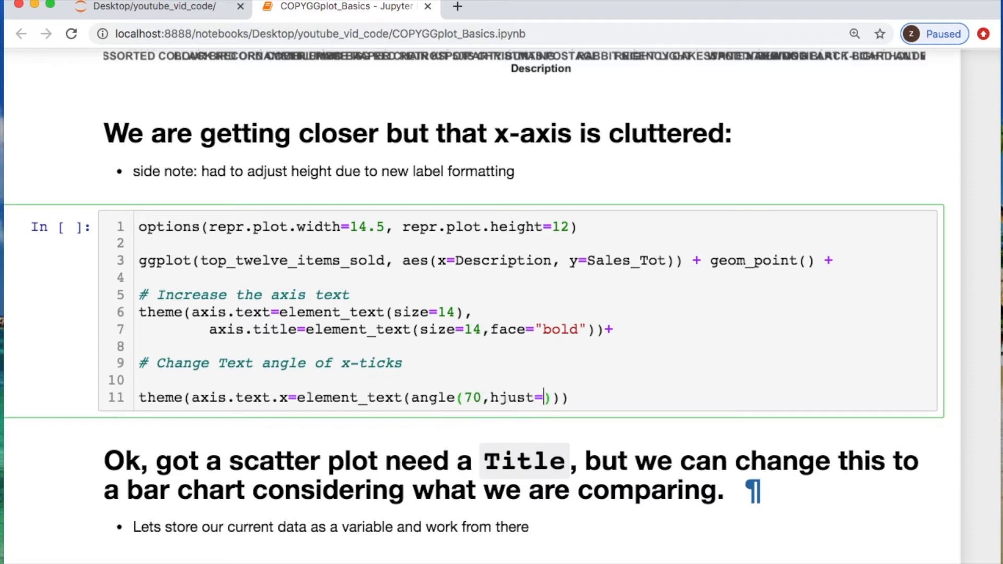
text(1)
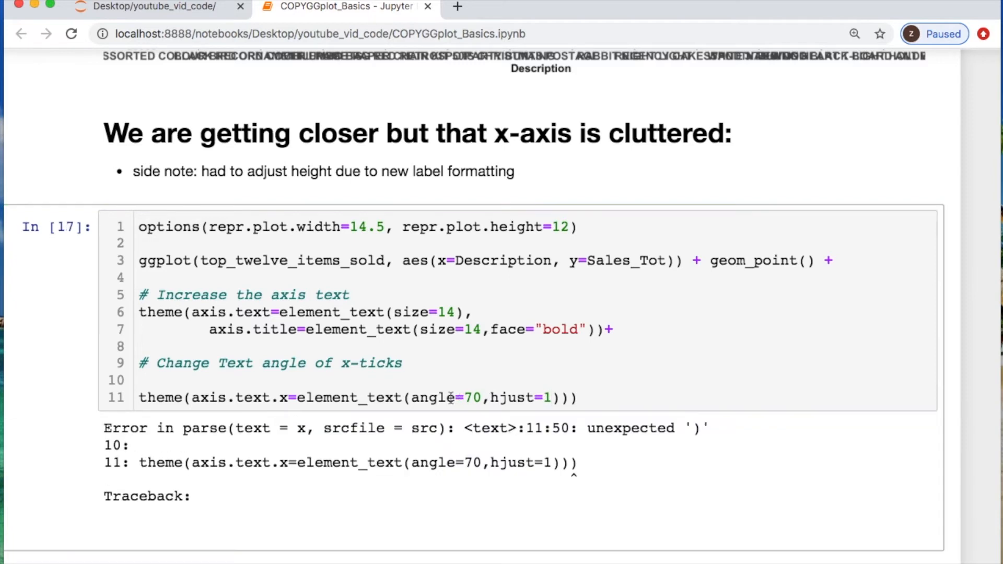
- Scroll through the rerun output to check the item names now tilted at 70 degrees
scroll(down, 3)
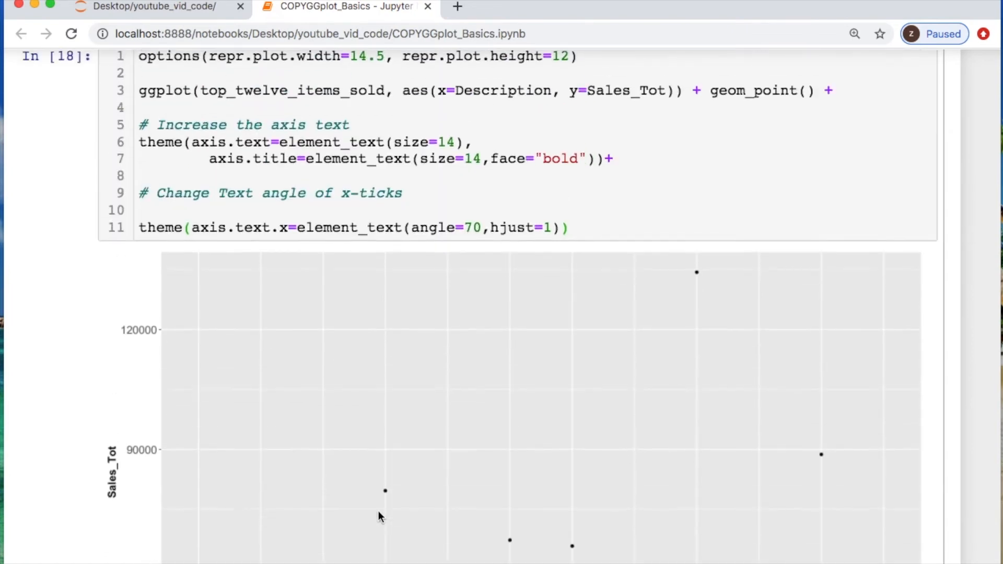
scroll(down, 3)
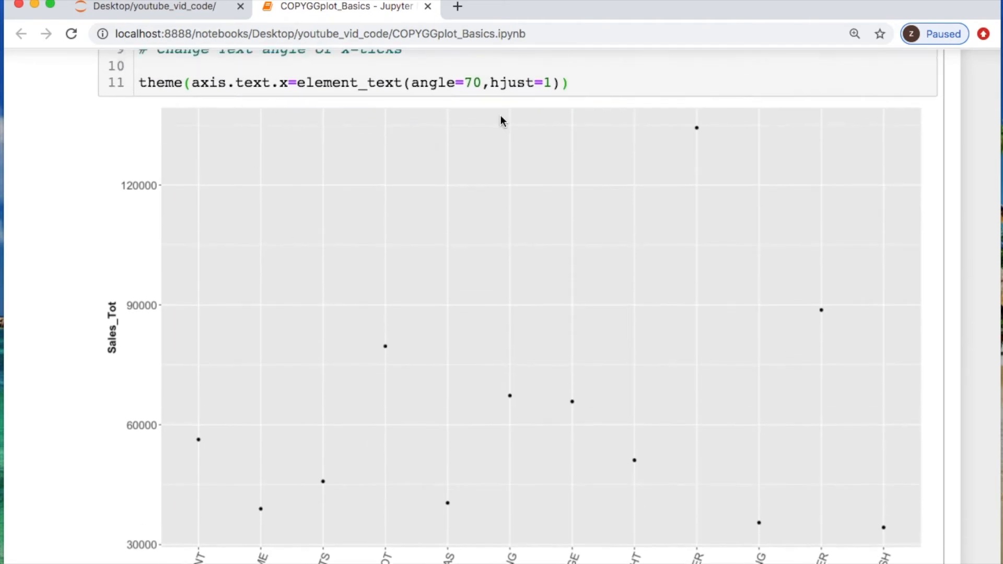
mouse_move(393, 352)
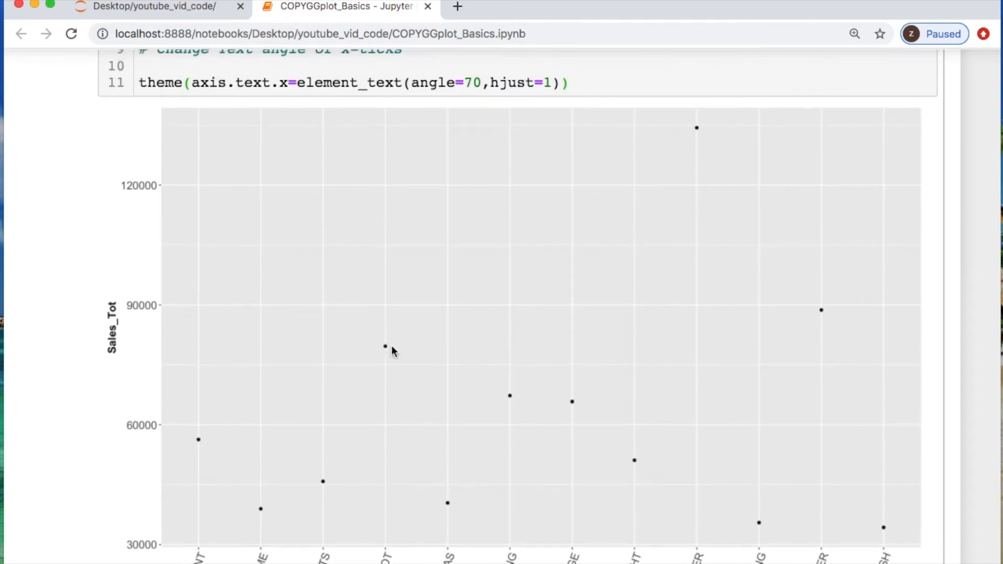
mouse_move(395, 341)
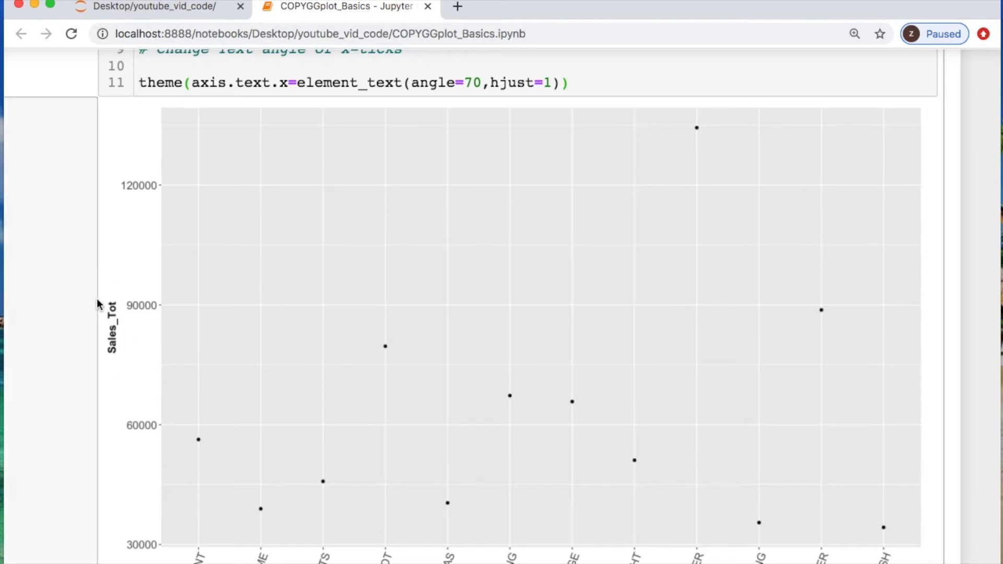
mouse_move(384, 338)
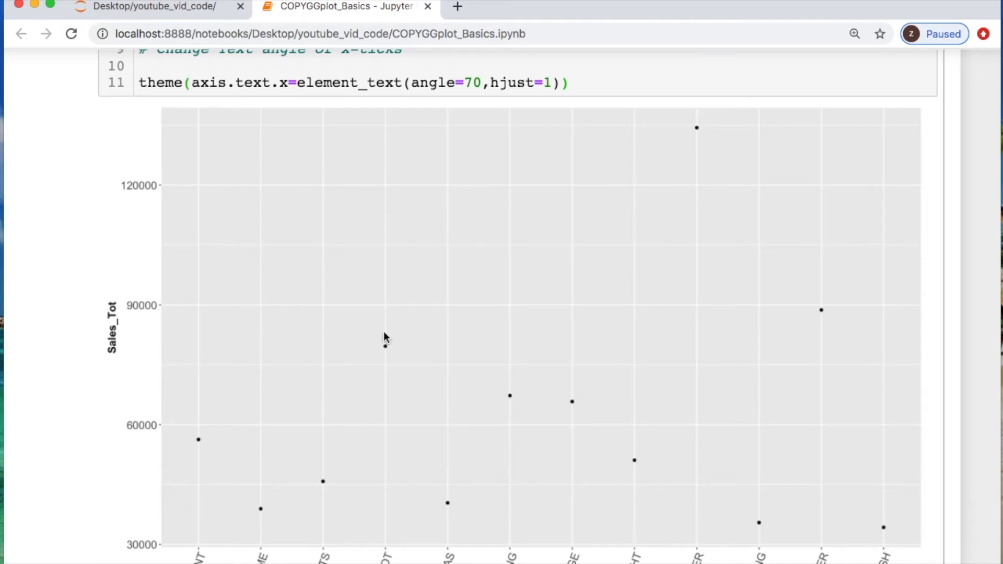
scroll(down, 3)
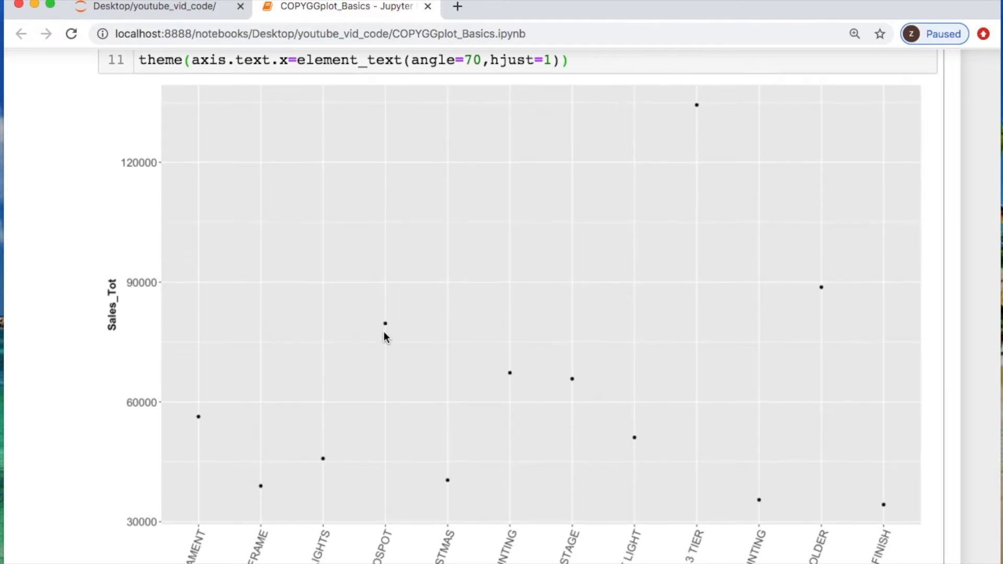
scroll(down, 3)
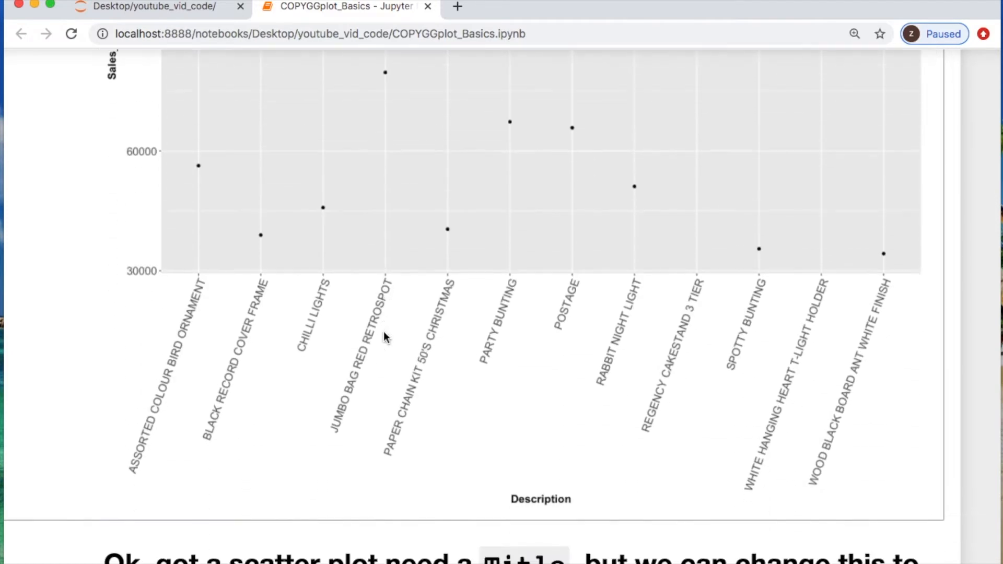
scroll(down, 3)
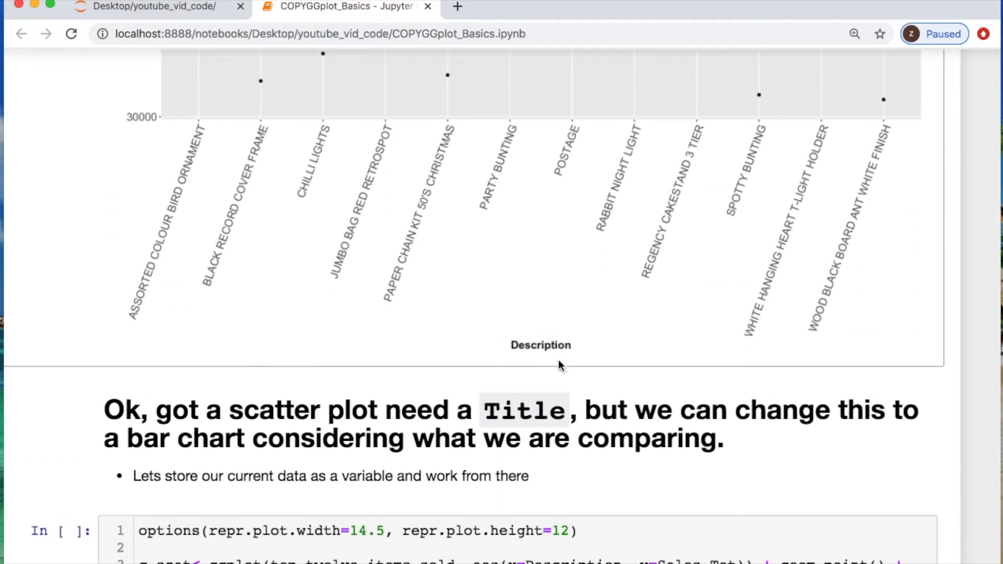
- Scroll down to the 'Setting up the Title' notes and the g_scat + cell
scroll(down, 3)
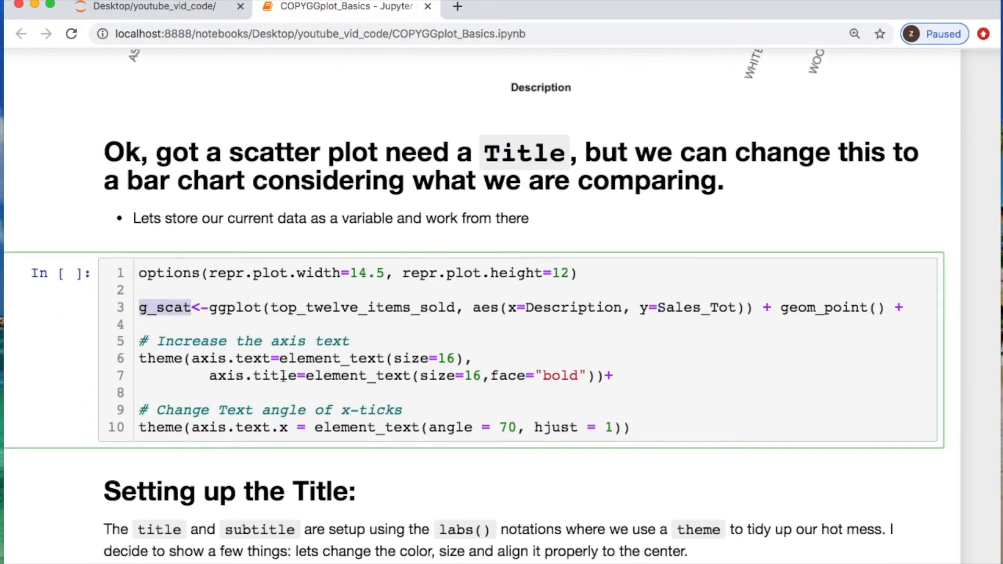
mouse_move(597, 329)
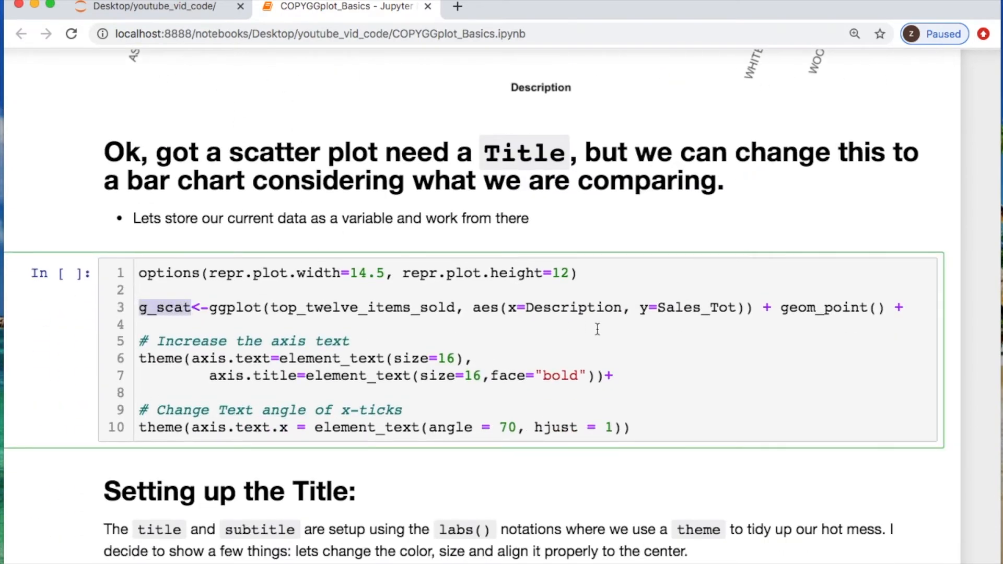
scroll(down, 3)
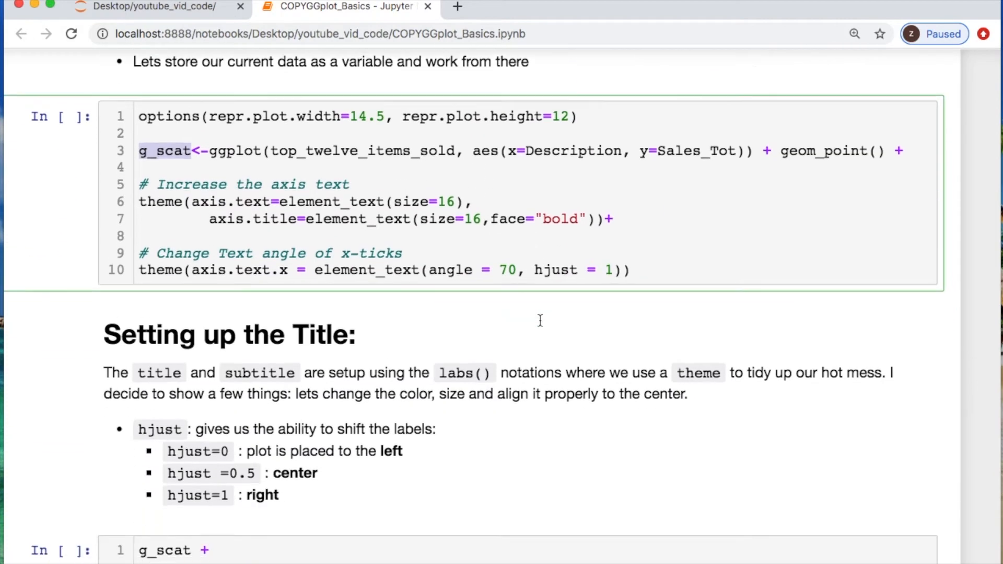
scroll(down, 3)
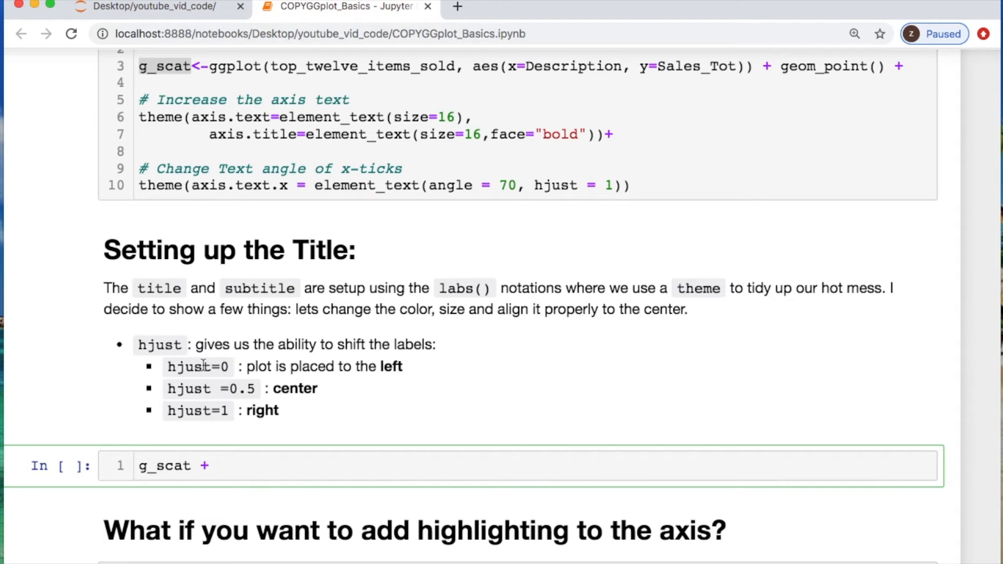
- Write g_scat + labs(title="Sales By Top 12 Items", subtitle="by description name") in the title cell
text(lab)
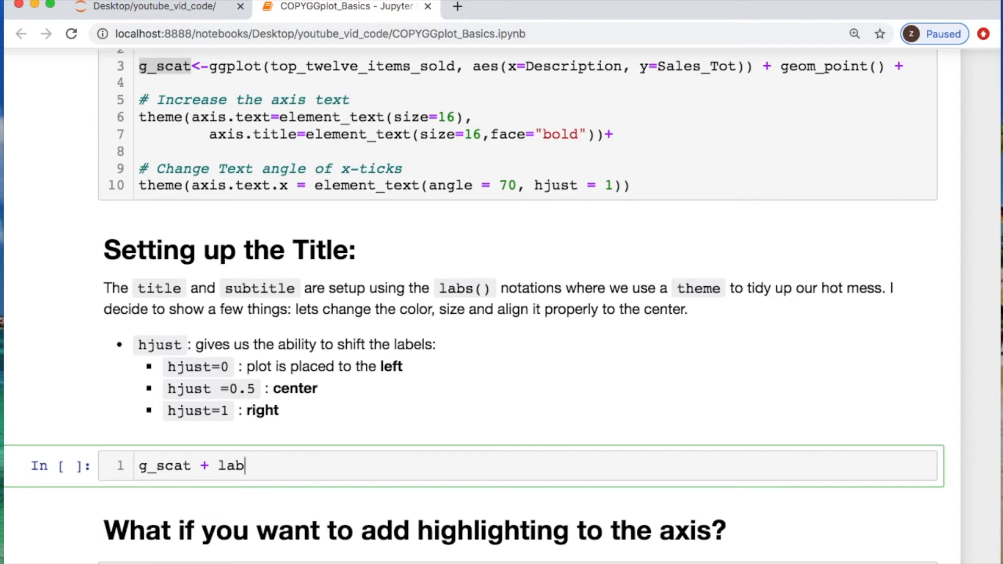
text(s(t)
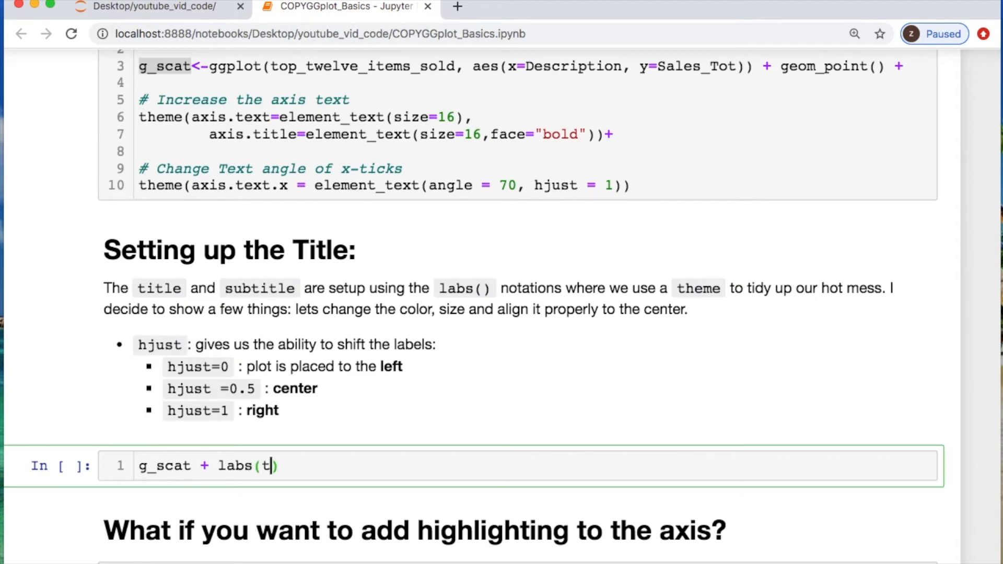
text(itle="")
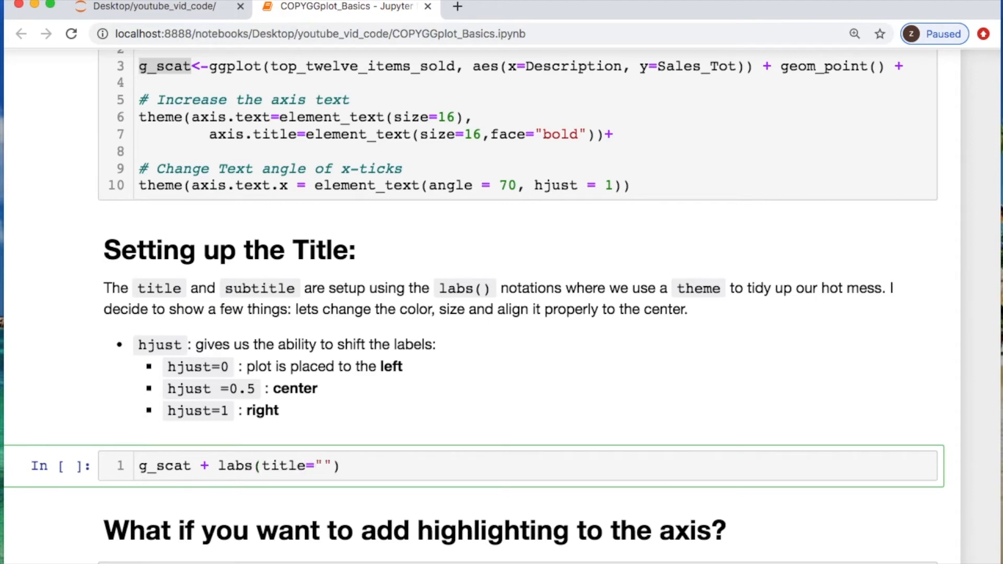
text(Sales B)
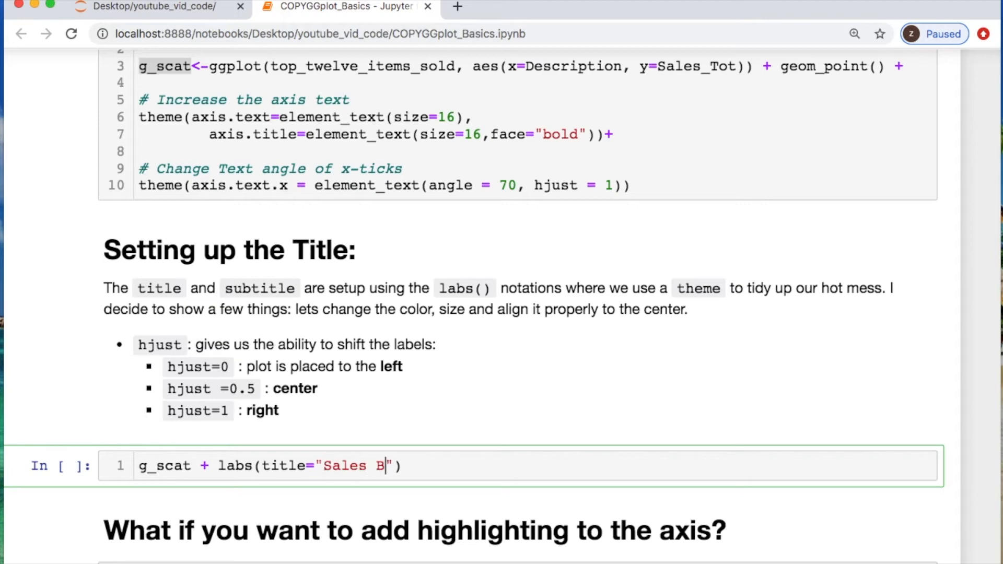
text(y Top 12)
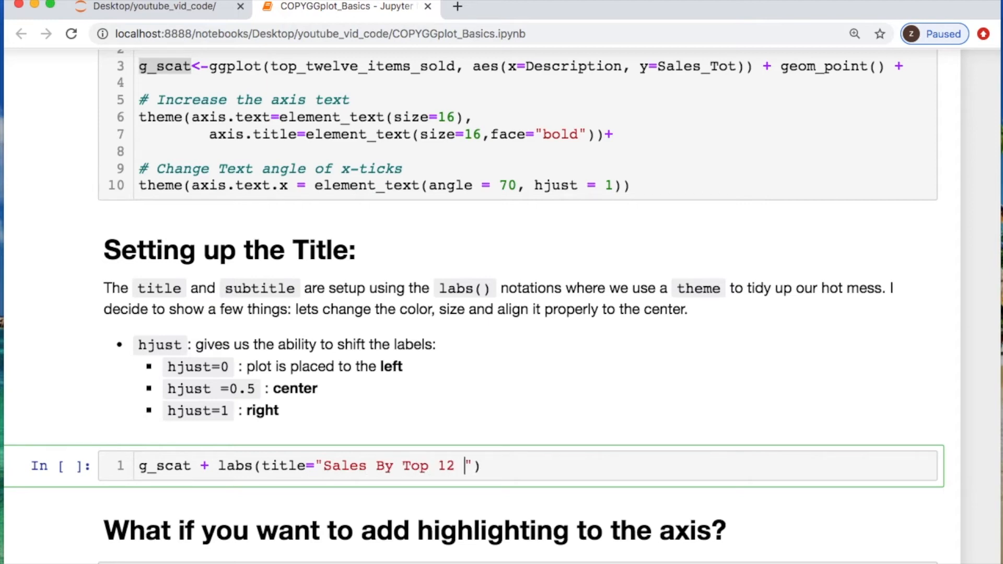
text(Items",)
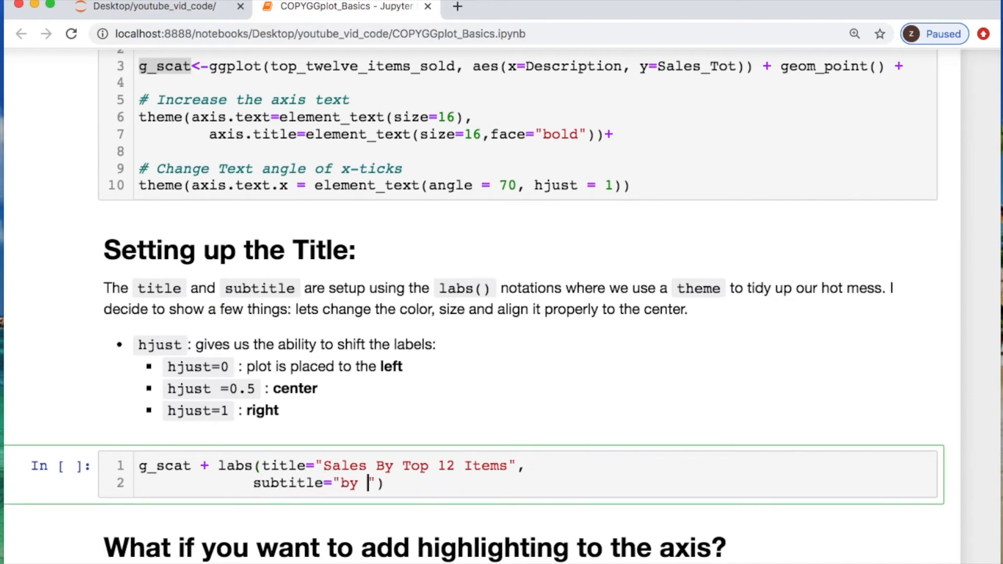
text(descti)
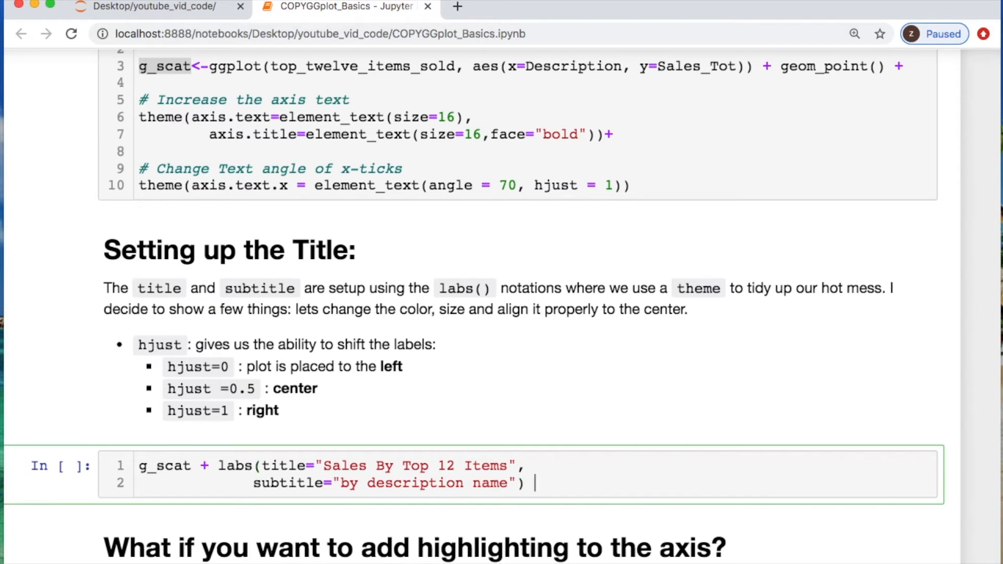
text(+)
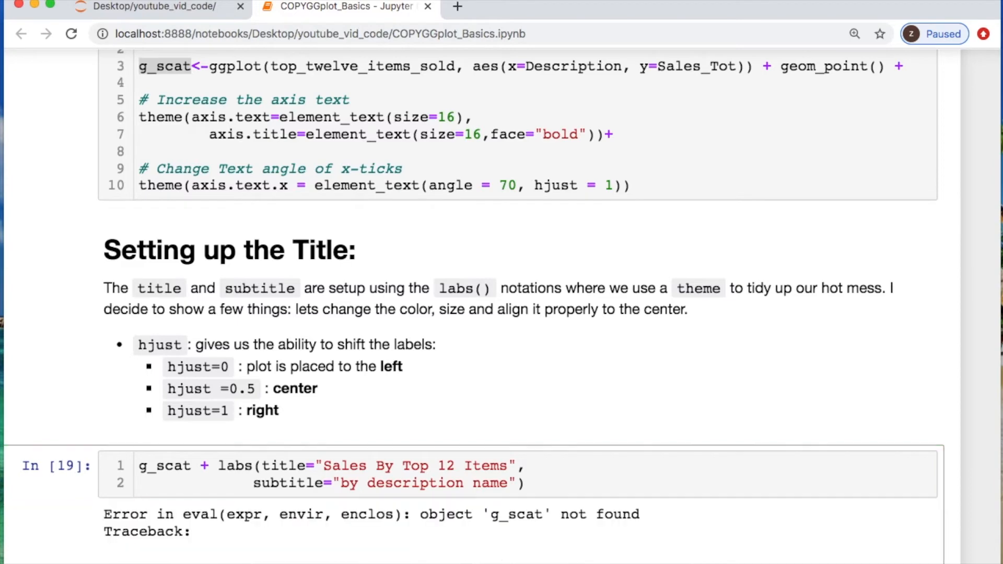
- Scroll up to the earlier g_scat cell so it can be rerun before the labs cell
scroll(up, 3)
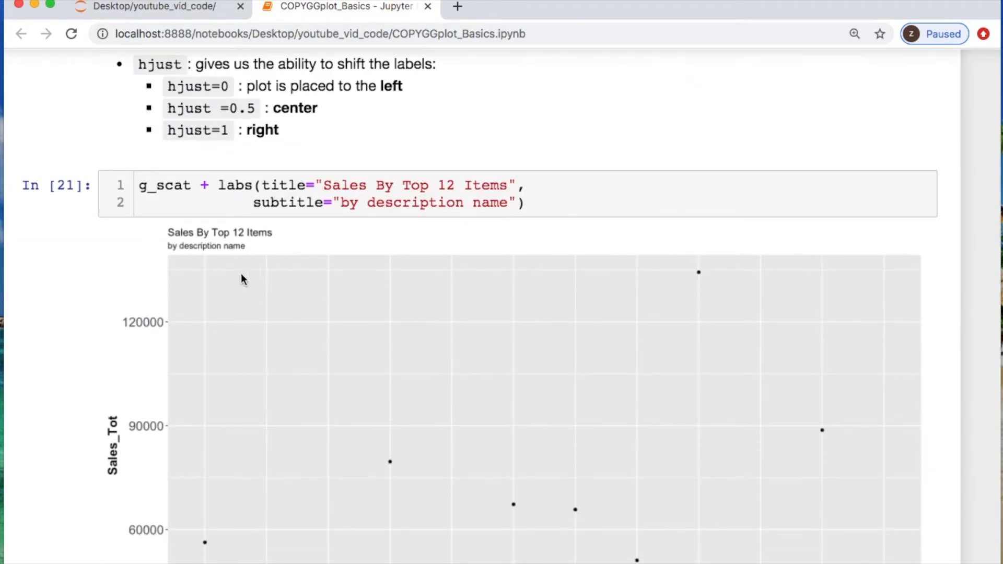
mouse_move(186, 233)
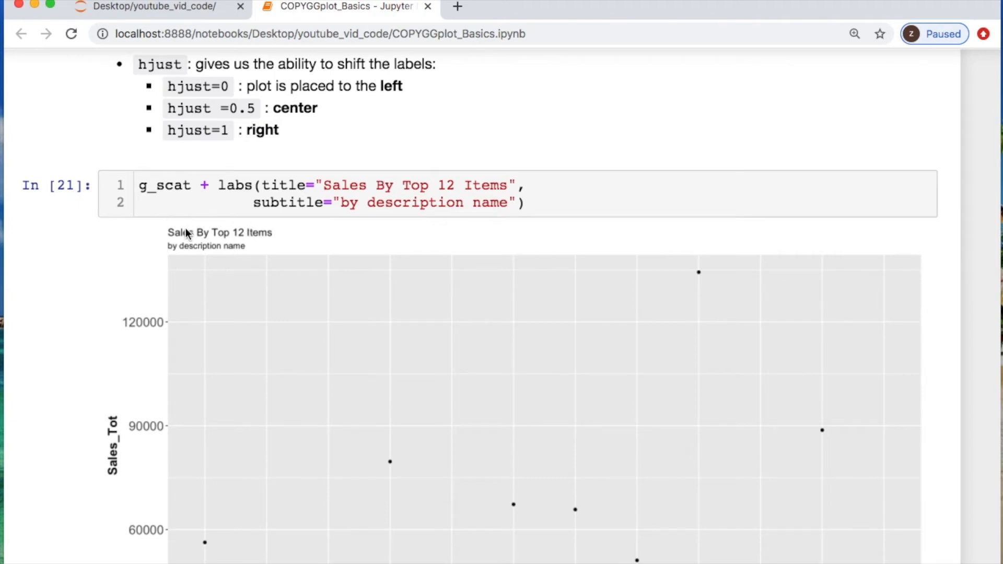
mouse_move(564, 250)
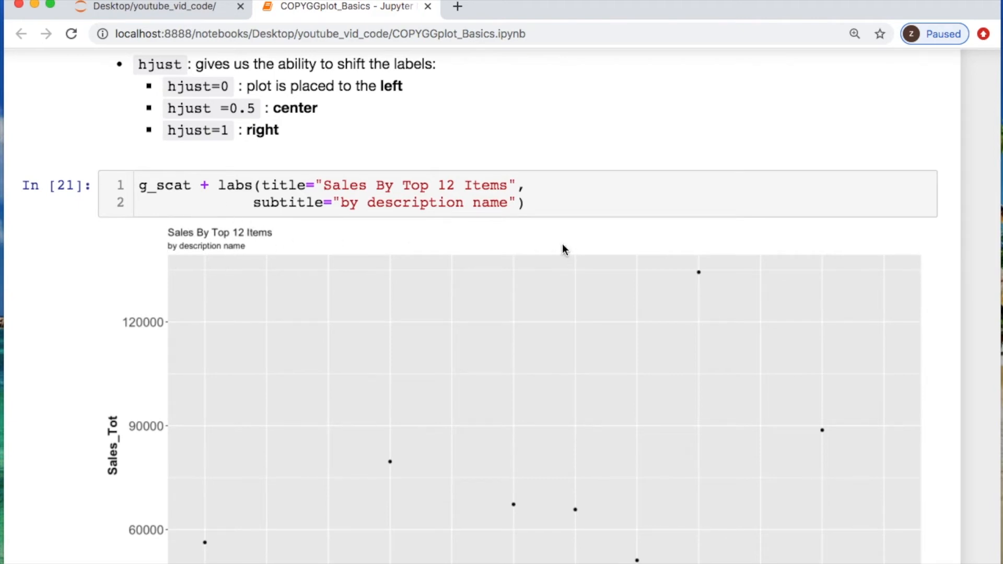
mouse_move(189, 237)
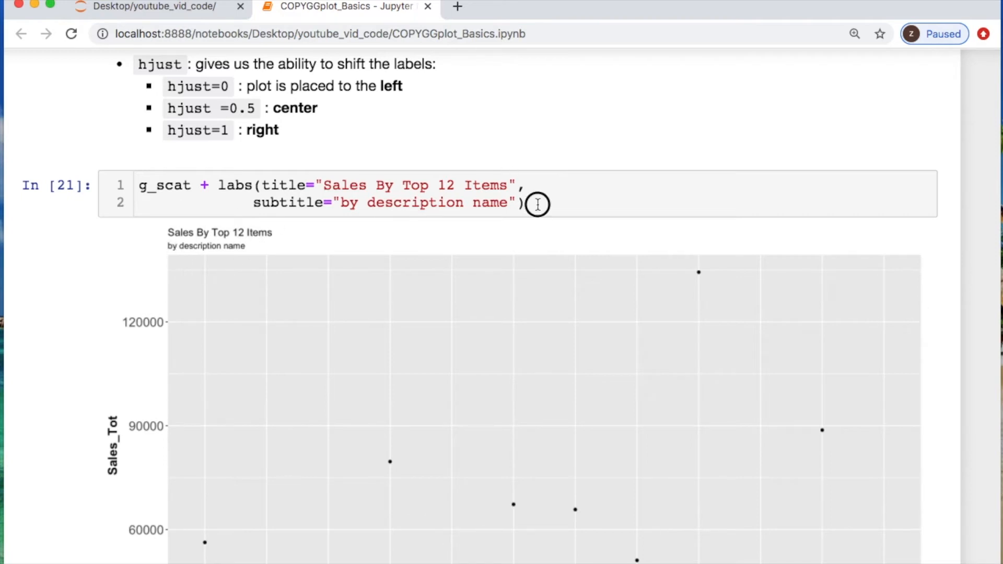
- Append + theme(plot.title=element_text(color="red" to the title cell, using the element_text autocomplete
text(+)
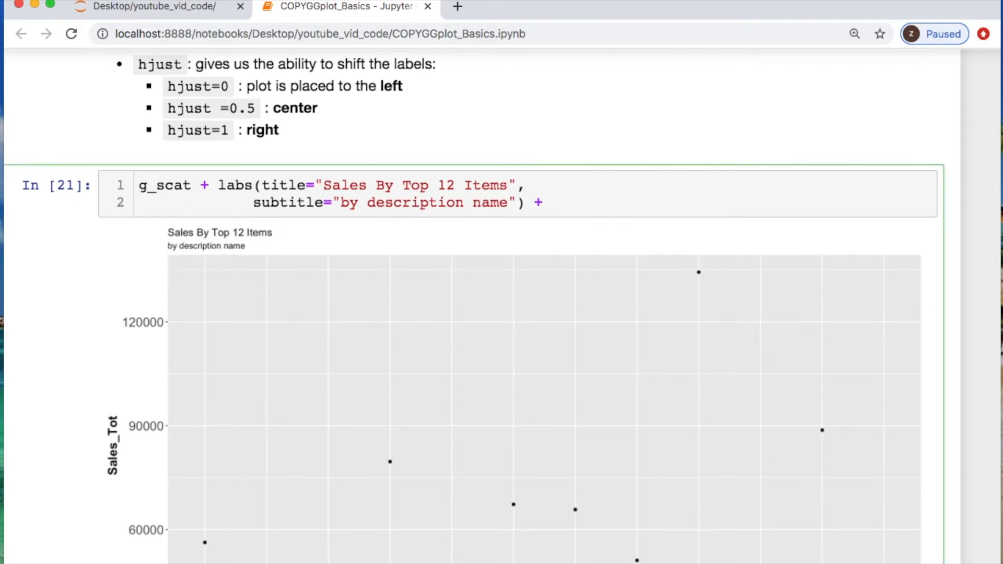
text(theme( plo)
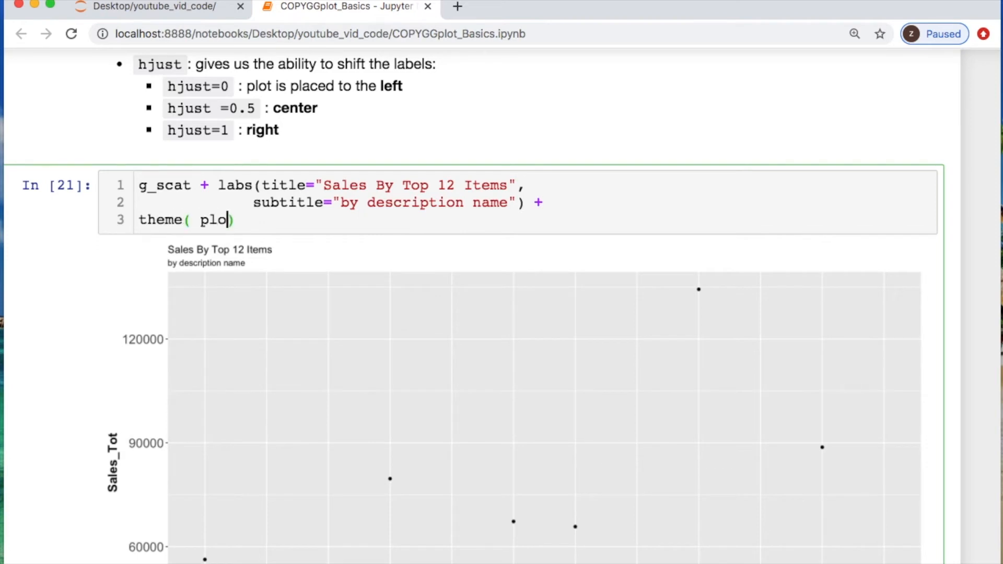
text(t.title)
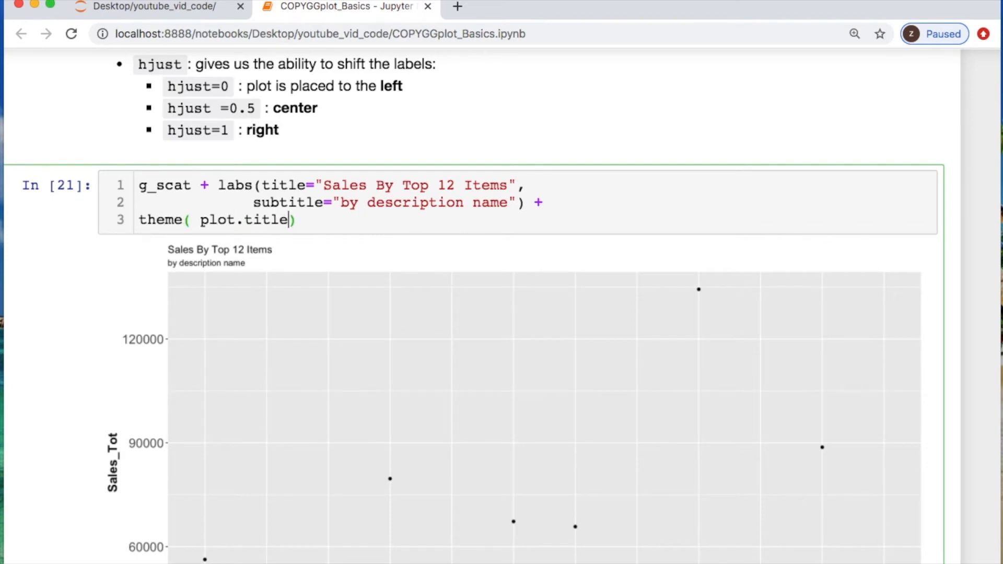
text(=ele)
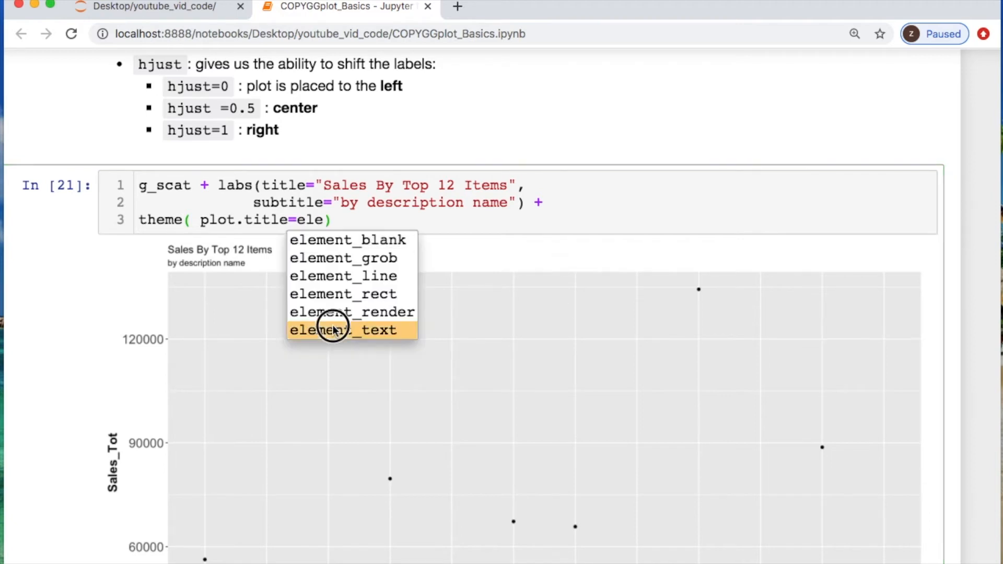
click(344, 329)
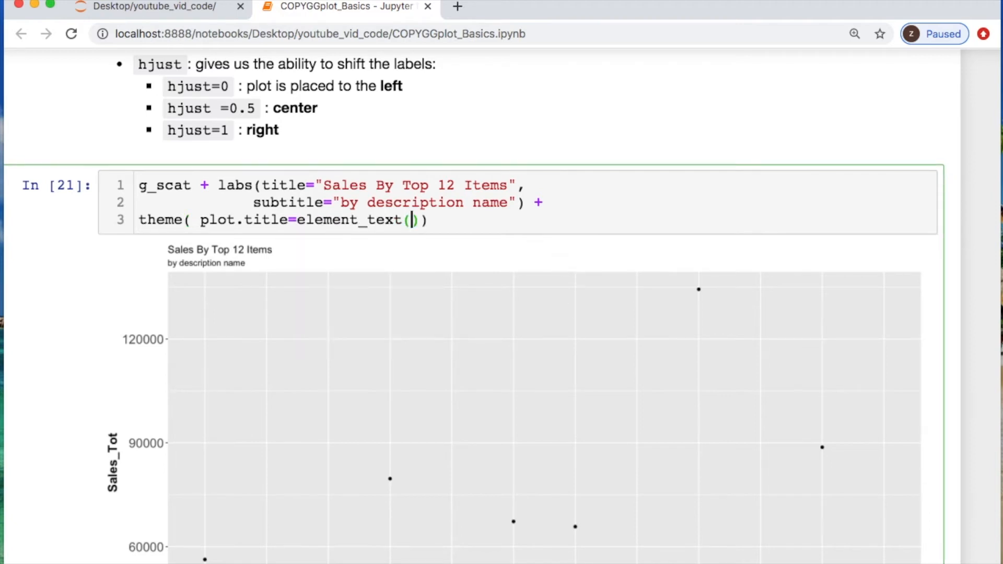
text(color)
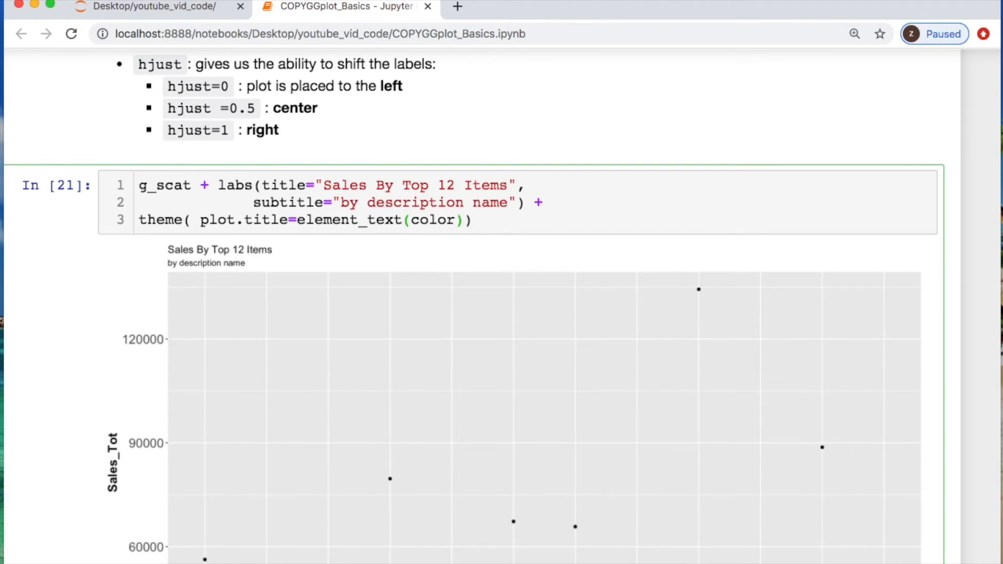
text("")
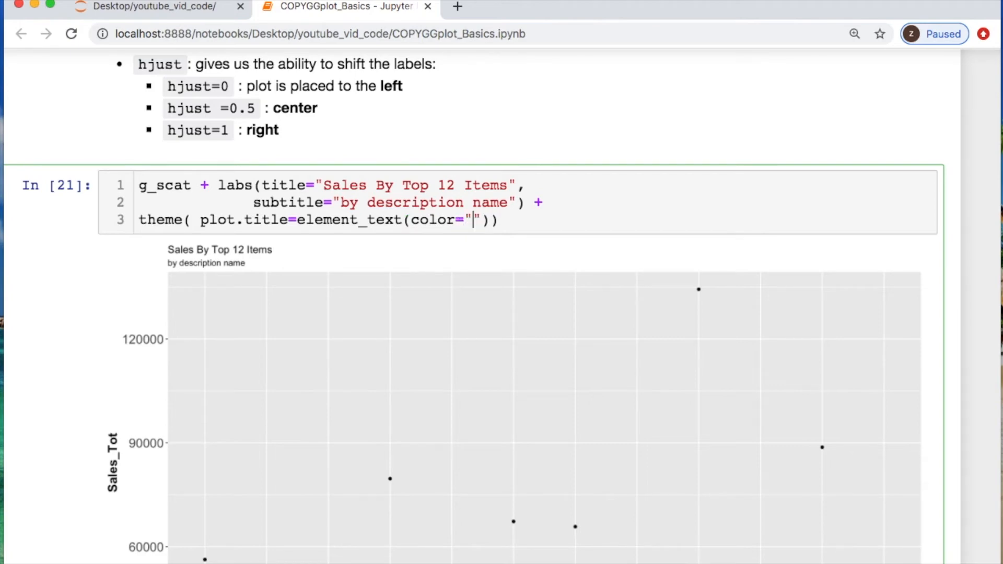
text(red)
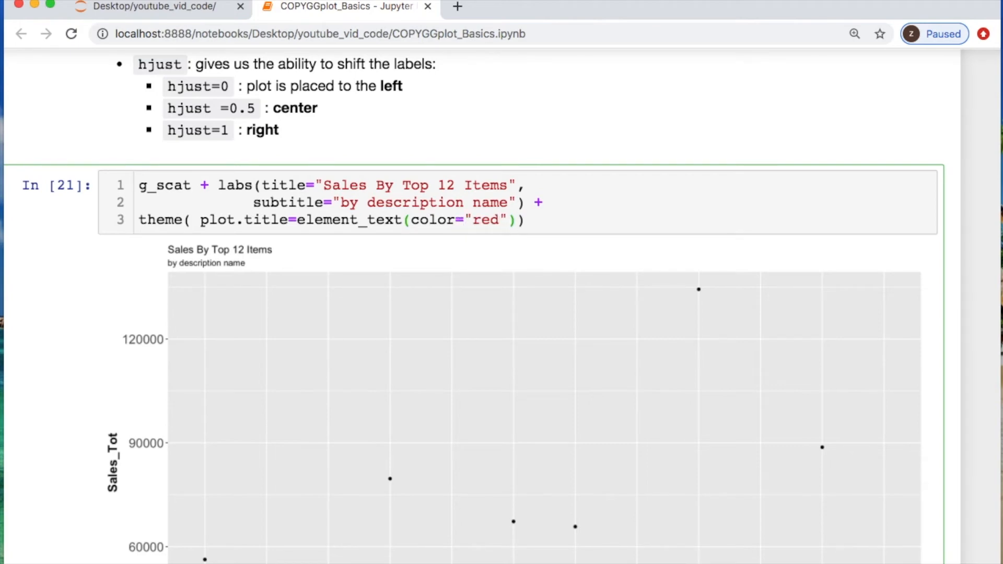
- Complete the title styling with size=22, face="bold", hjust=0.5 and a trailing comma
text(,size=2)
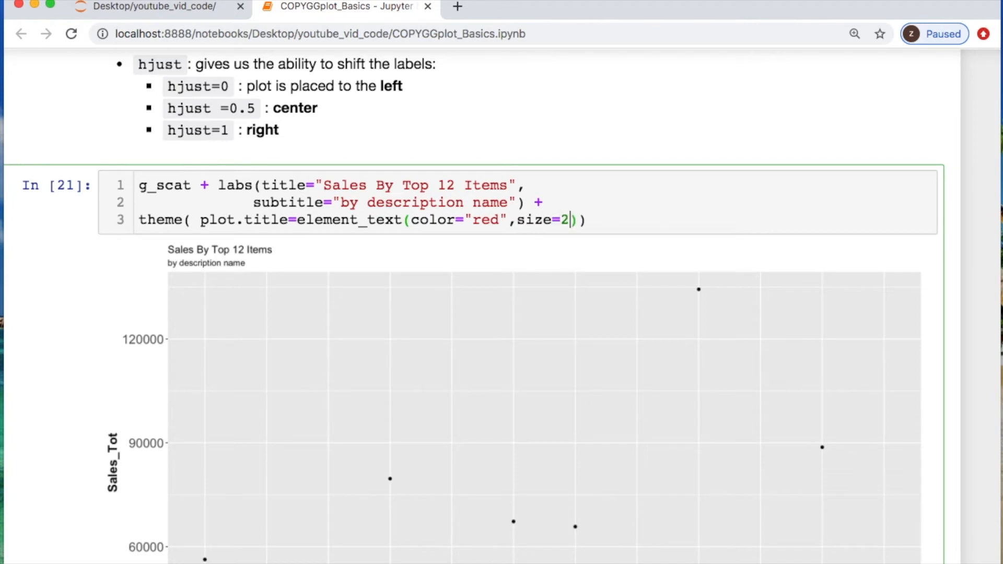
text(2,face)
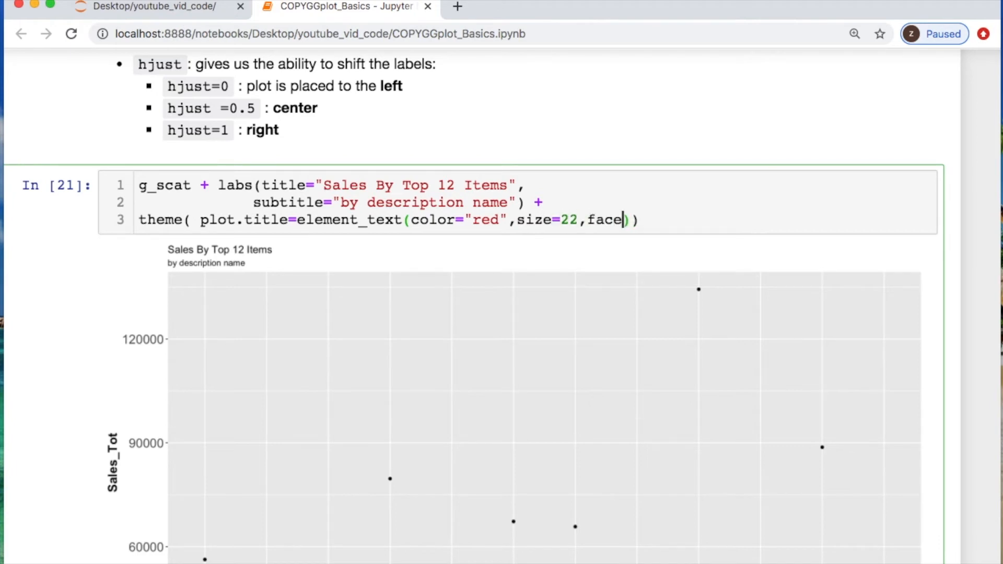
text(=")
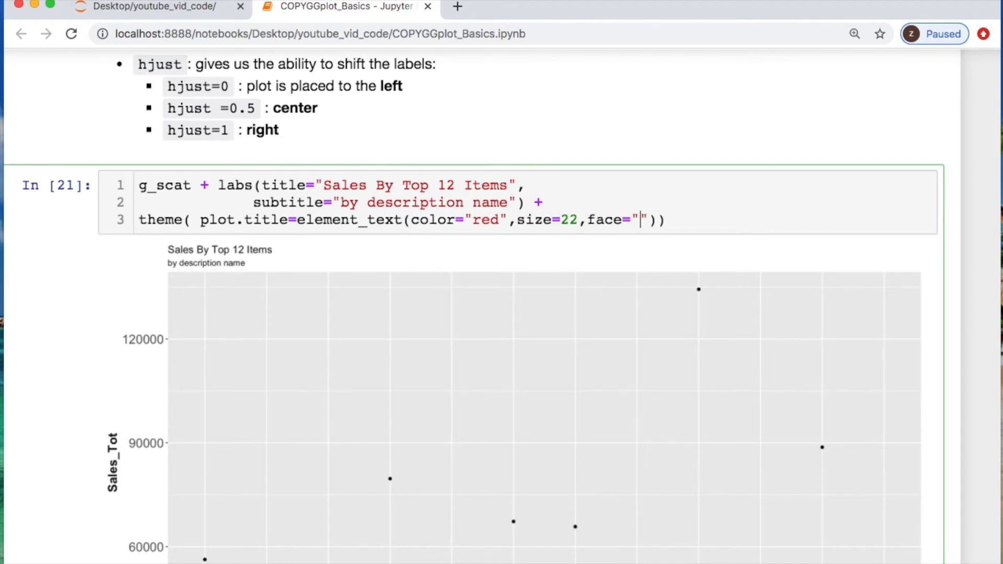
text(bold)
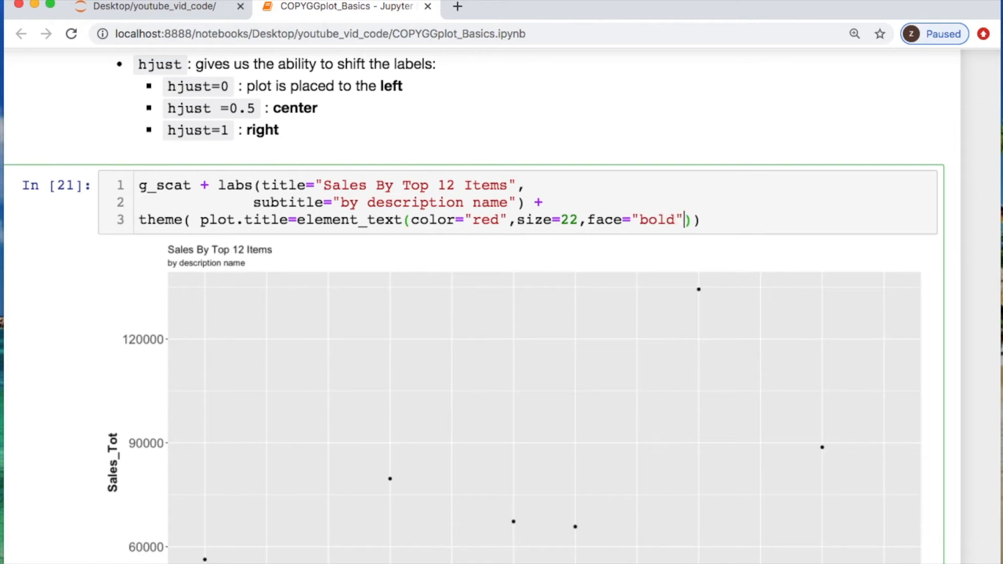
text(,hjust)
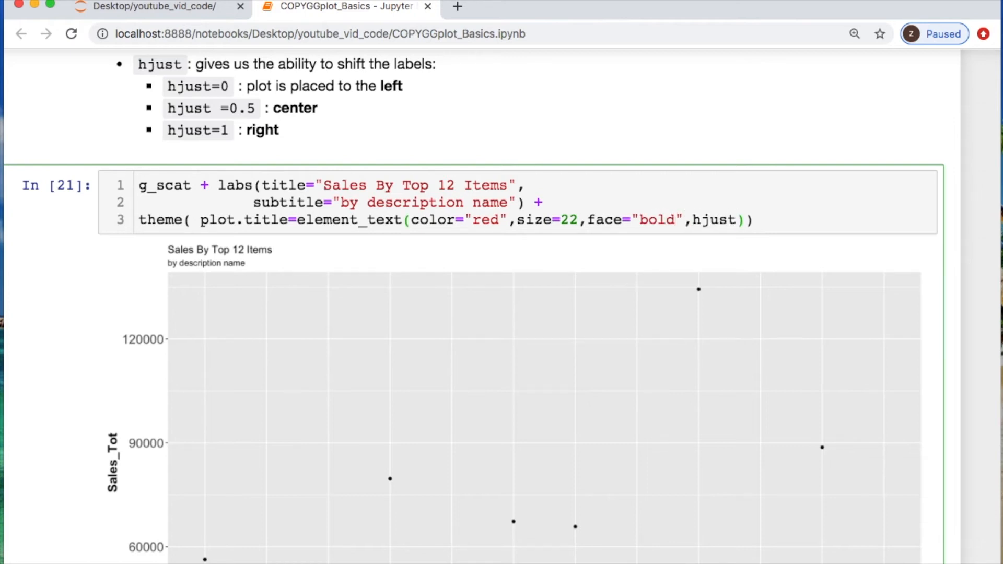
text(=)
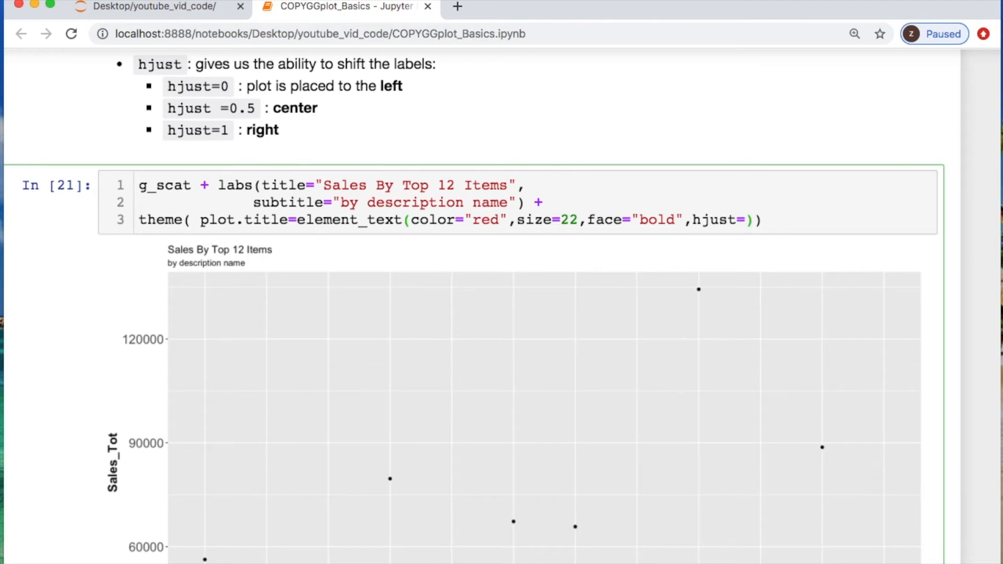
text(0.5,)
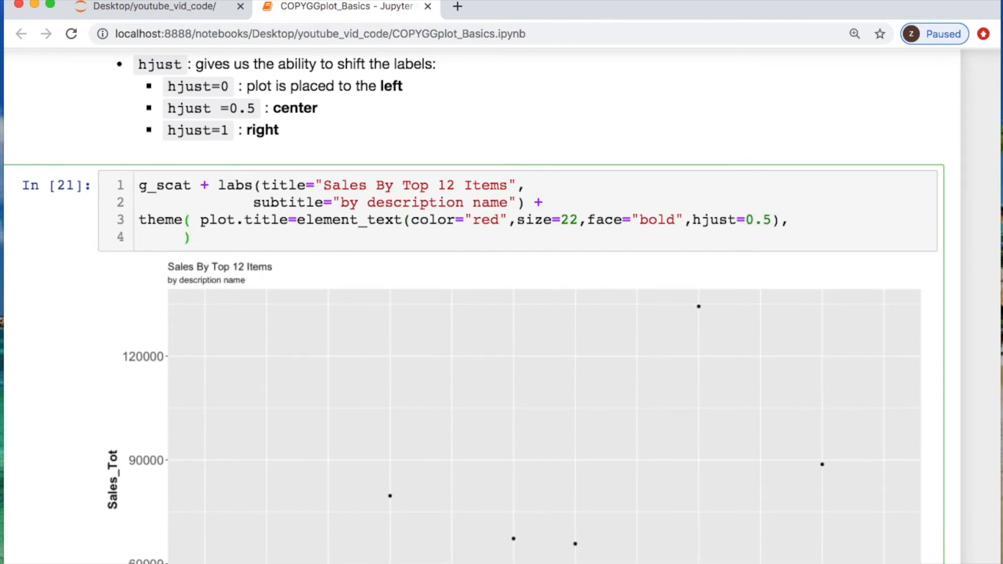
- Add plot.subtitle=element_text(color="blue",size=16,face="bold",hjust=0.5)) and run the cell
text(plot.)
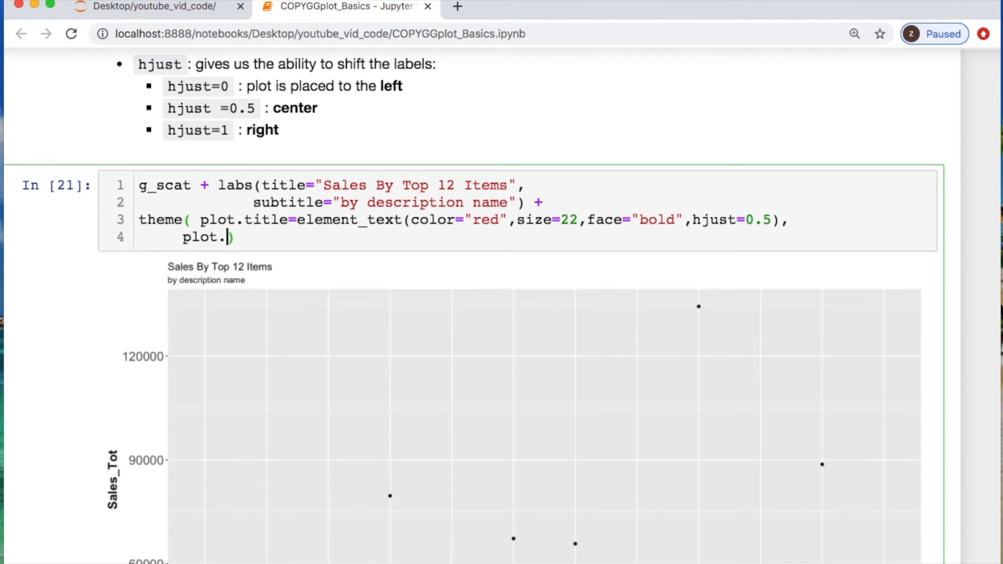
text(subtitle)
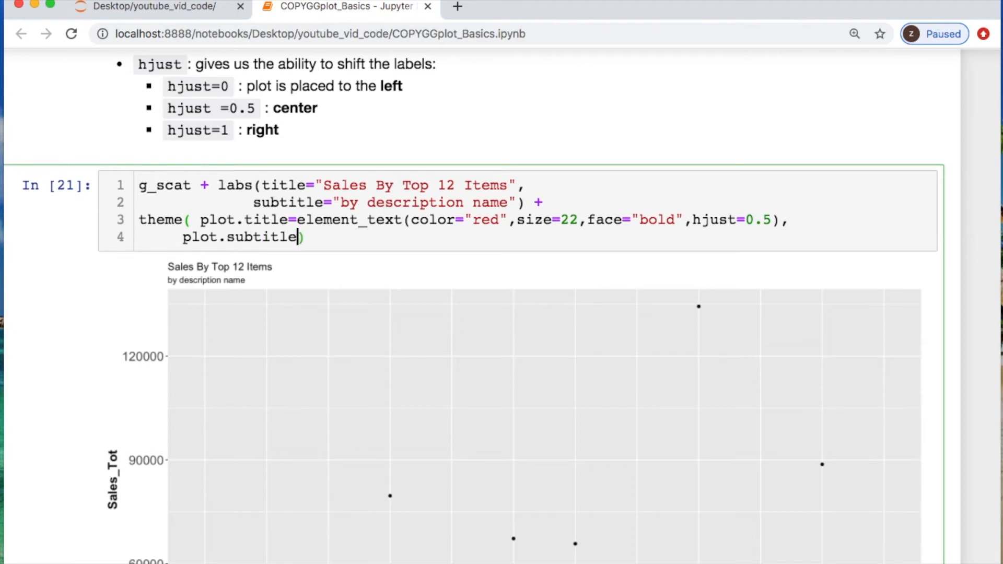
text(=)
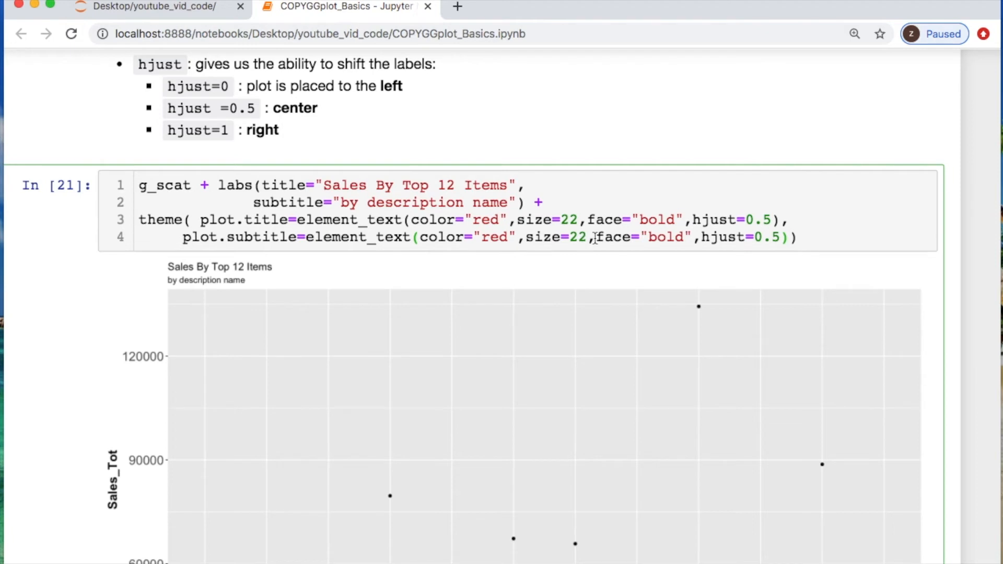
text(16)
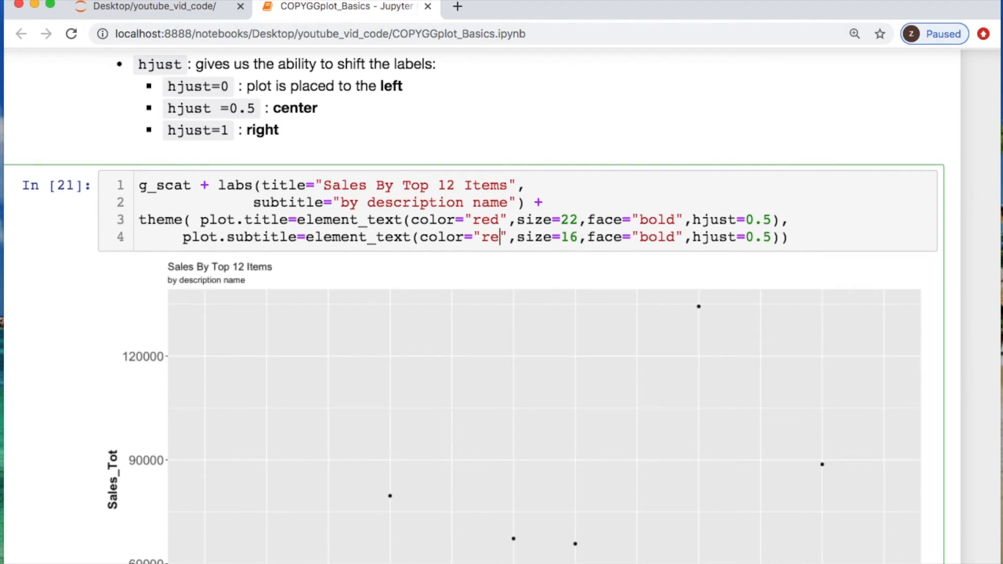
text(blue)
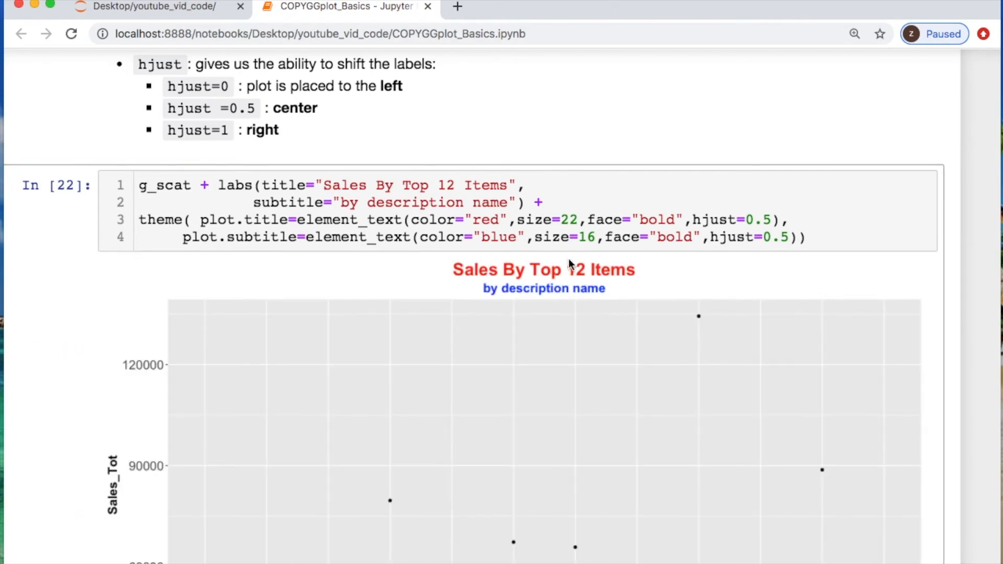
mouse_move(608, 268)
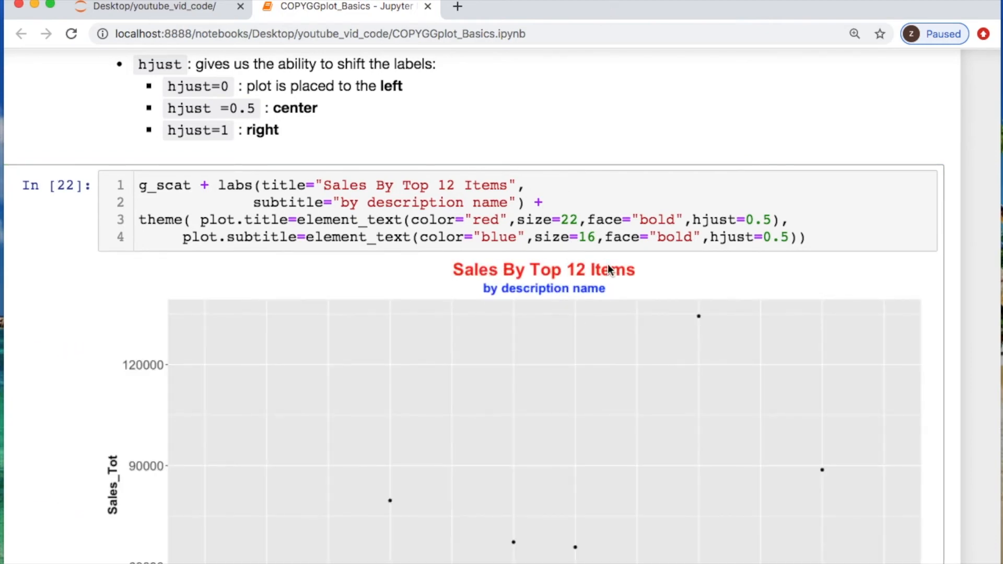
- Scroll past the scatter output to the 'add highlighting to the axis?' section
scroll(up, 3)
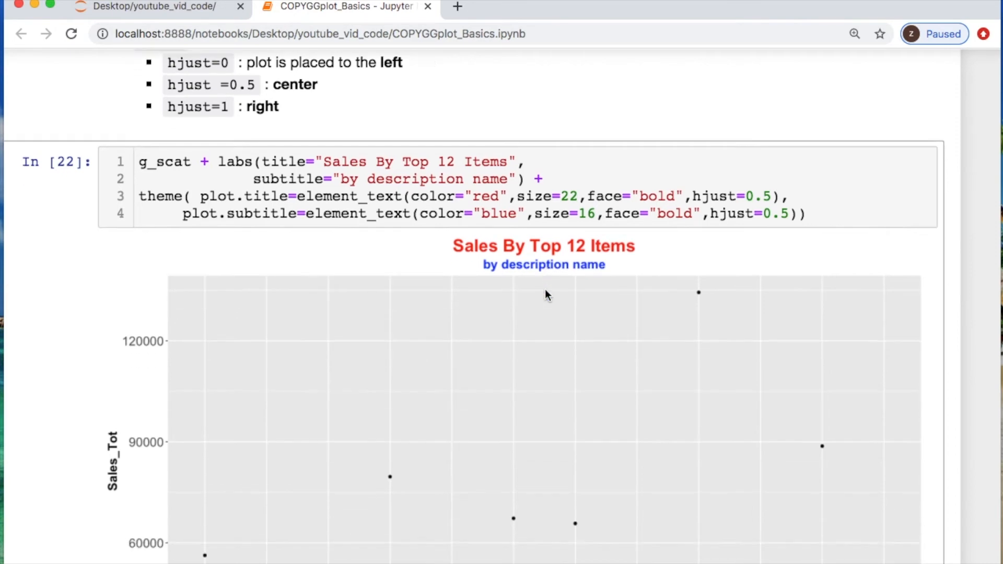
scroll(down, 3)
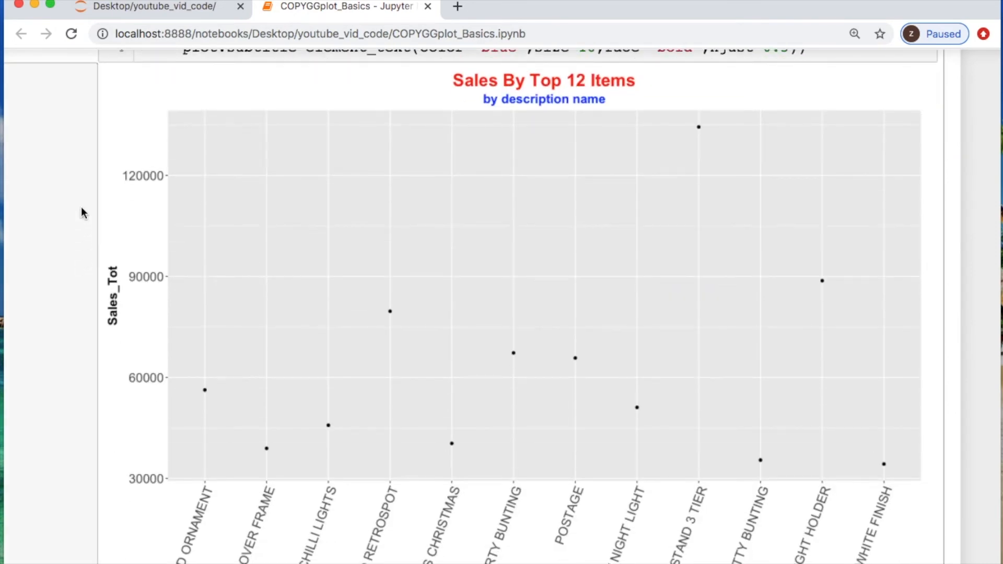
mouse_move(128, 165)
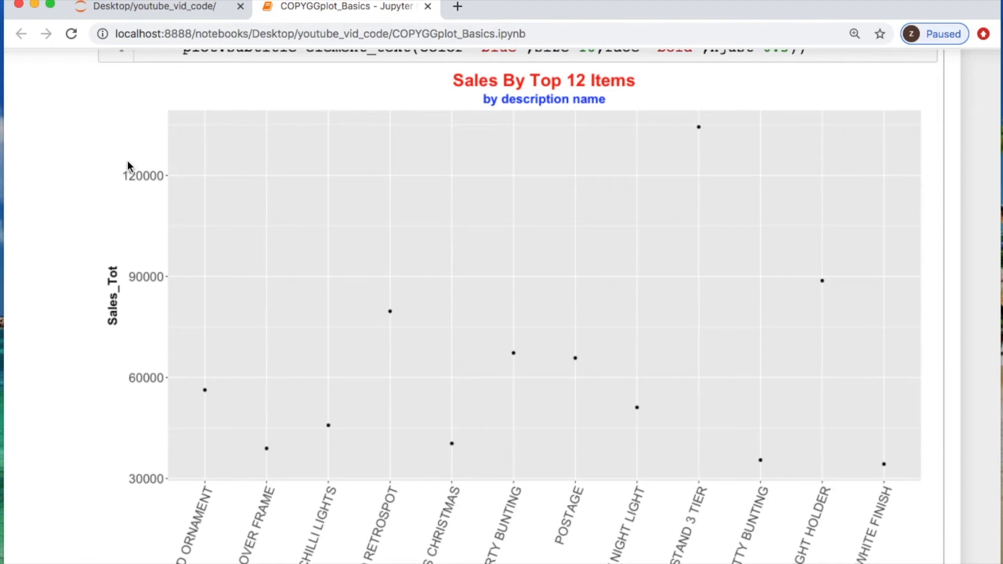
mouse_move(146, 178)
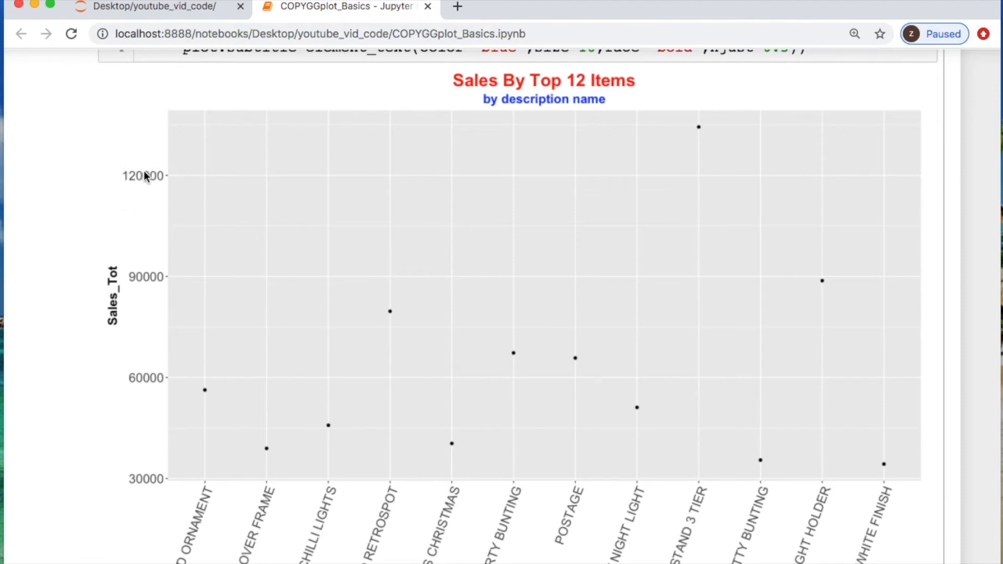
mouse_move(439, 375)
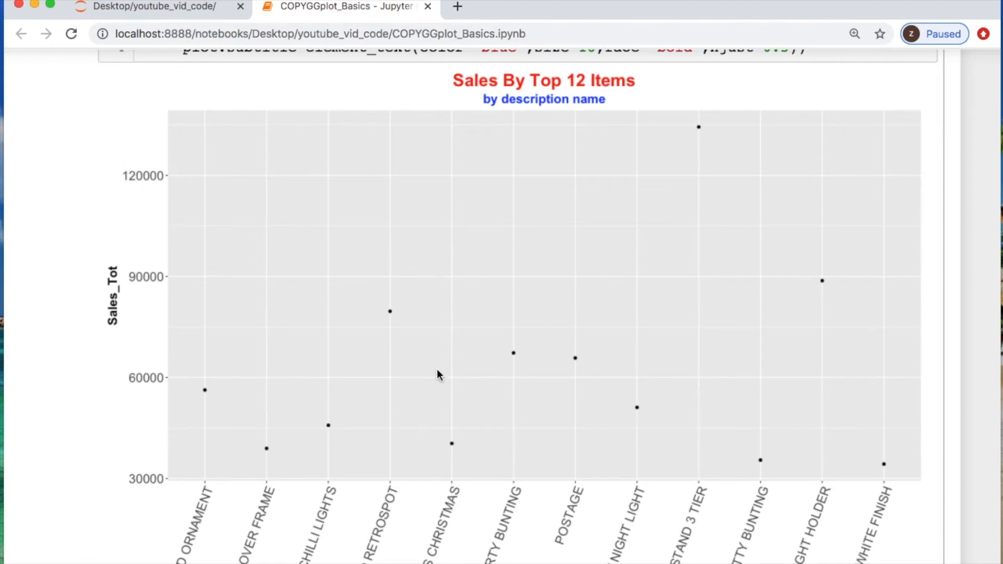
scroll(down, 3)
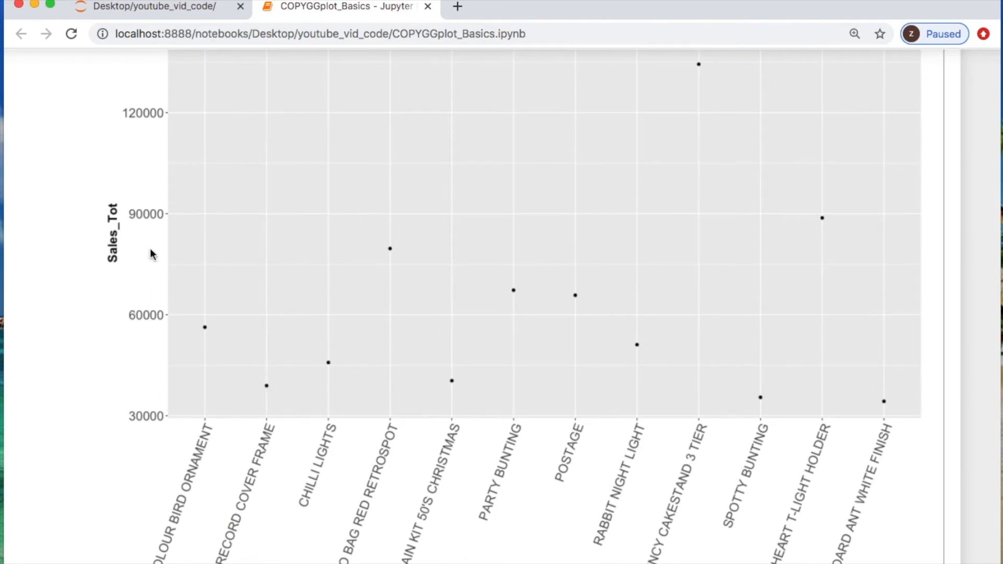
mouse_move(207, 235)
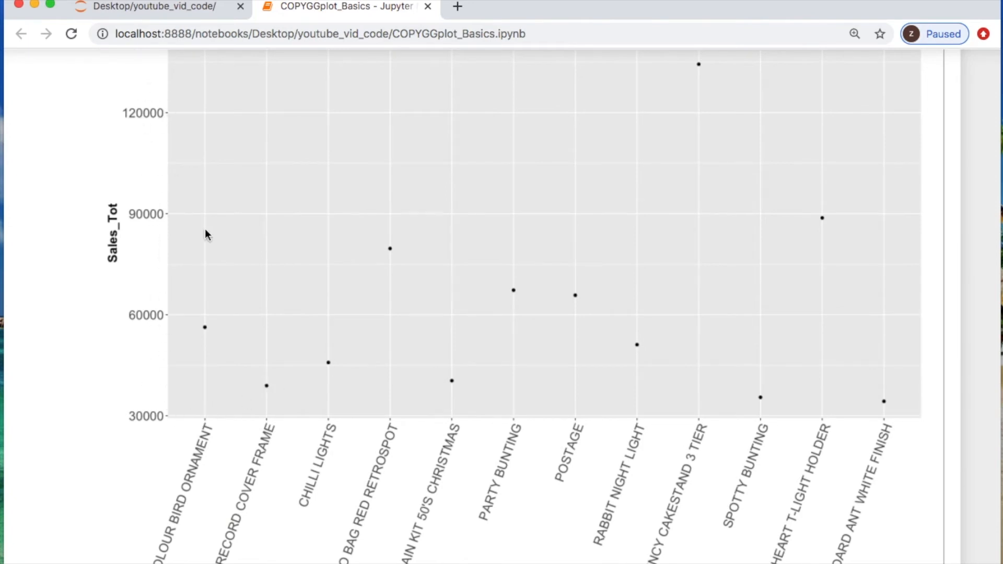
scroll(down, 3)
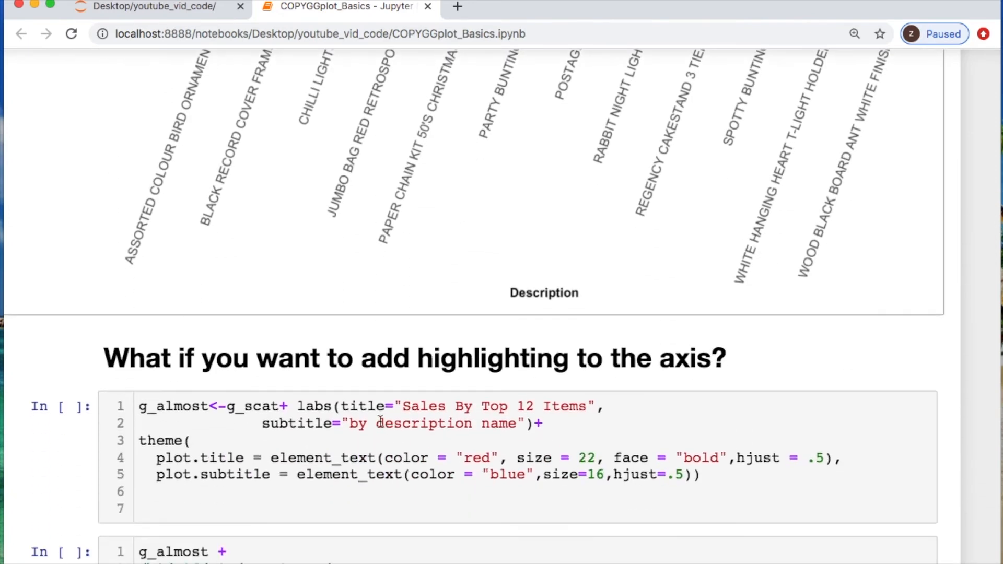
- In the g_almost cell, start theme(axis.line=element_line, accepting the autocomplete suggestion
scroll(down, 3)
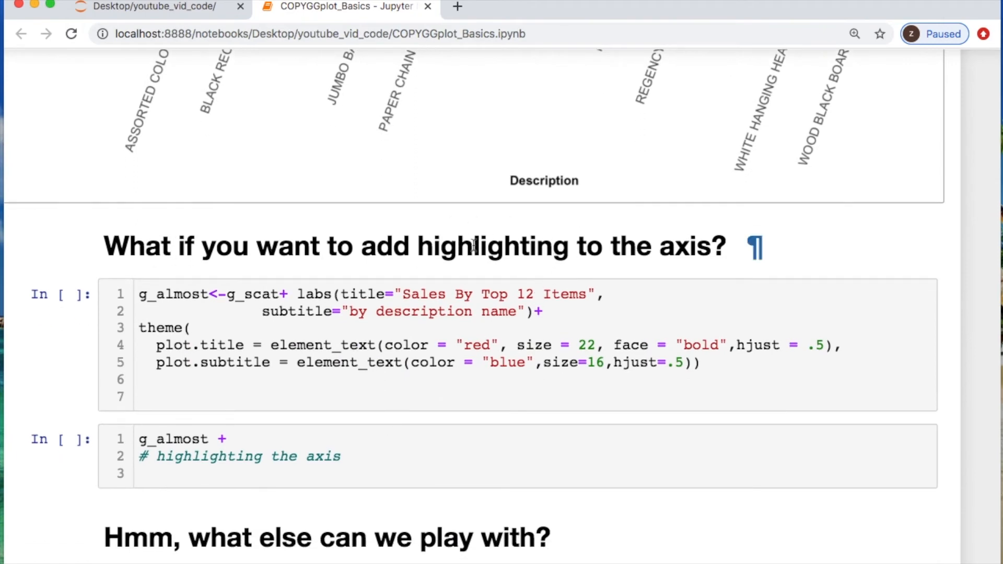
scroll(down, 3)
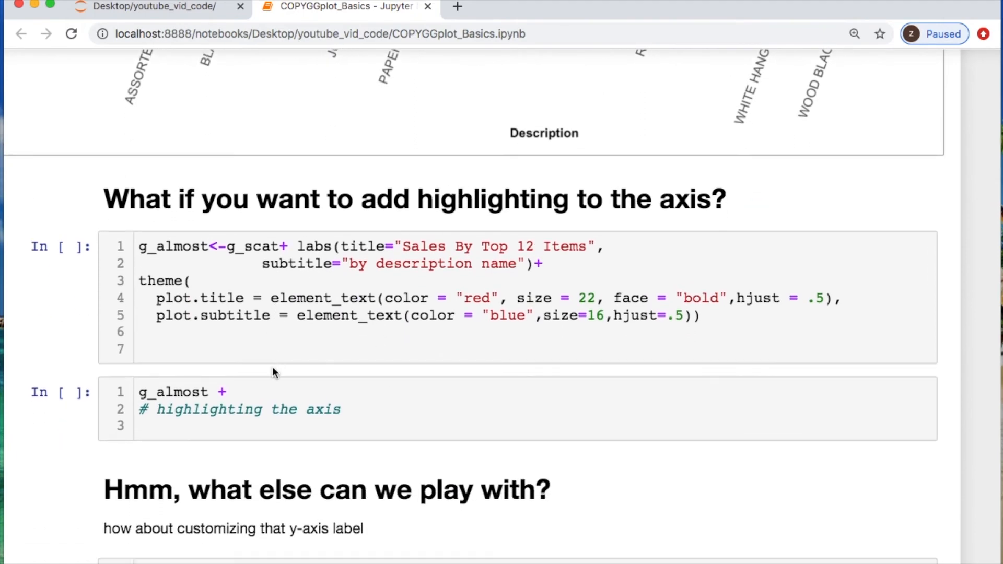
click(175, 429)
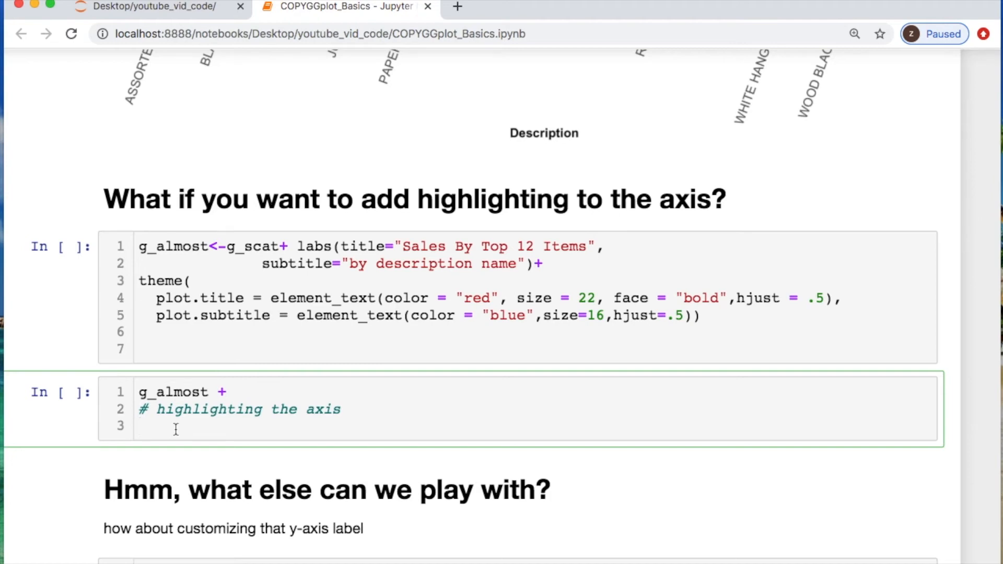
text(them)
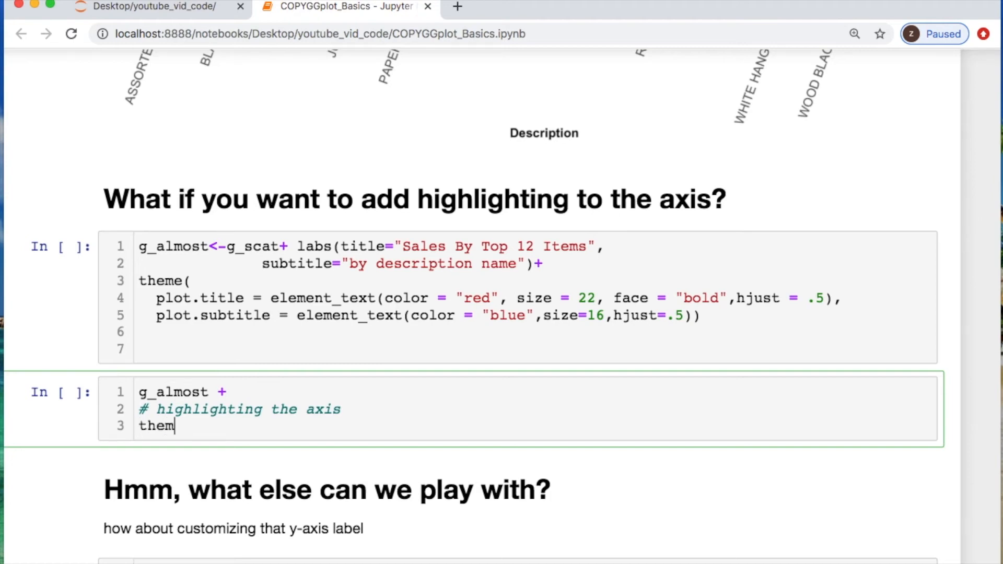
text((axi)
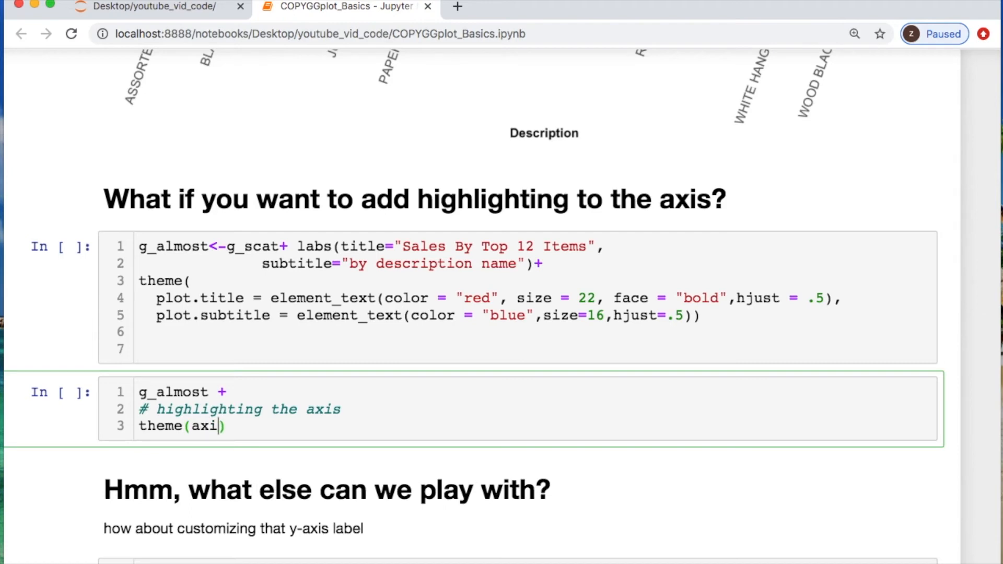
text(.l)
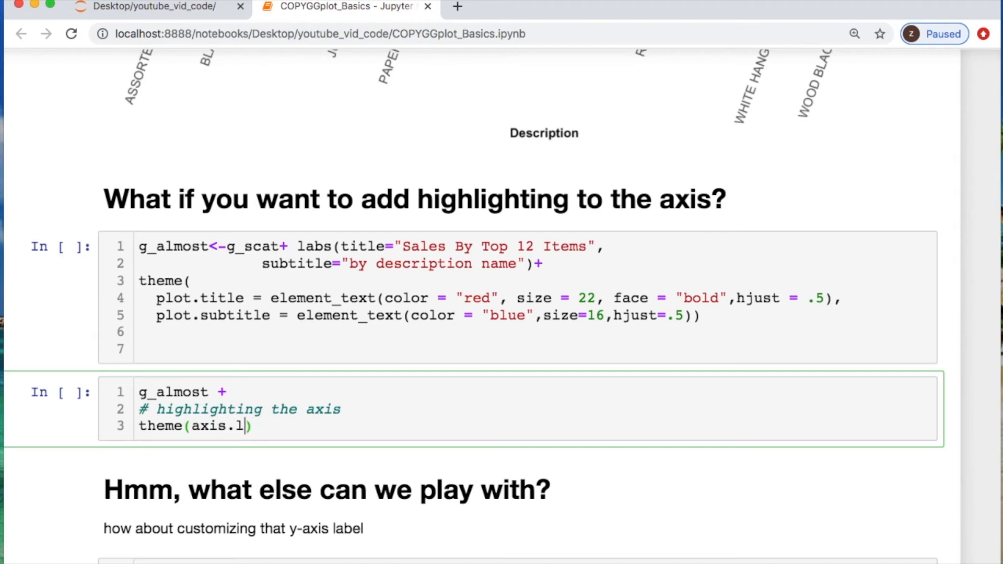
text(ine=el)
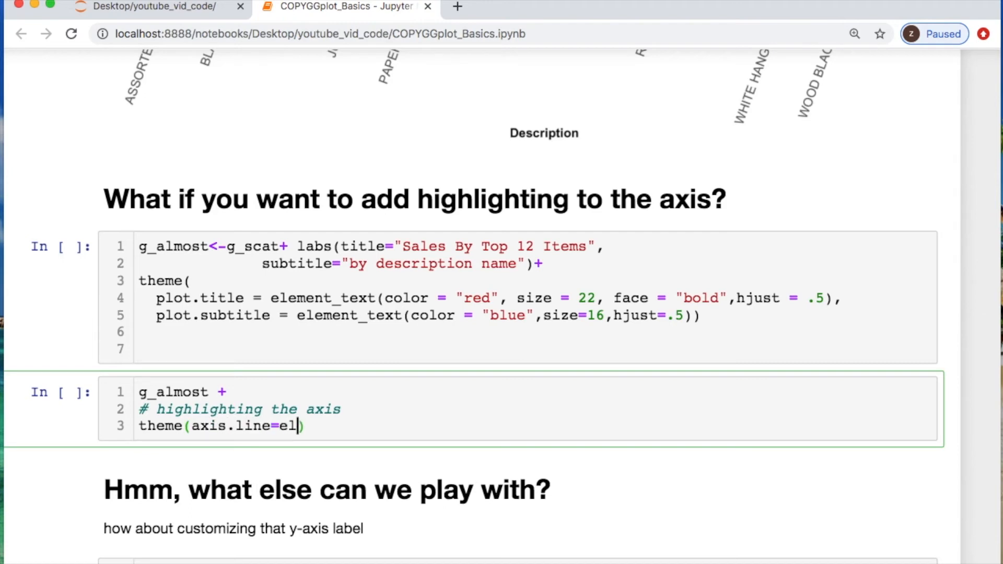
text(e)
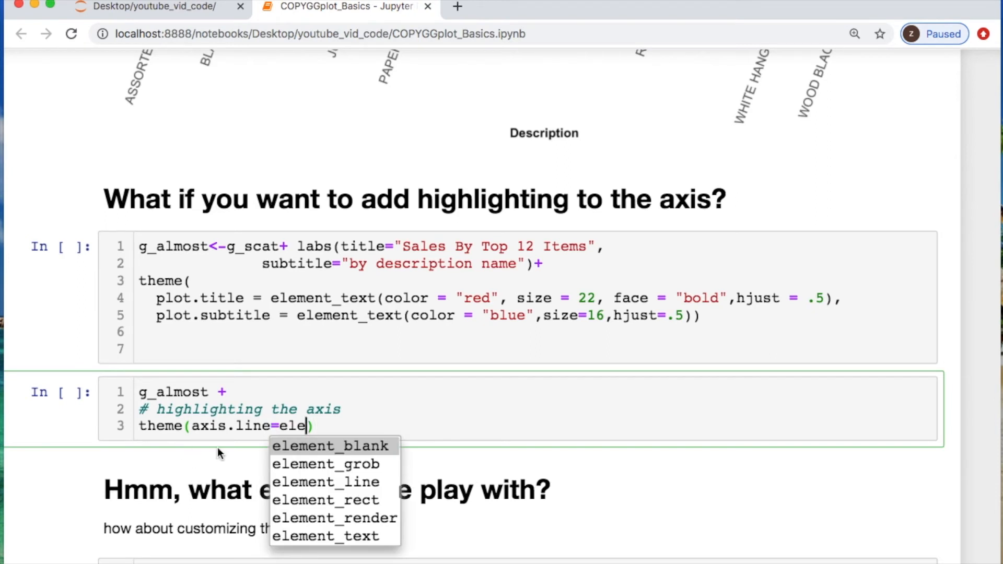
click(326, 499)
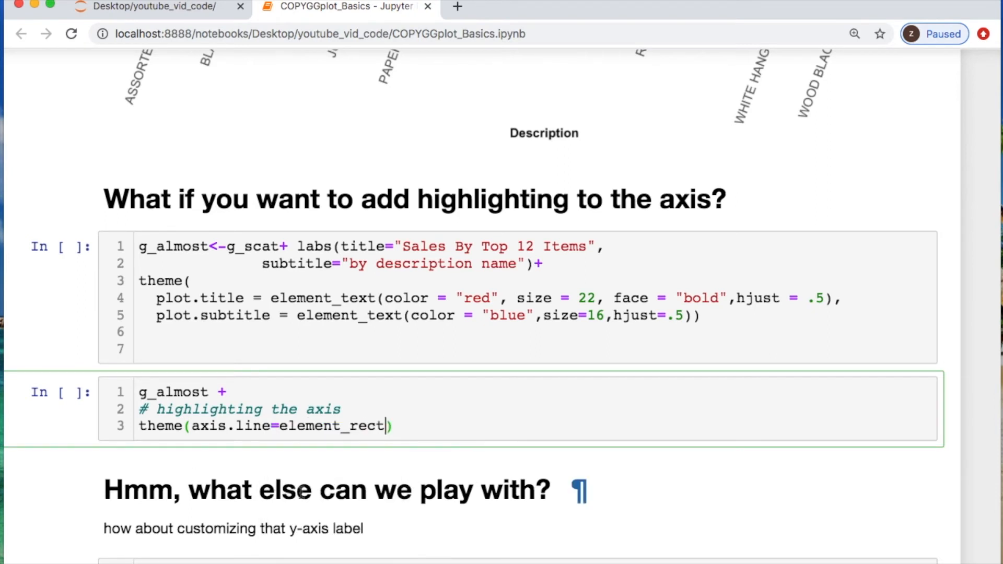
- Finish element_line(color="red",size=2)) so the scatter redraws with thick red axes
text(element_line)
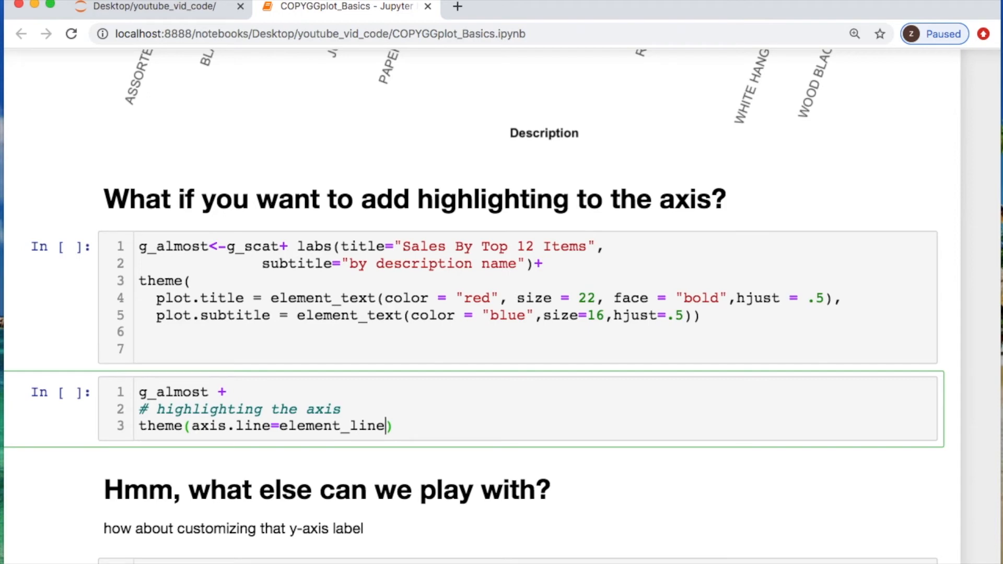
text((color)
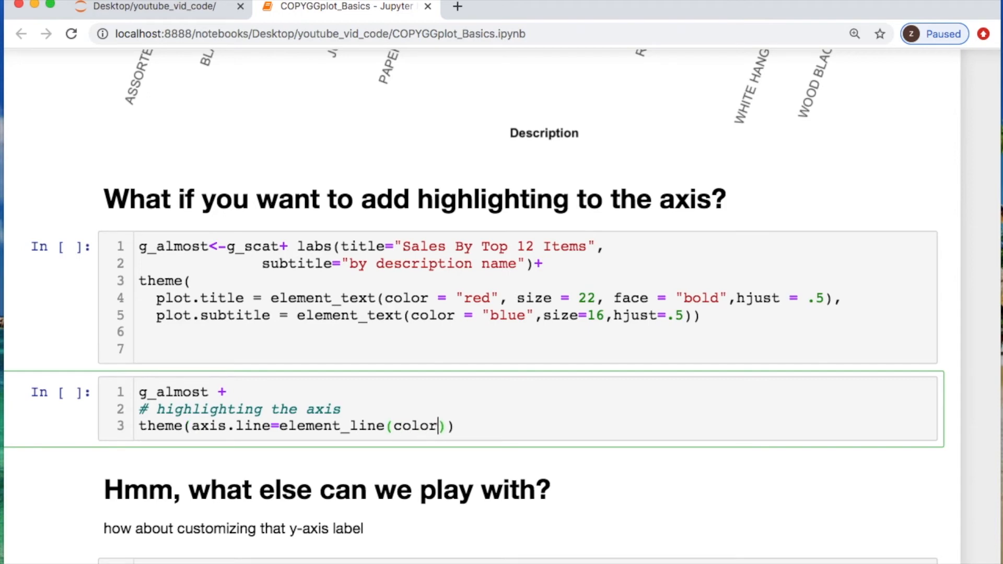
text("red")
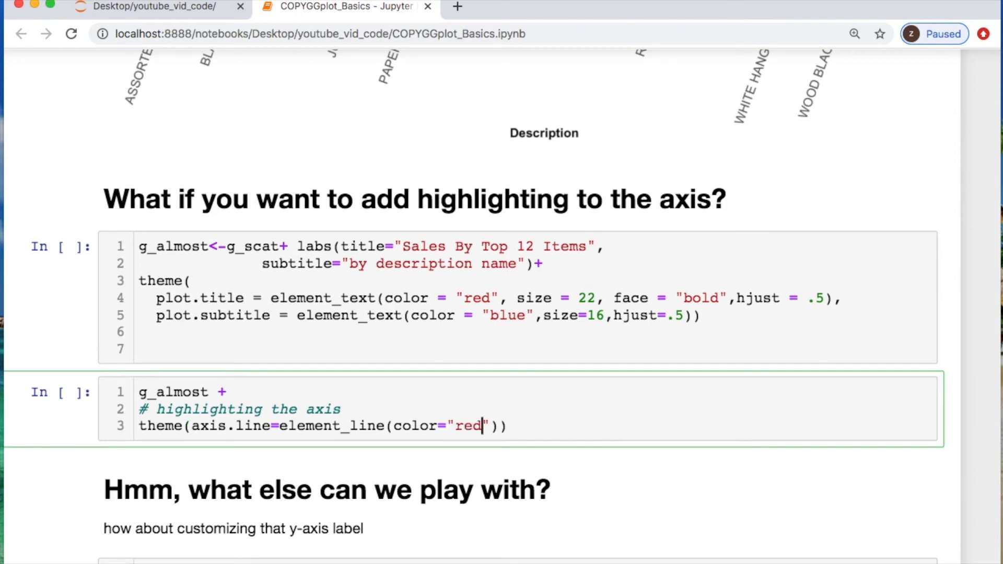
text(,size=2)
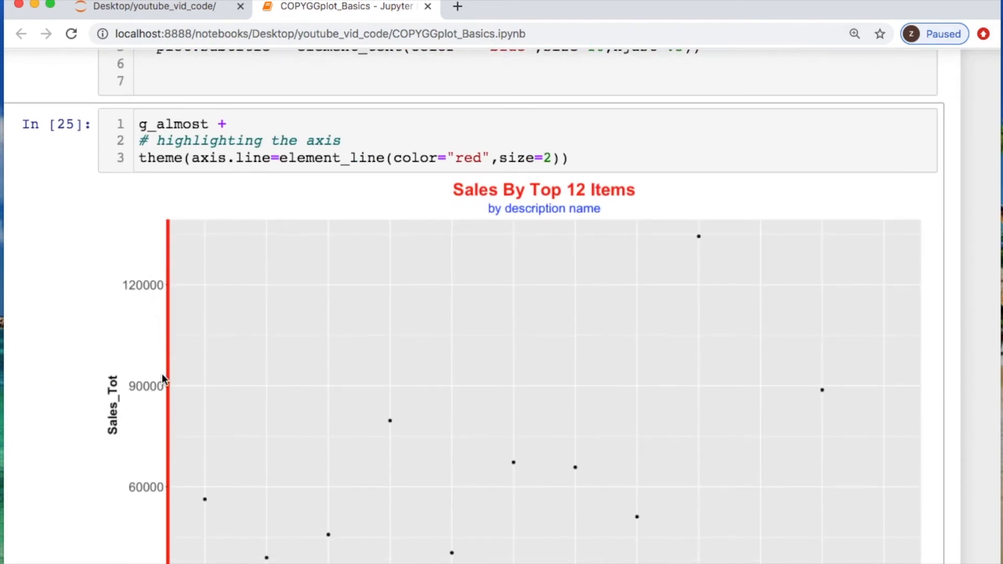
- Scroll down to the y-axis label customization cell beginning 'g_almost + scal'
scroll(down, 3)
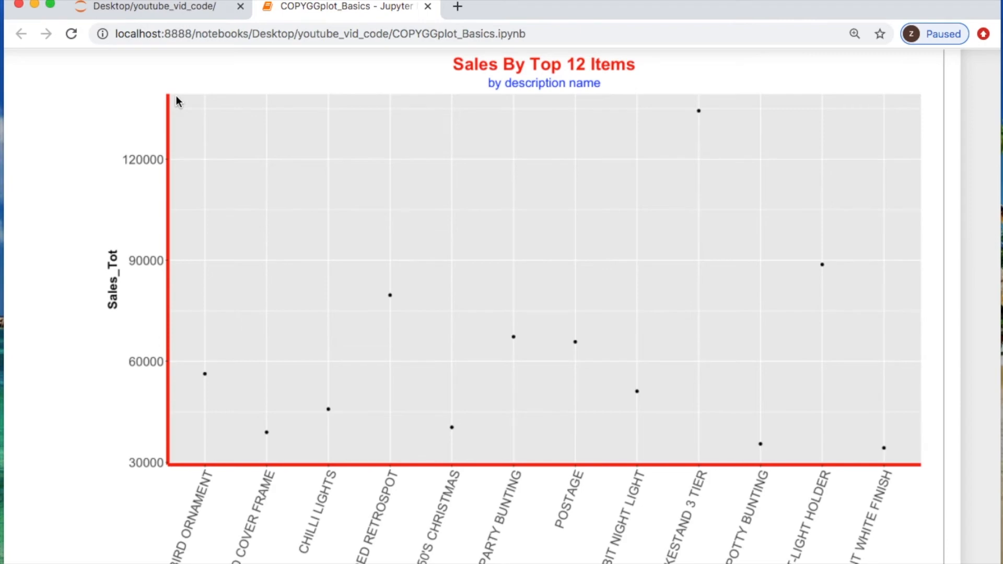
mouse_move(350, 443)
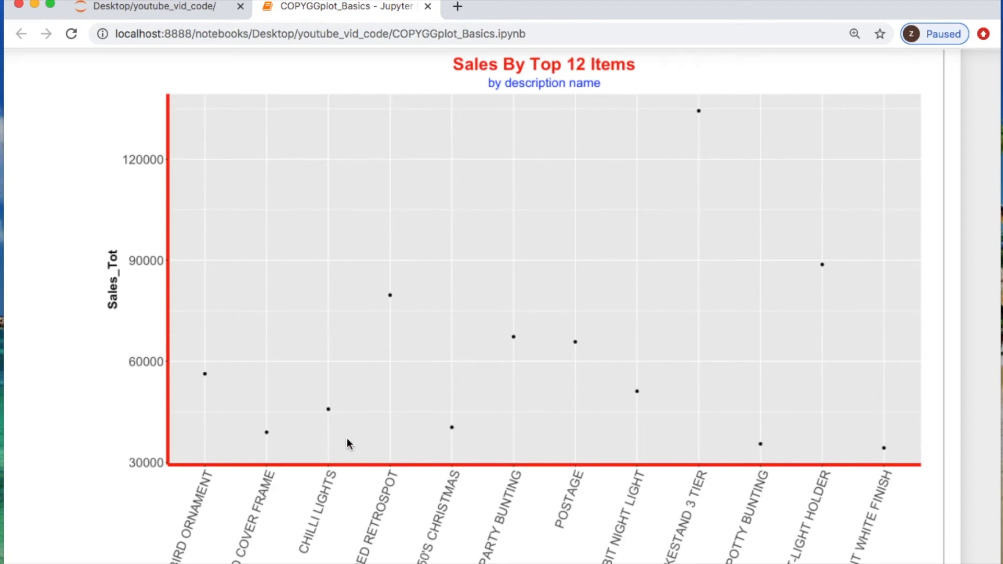
scroll(down, 3)
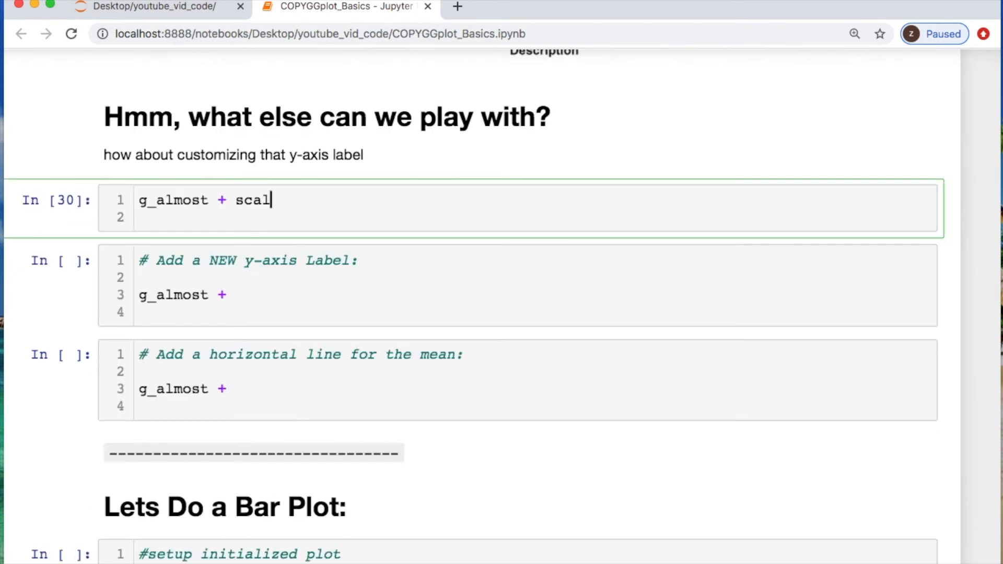
- Make the cell read g_almost + scale_y_continuous(breaks) via autocomplete and run it
text(e_y)
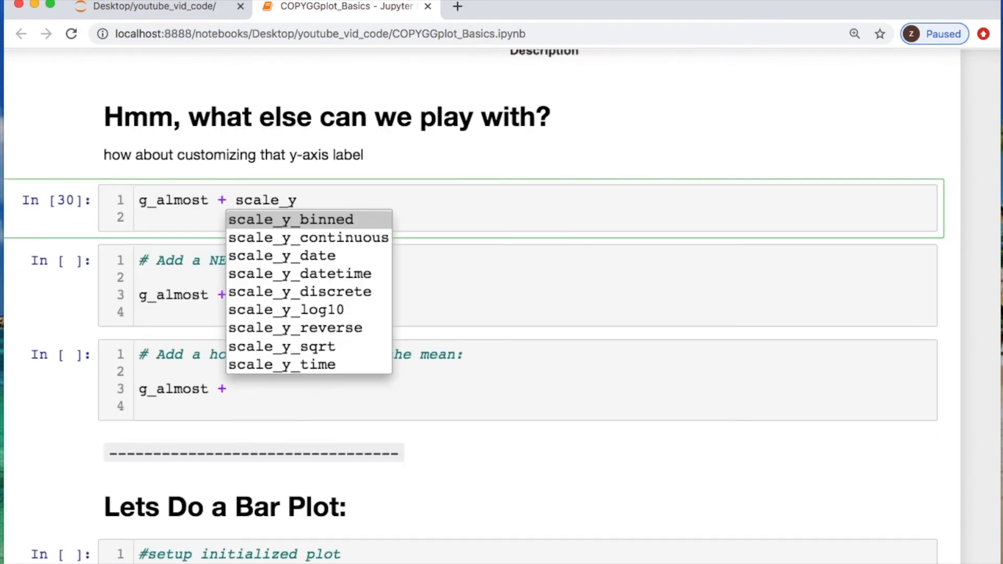
click(308, 237)
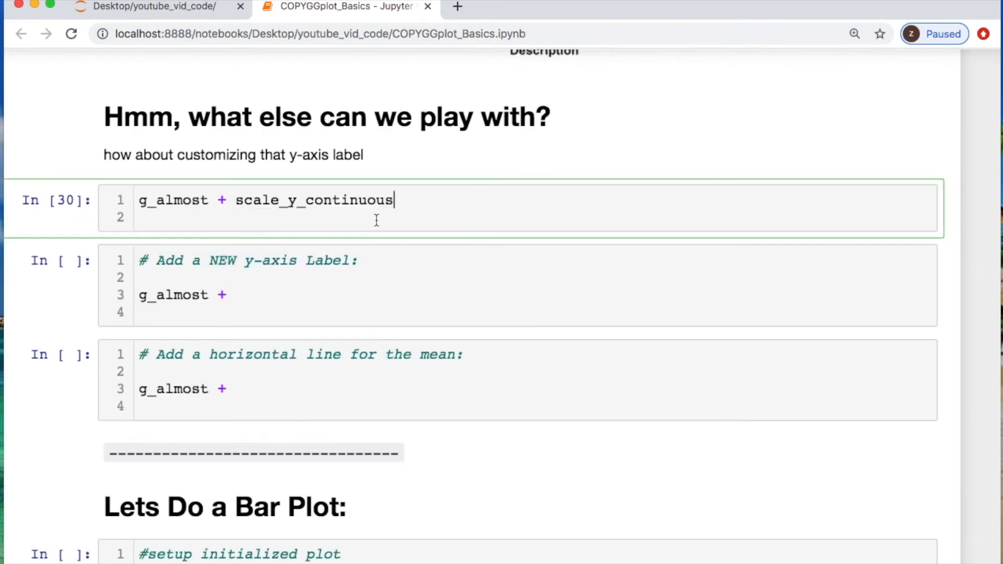
text((breaks))
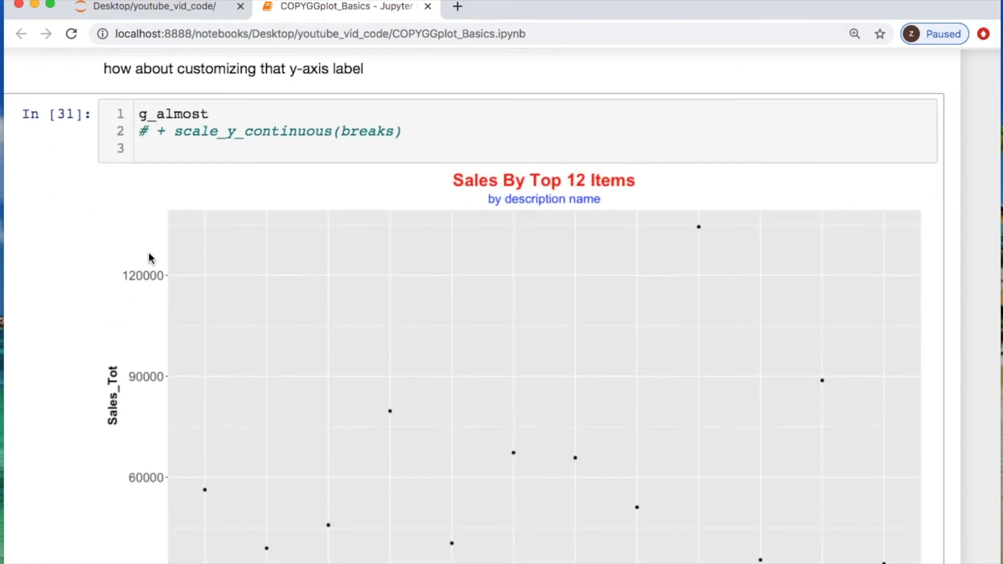
scroll(down, 3)
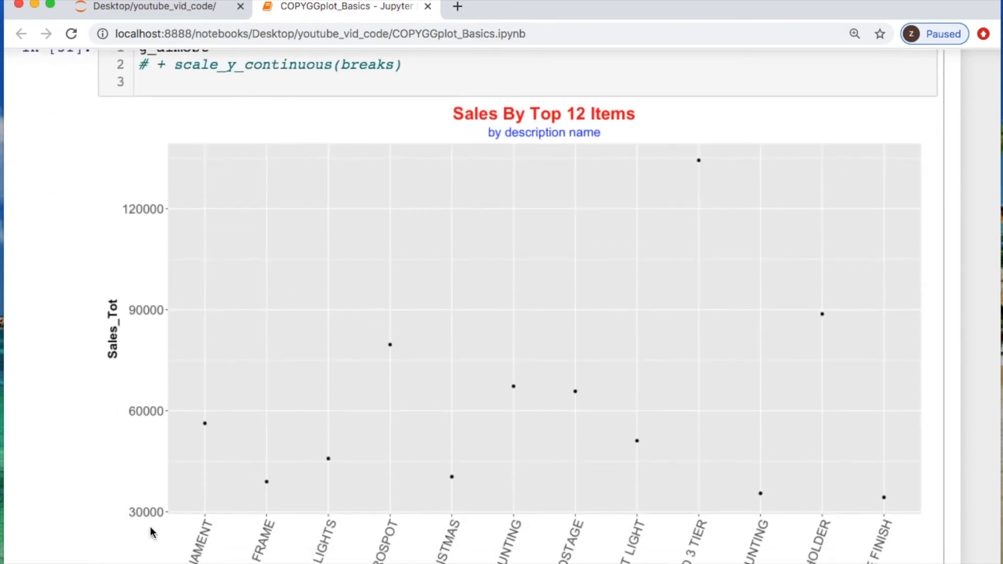
mouse_move(135, 194)
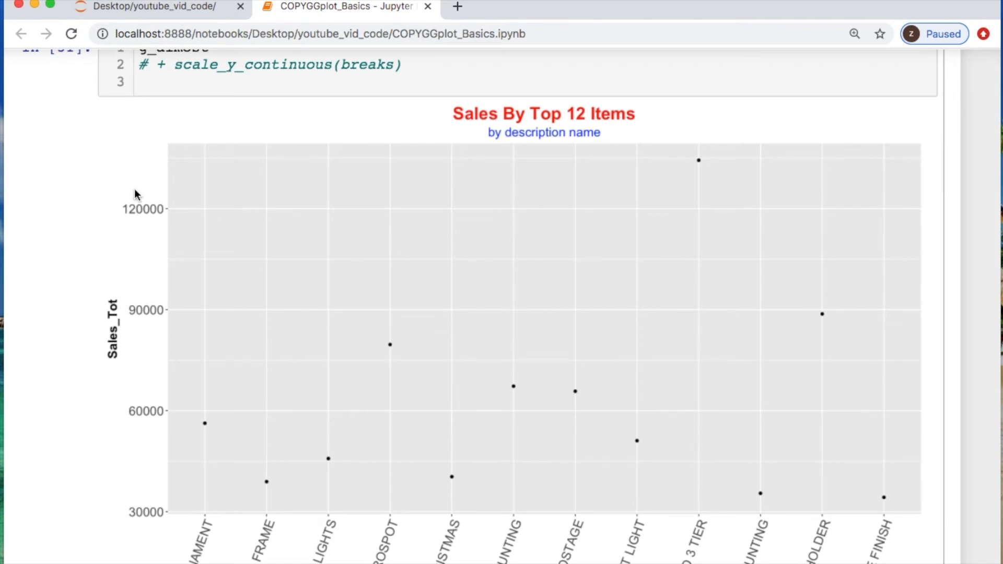
mouse_move(136, 189)
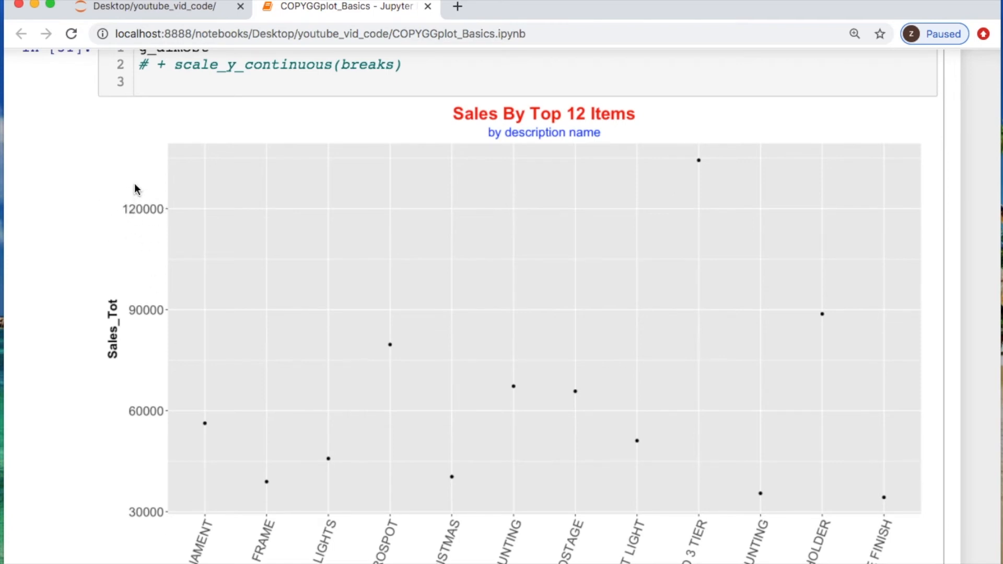
mouse_move(175, 170)
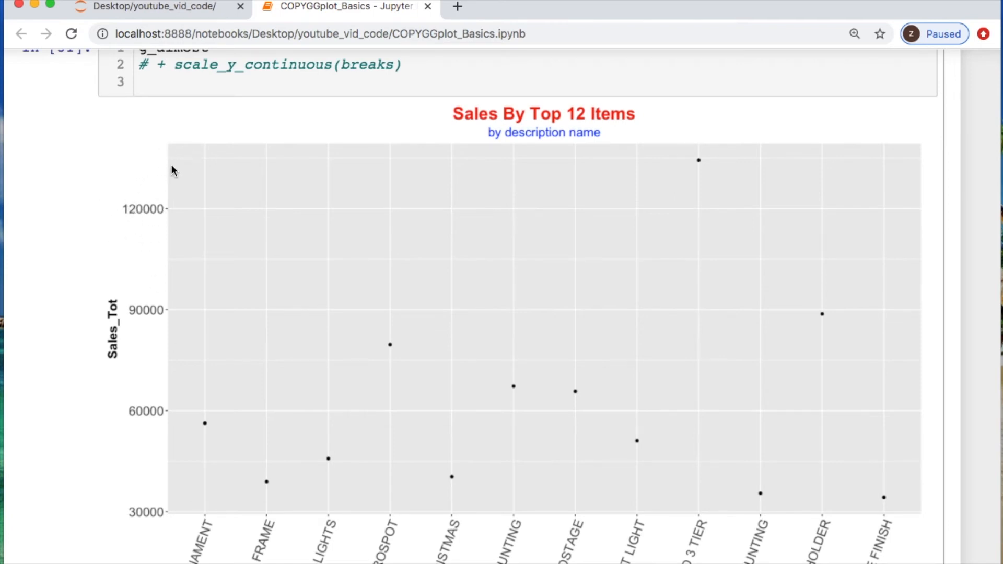
scroll(up, 3)
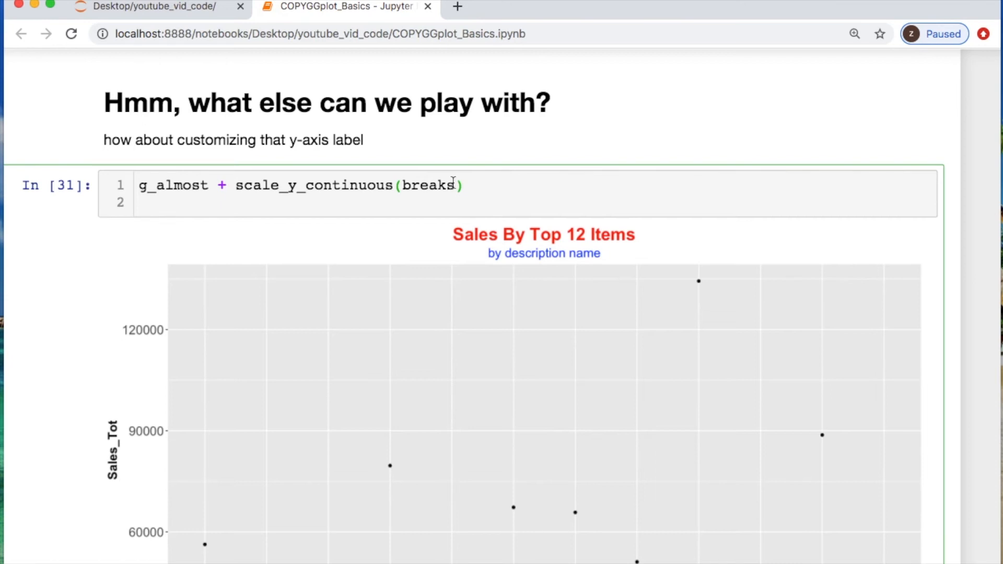
- Set breaks=seq(30000,135000,15000) inside scale_y_continuous
text(=3)
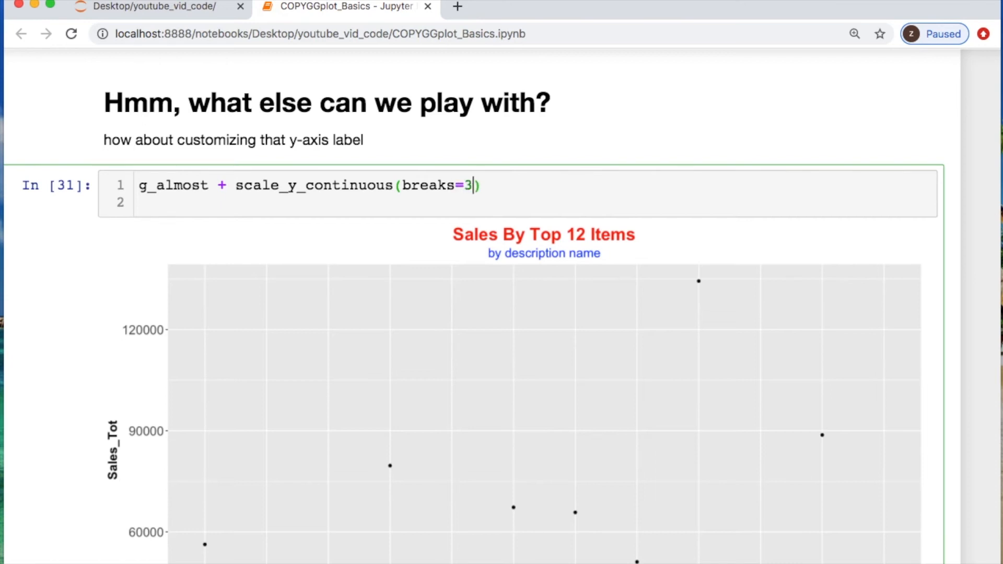
text(0000,)
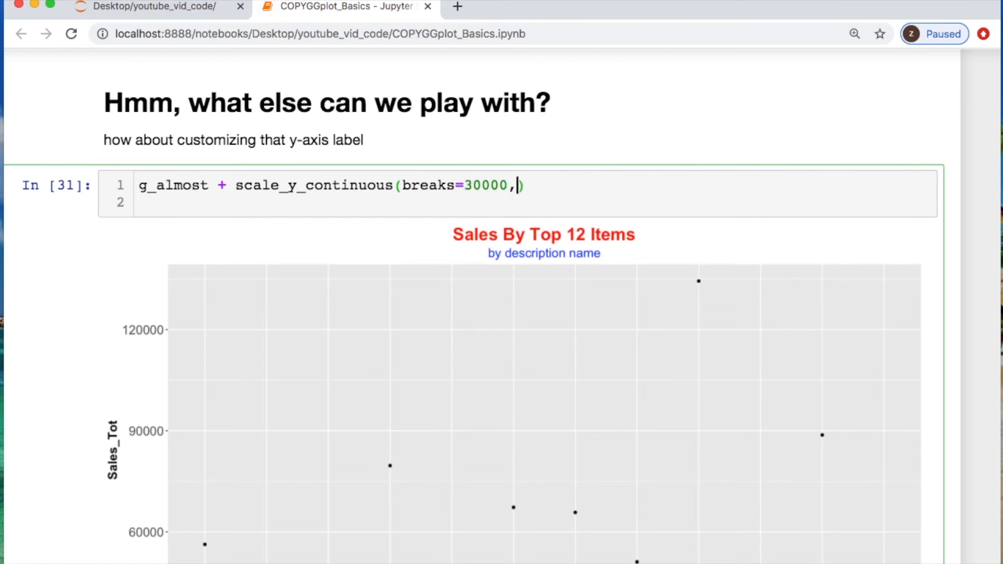
text(1)
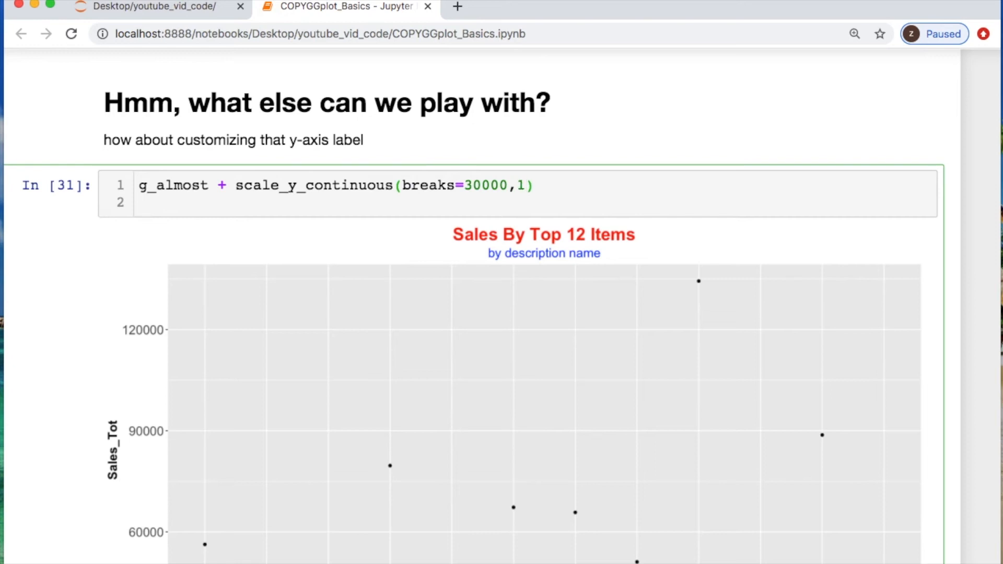
text(35000)
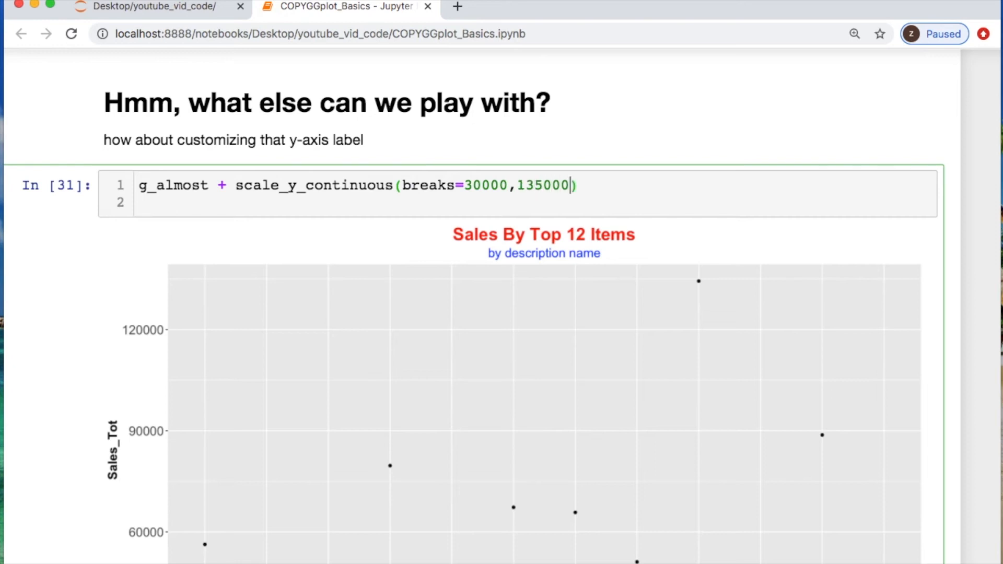
text(,)
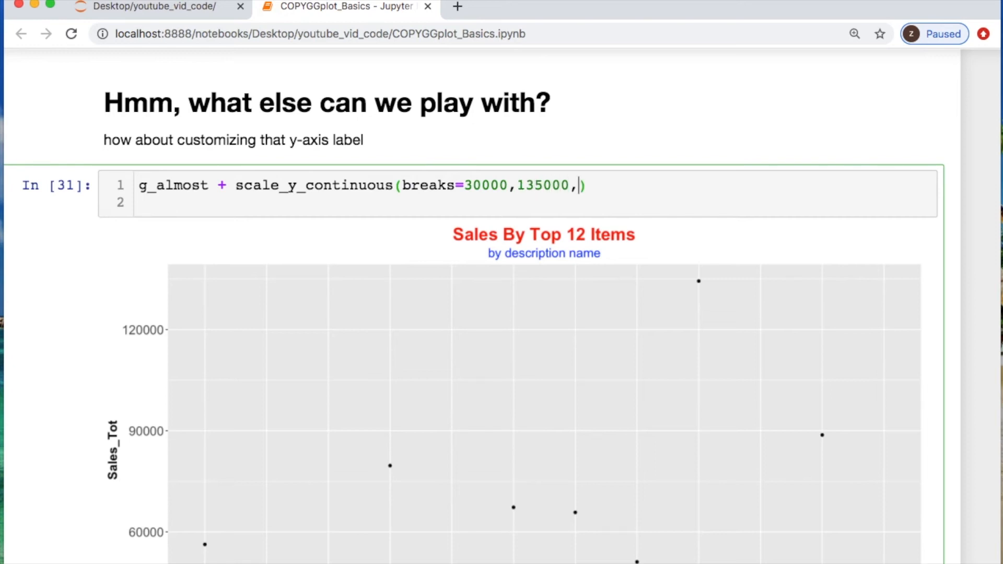
text(1500)
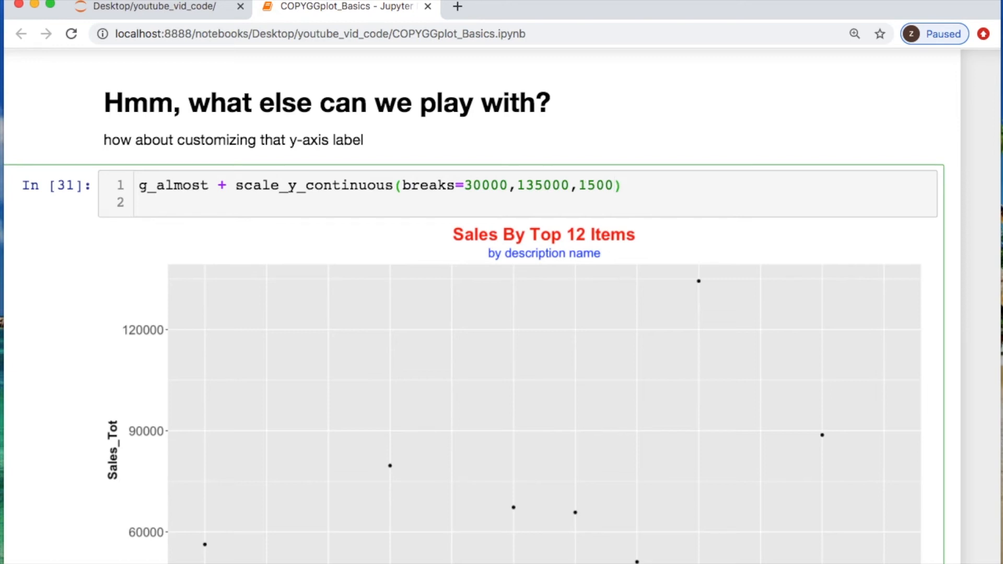
click(612, 186)
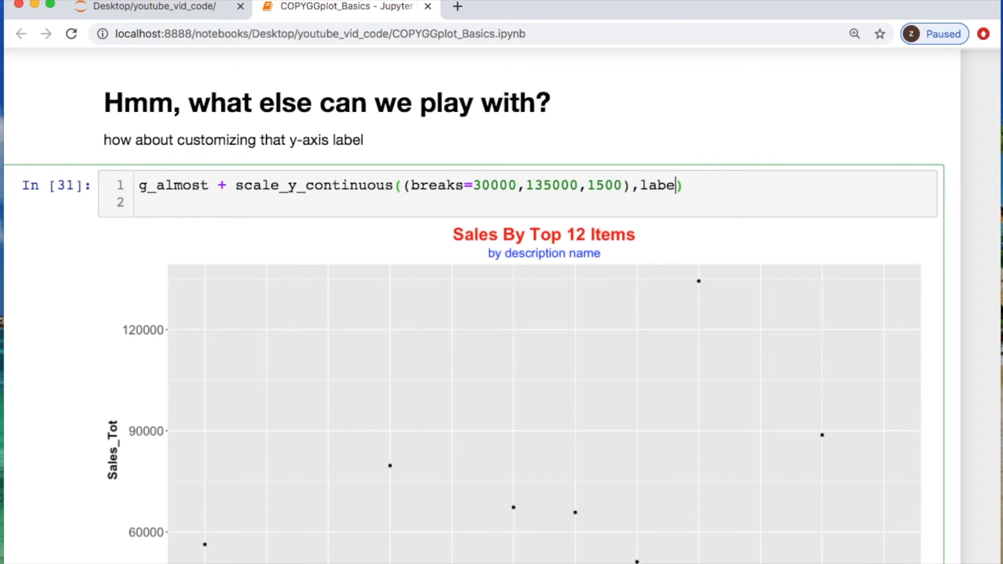
- Add labels=function(x){paste0(x/1000,'K')} and run to show 30K–135K tick labels
text(s=function)
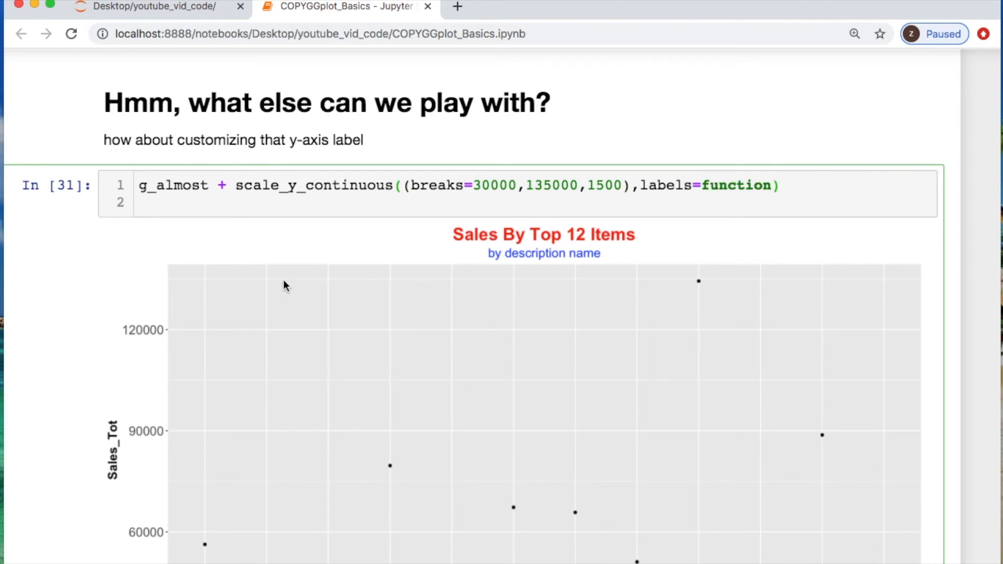
mouse_move(142, 326)
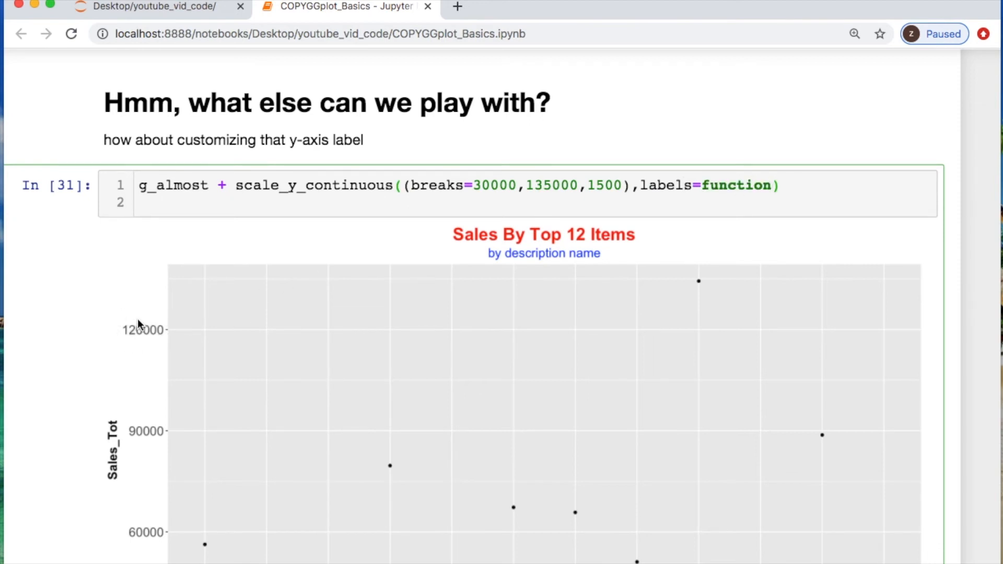
mouse_move(365, 288)
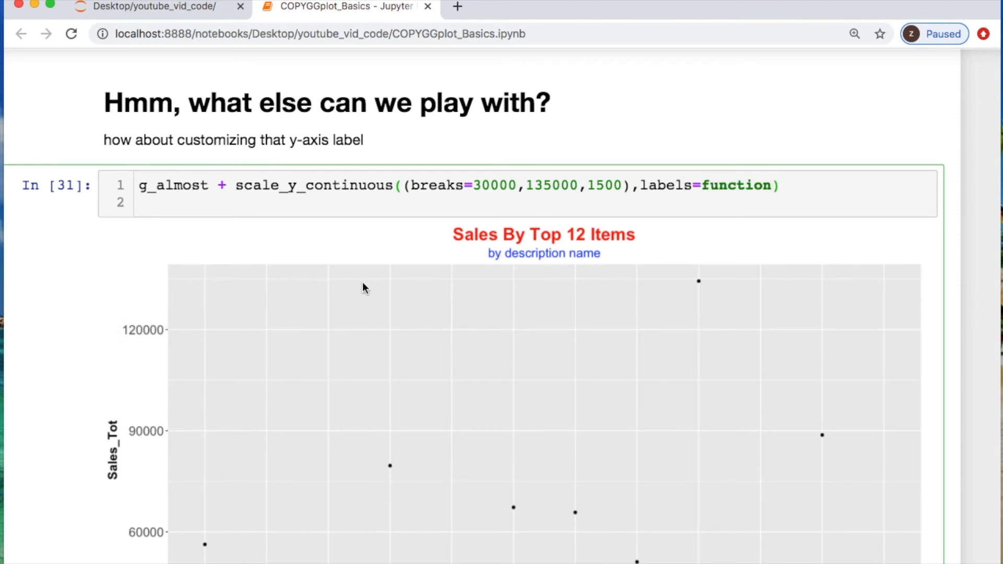
text((x){})
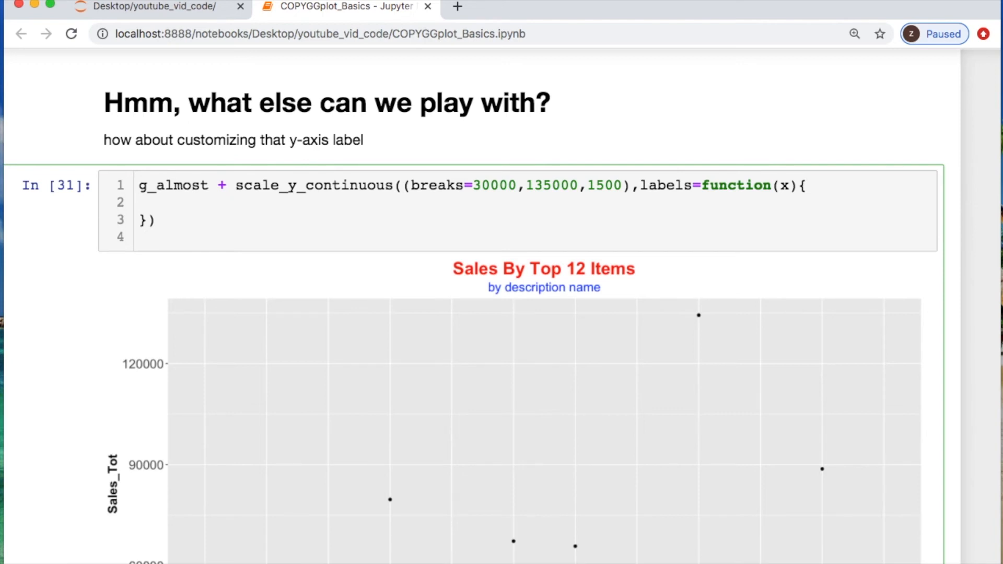
text(paste0/10)
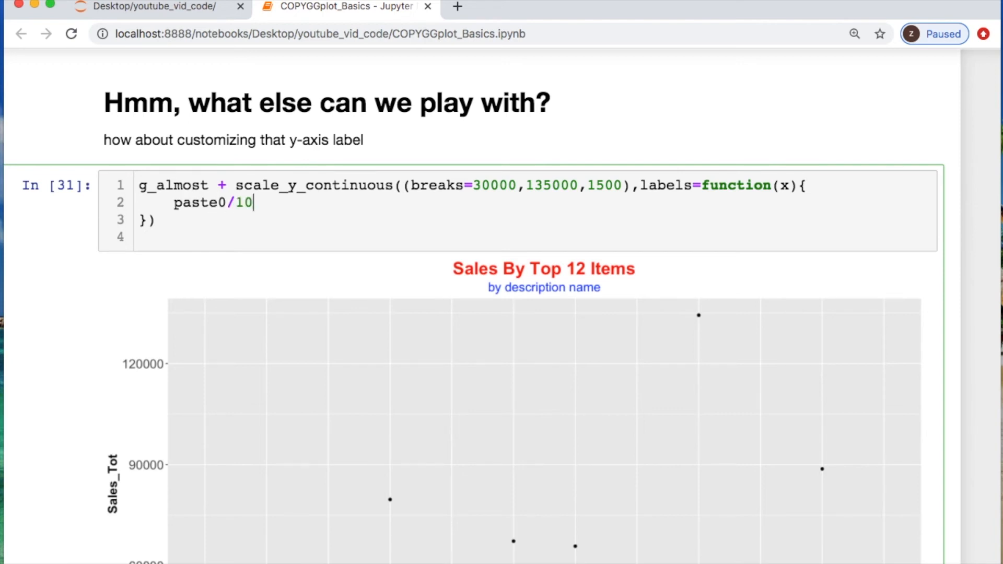
text(00)
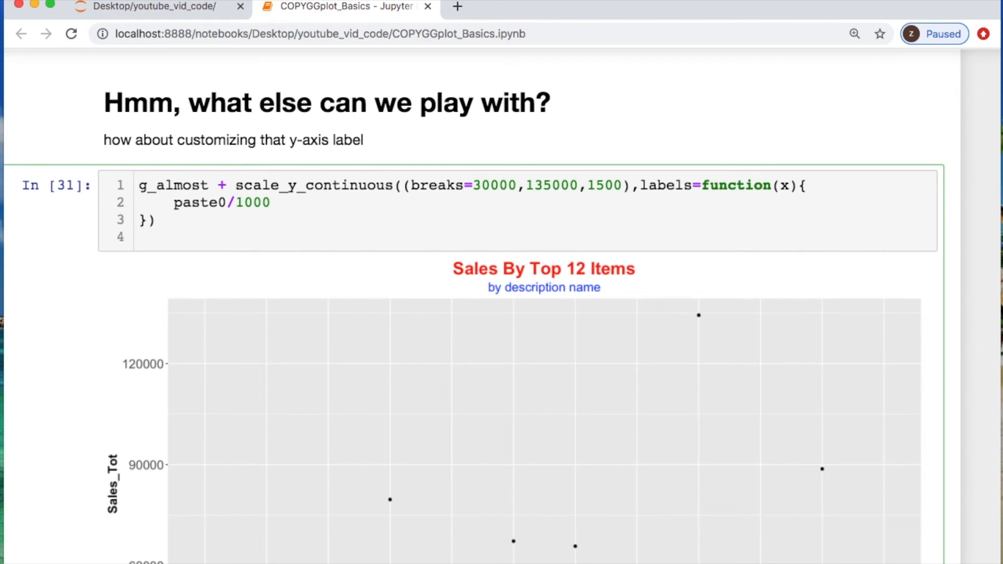
text(,'k')
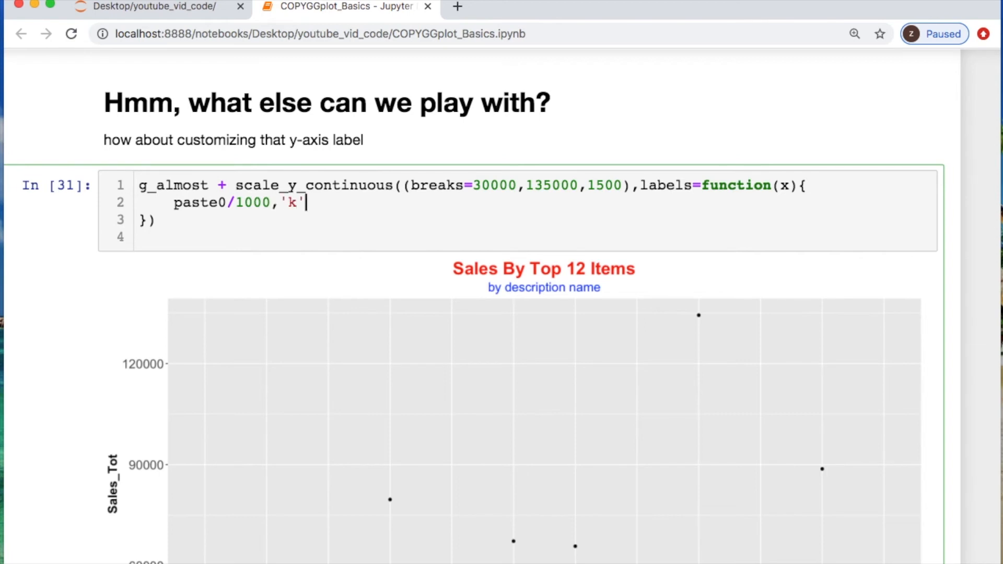
key(Shift+Return)
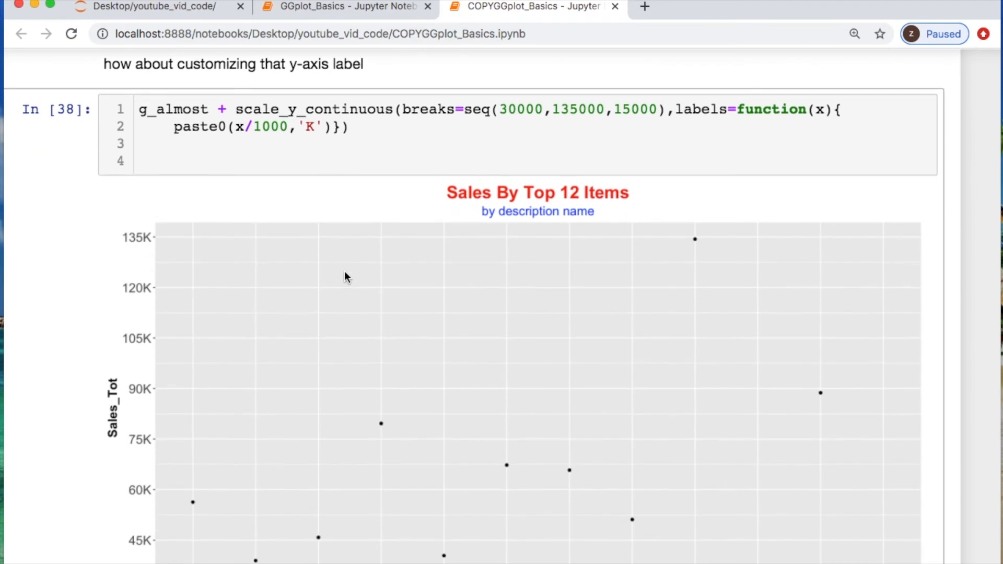
- Scroll past the scatter plot to the empty new y-axis label cell
scroll(up, 3)
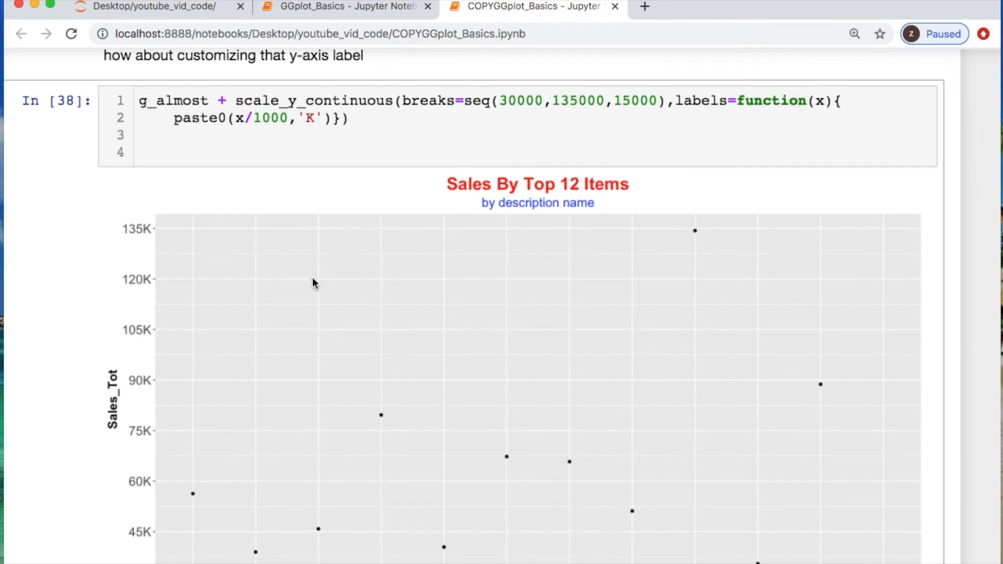
mouse_move(144, 224)
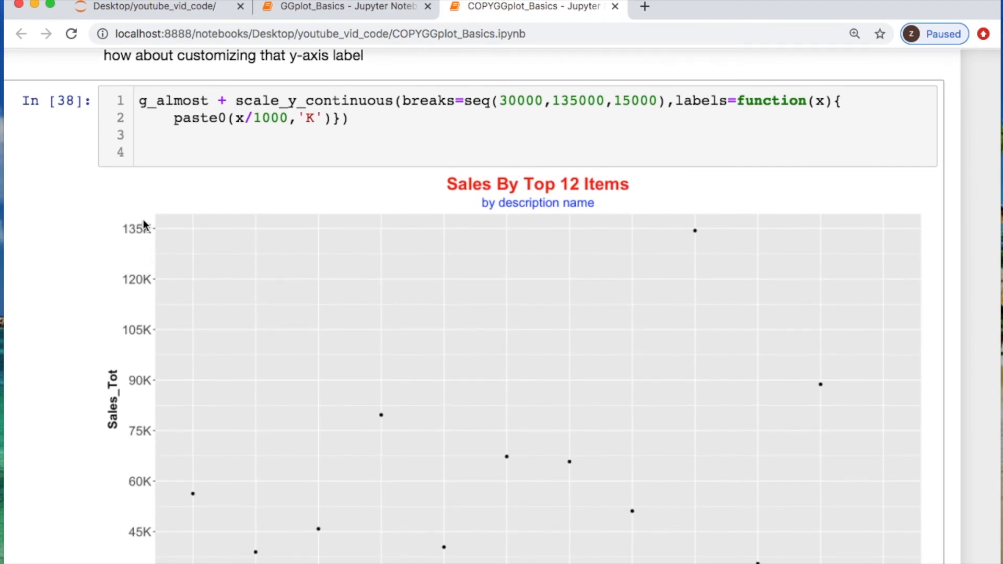
mouse_move(165, 272)
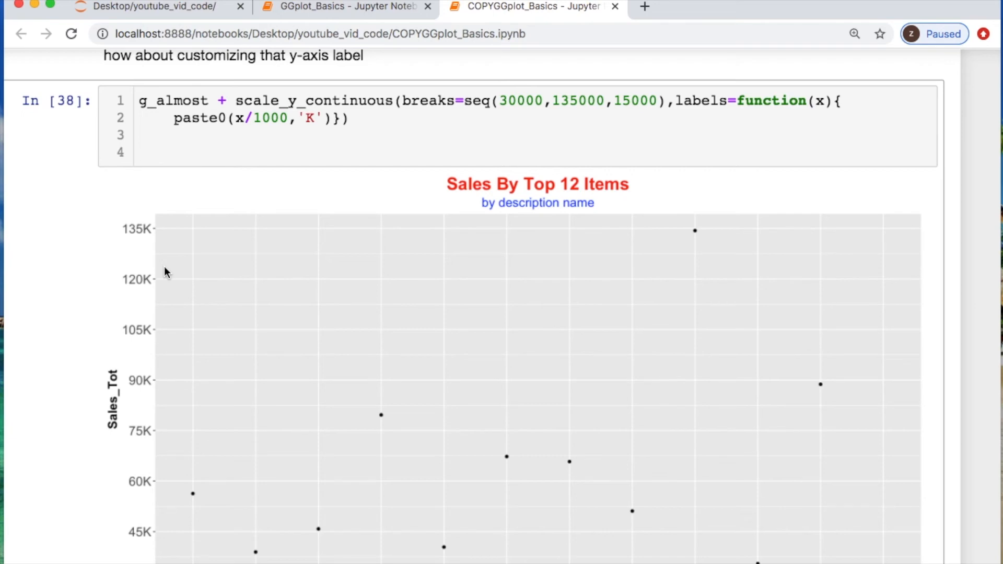
scroll(down, 3)
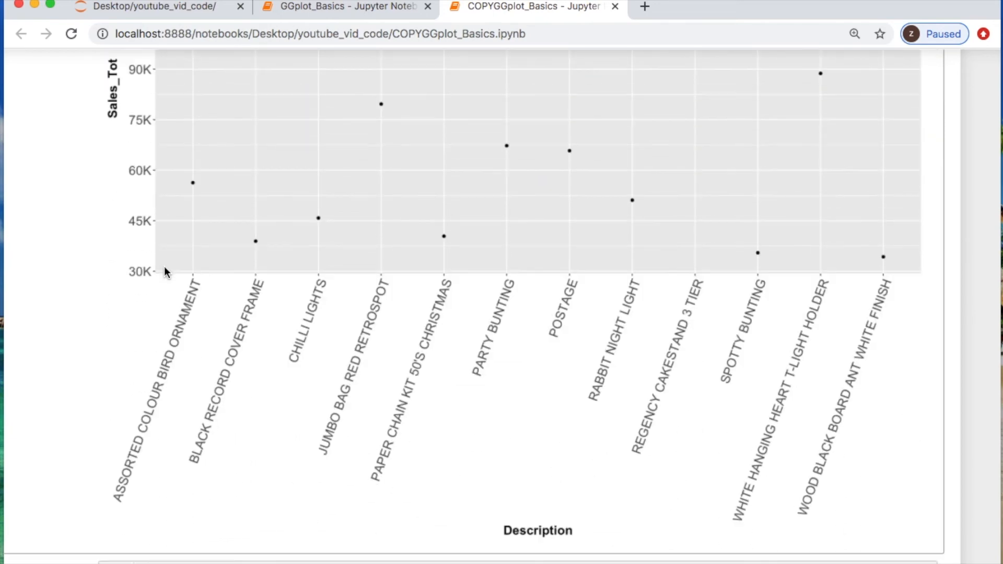
scroll(down, 3)
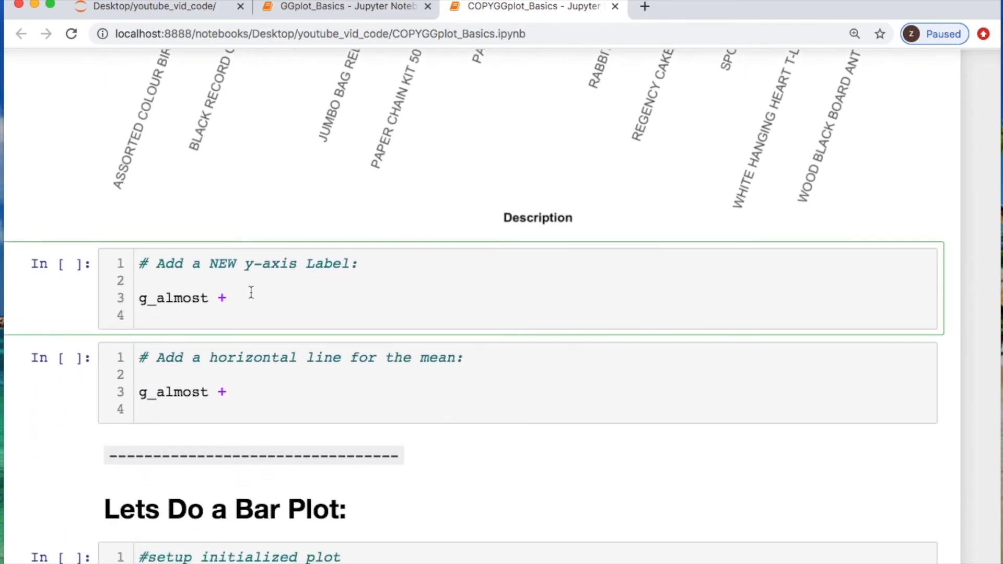
- Add ylab("Sales Total (GBP)") to g_almost and run it to retitle the scatter's y-axis
text(ylab())
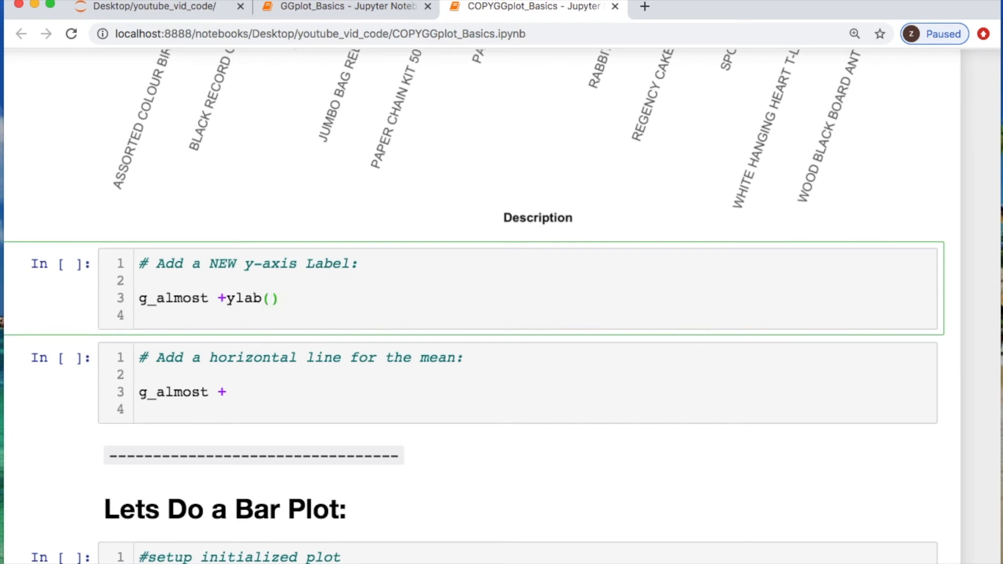
text("")
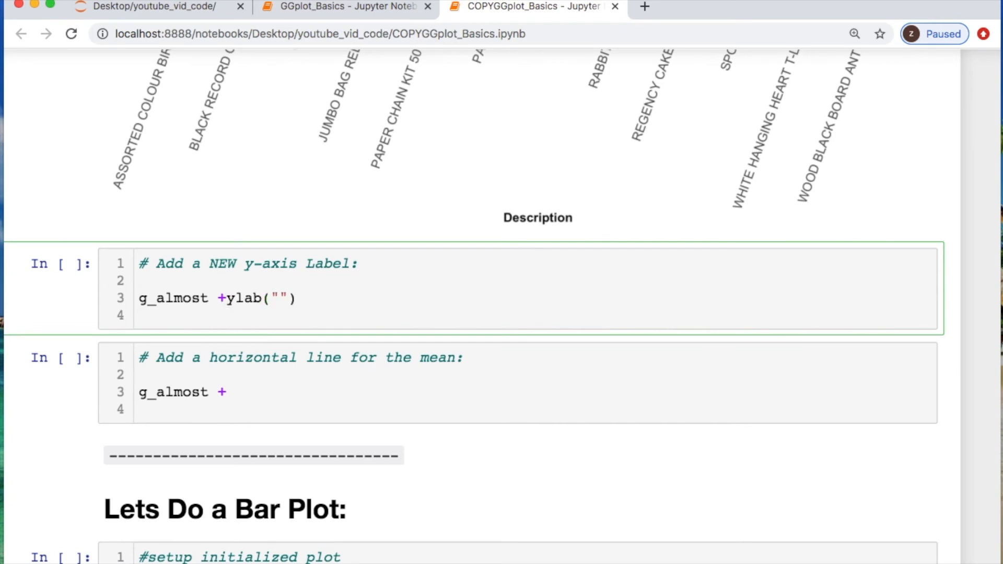
click(278, 298)
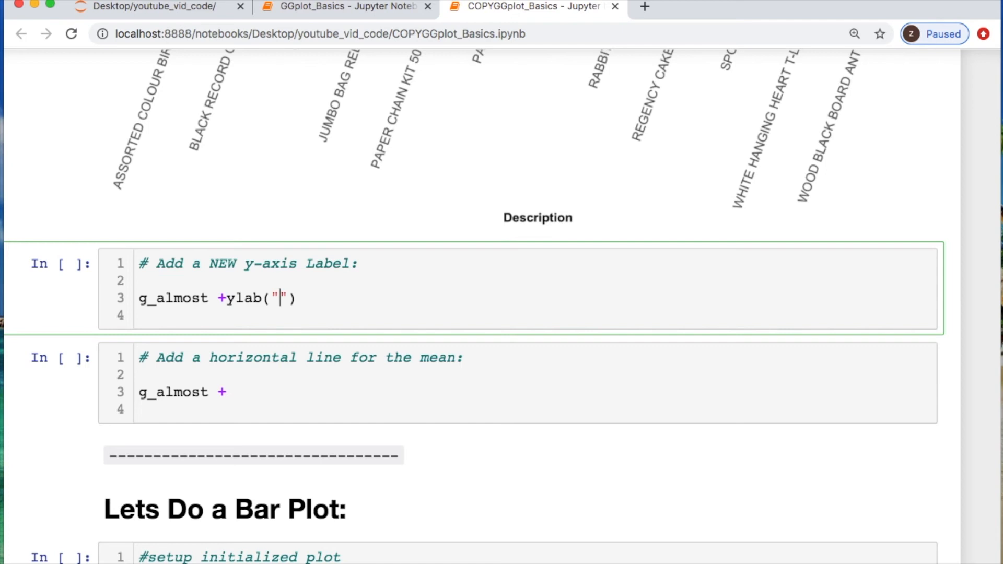
text(Sales Total)
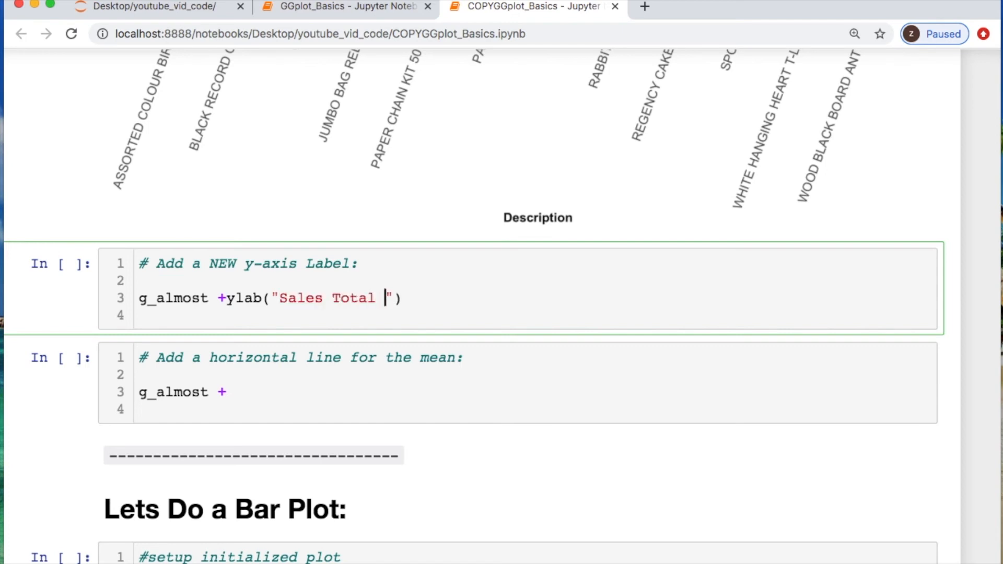
text((GB))
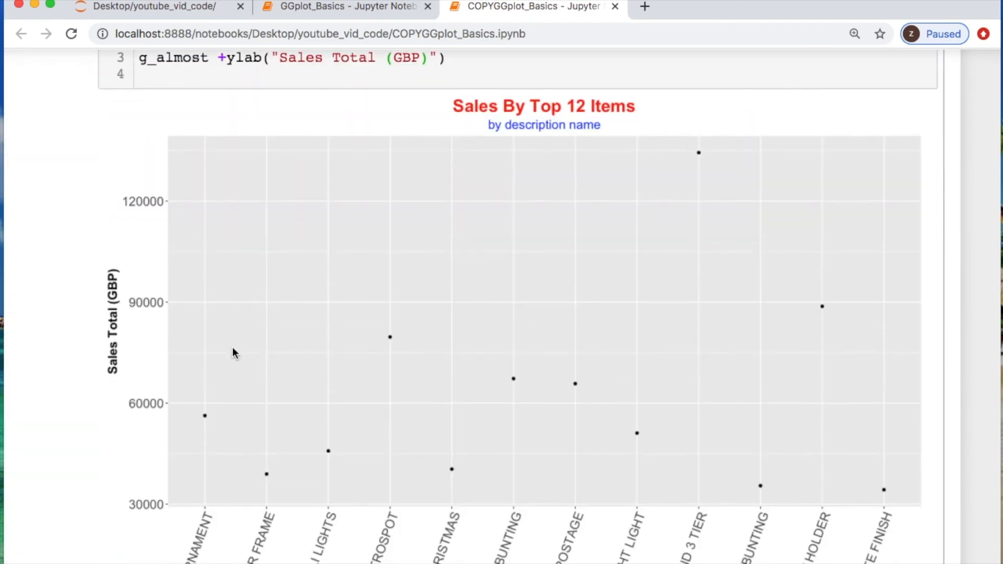
scroll(down, 3)
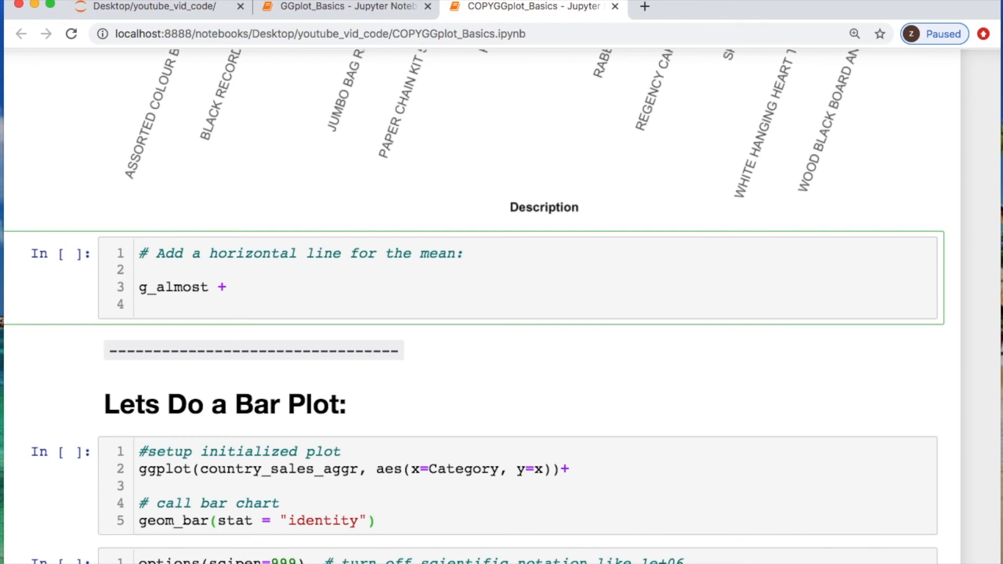
- Add a red geom_hline at mean(top_twelve_items_sold$Sales_Tot) and rerun the scatter
text(geom_hline)
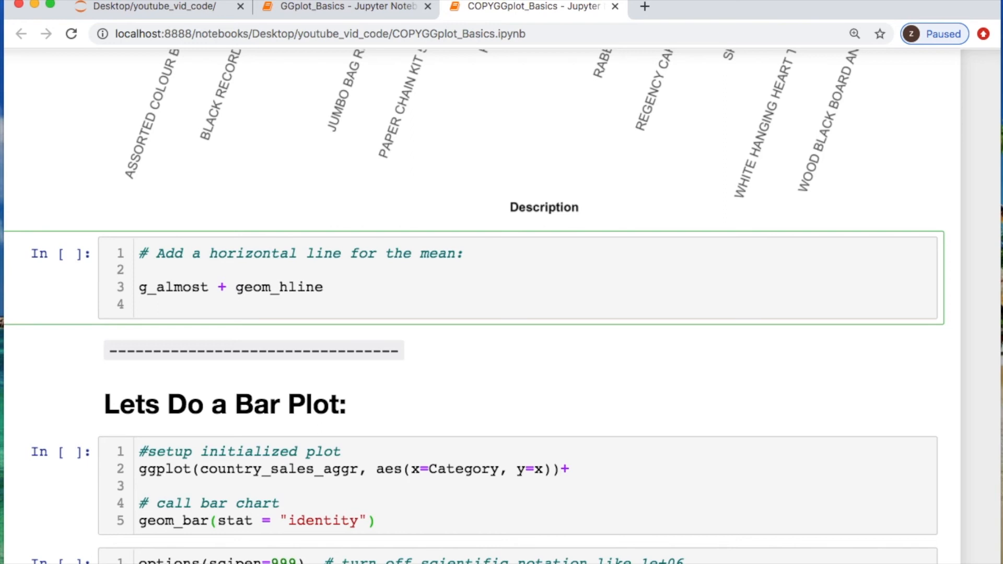
text((yintercept = ))
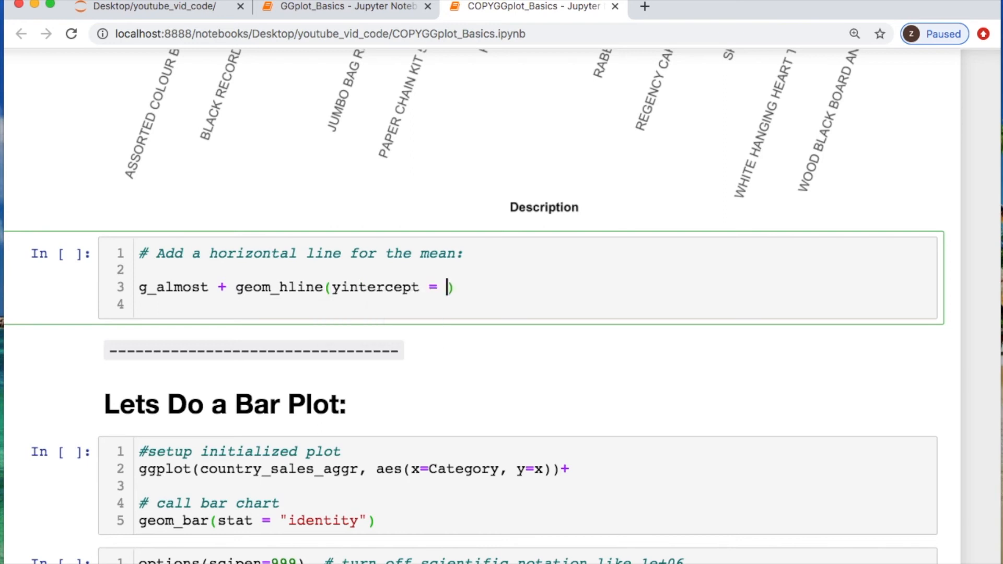
text(mean()
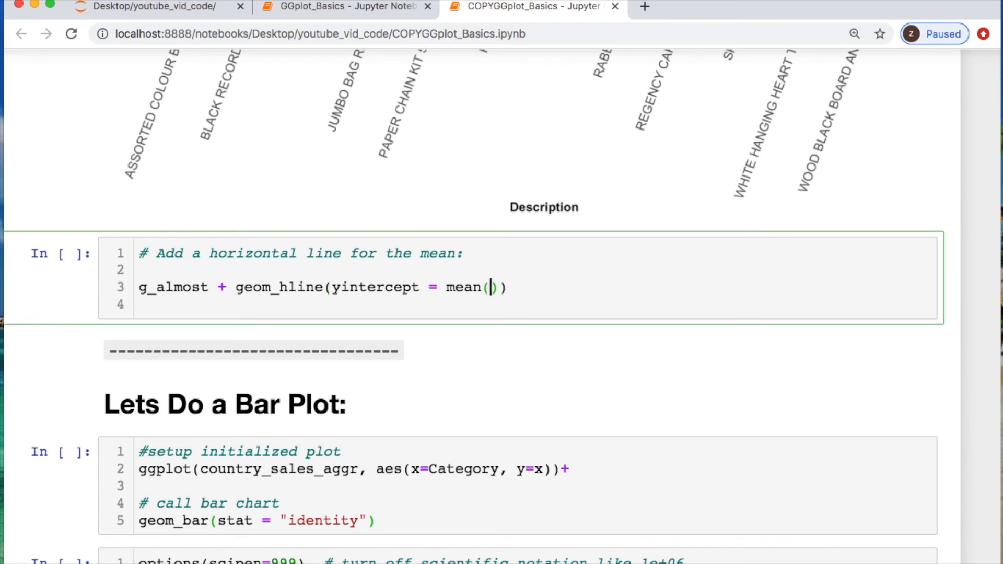
text(top)
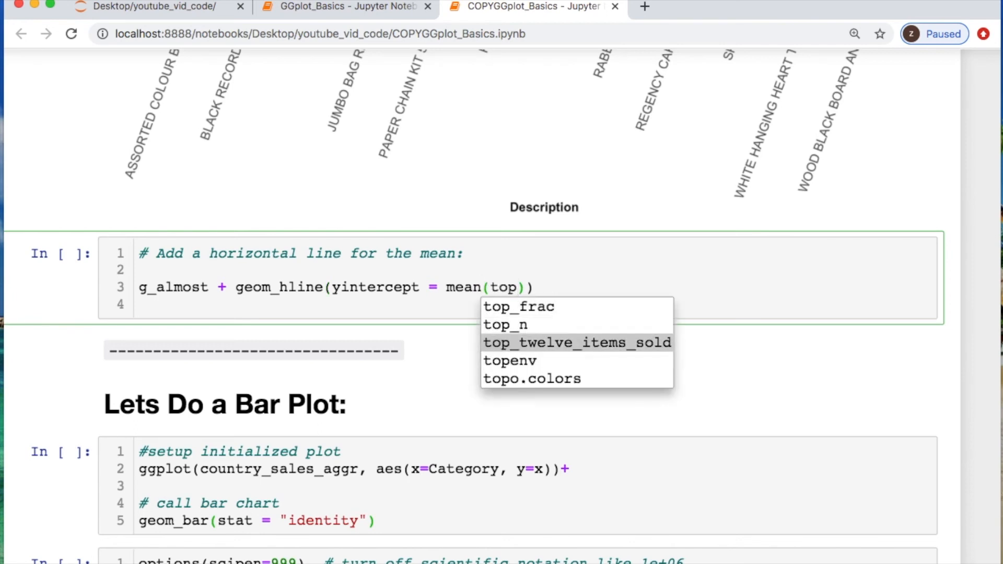
click(576, 342)
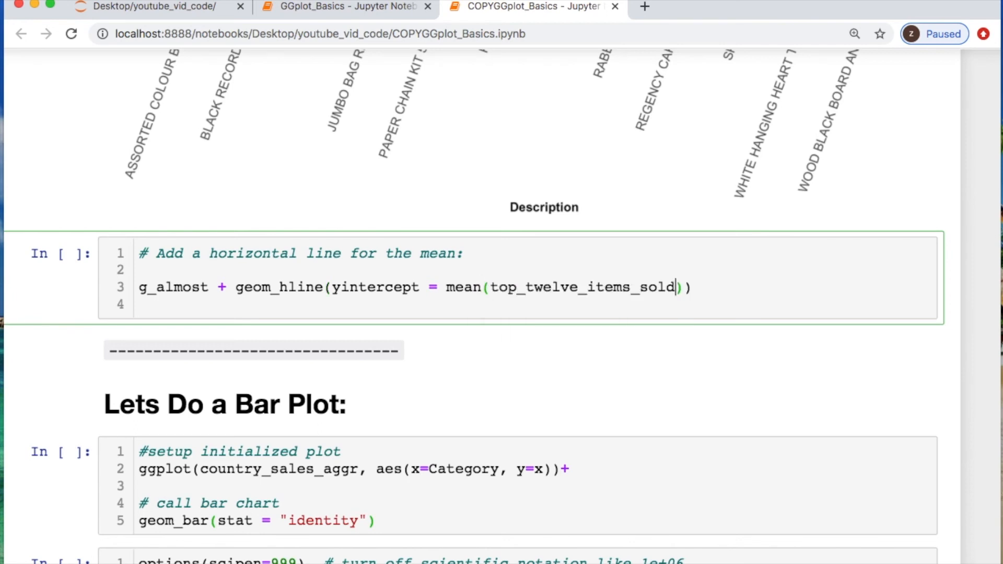
text($Sales_Tot)
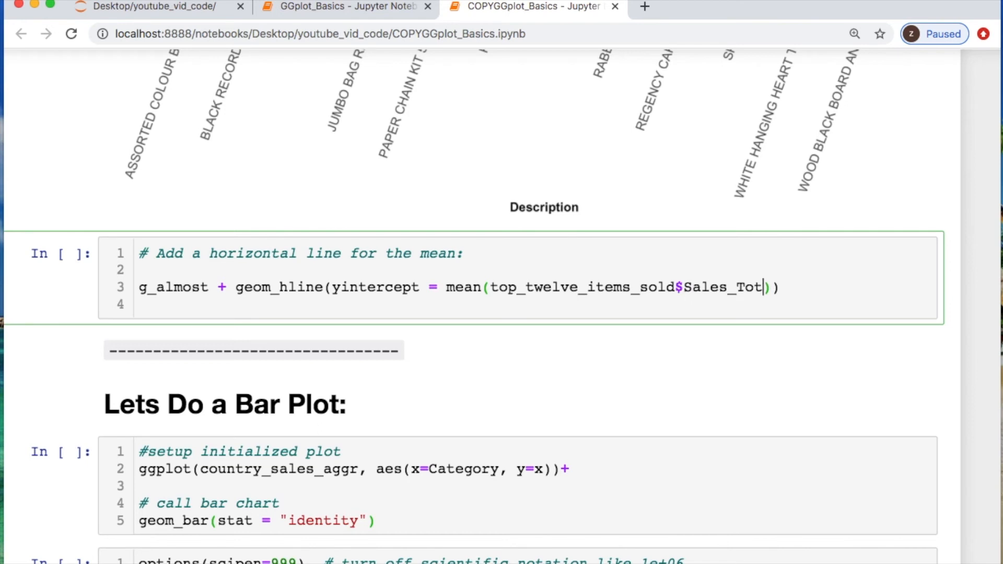
text(,col)
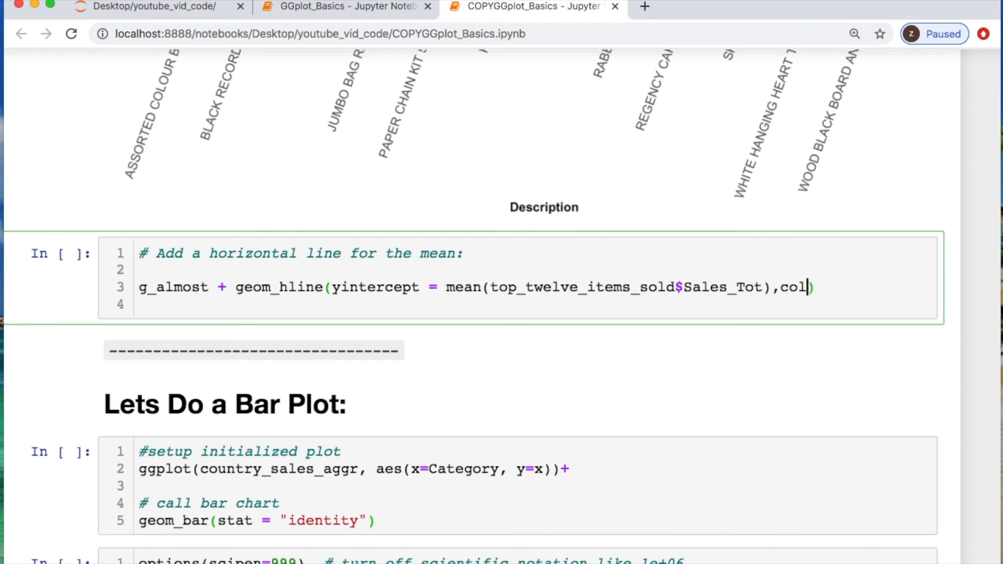
text(or="red)
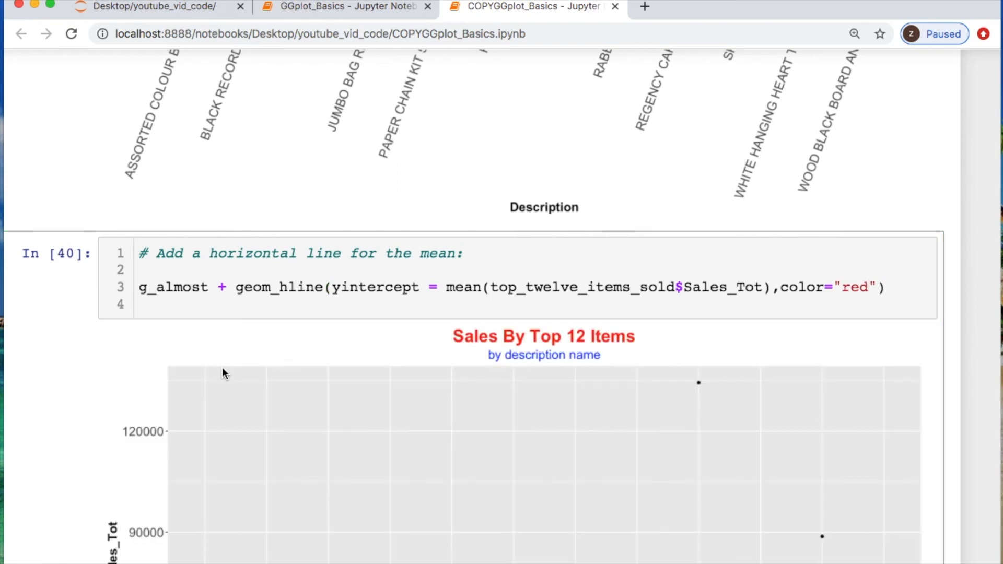
scroll(down, 3)
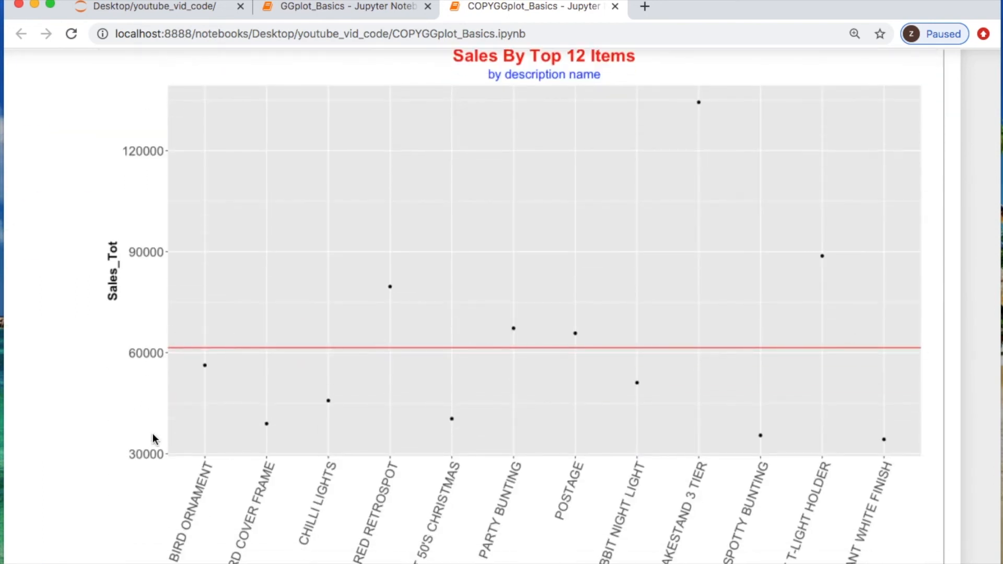
mouse_move(241, 349)
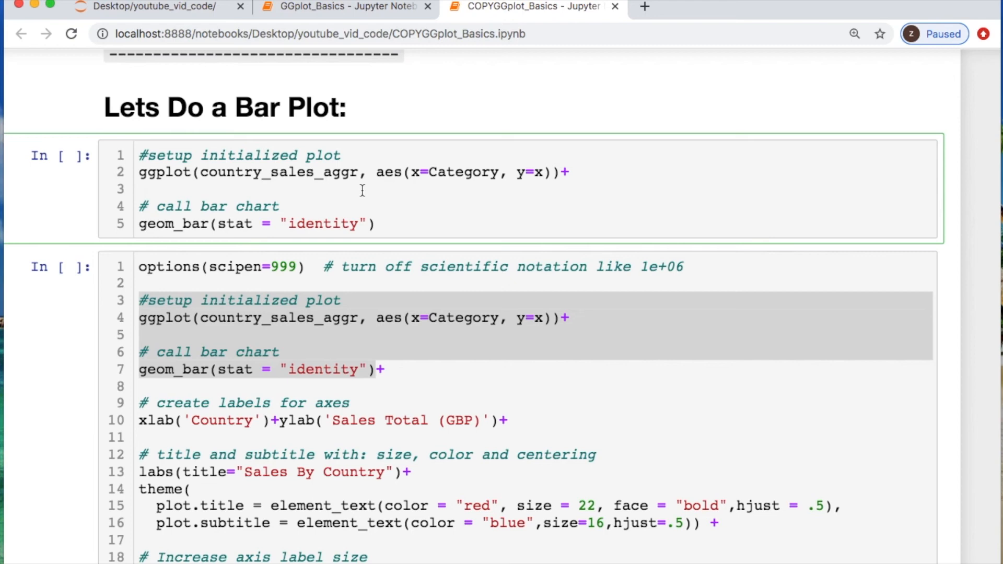
- Run the basic ggplot/geom_bar cell, then select its code lines to comment them out
click(139, 189)
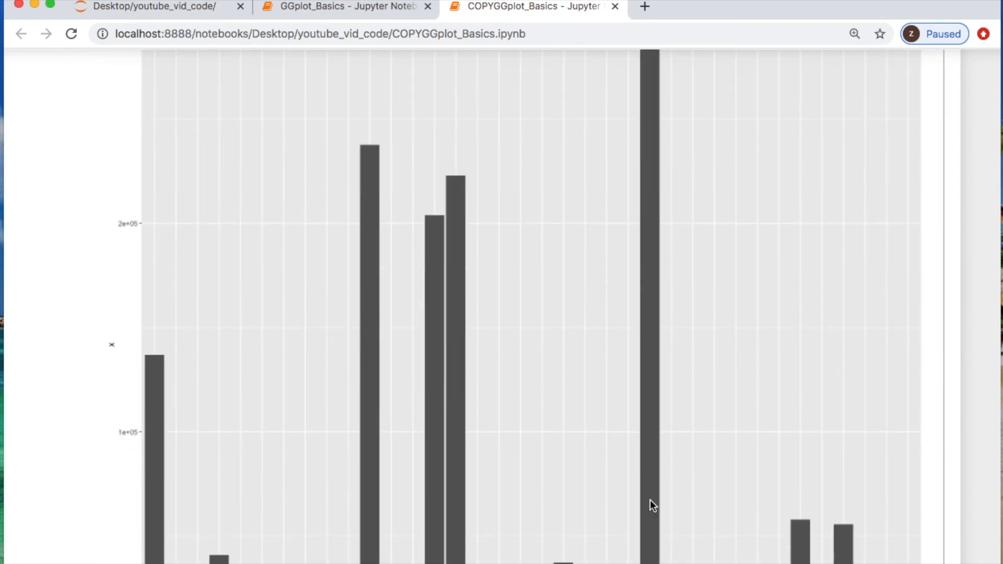
scroll(up, 3)
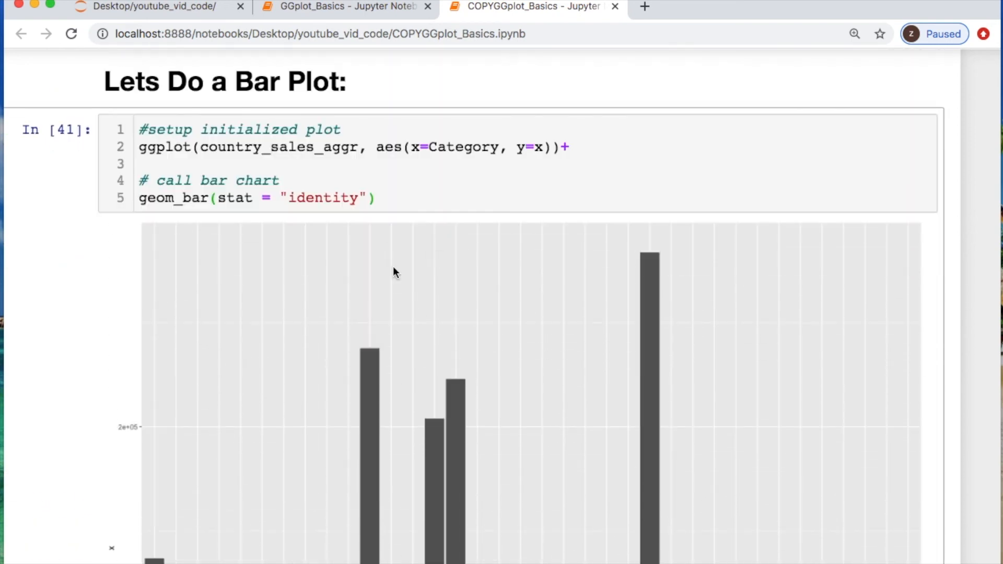
click(378, 198)
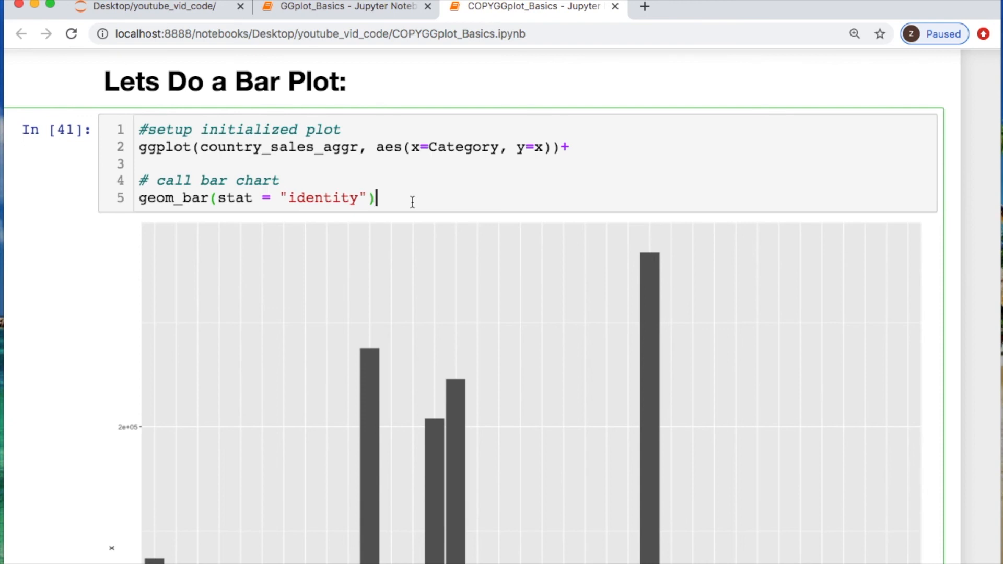
drag(377, 198, 146, 146)
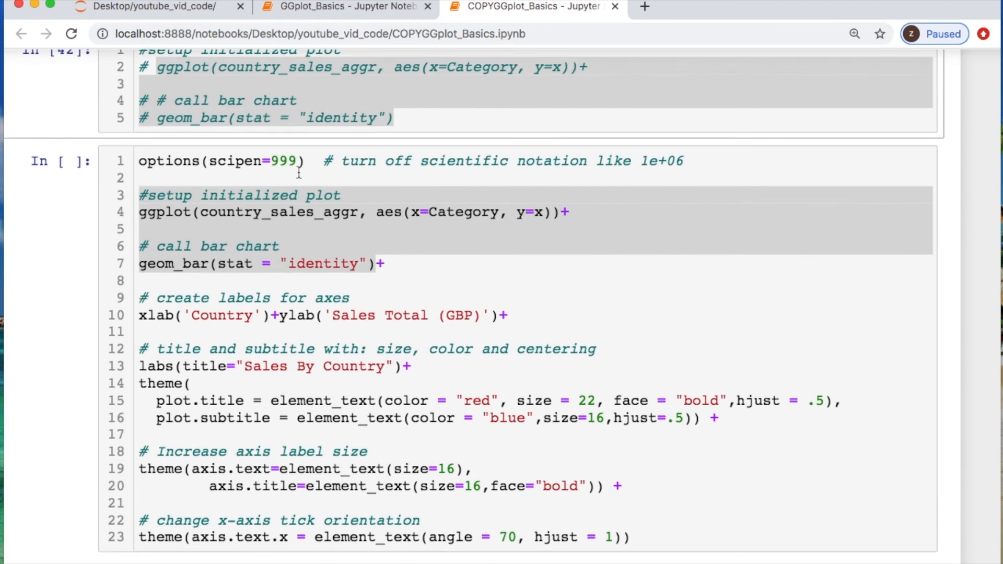
- Review the styled bar chart code, inserting a space before its ylab call
scroll(up, 3)
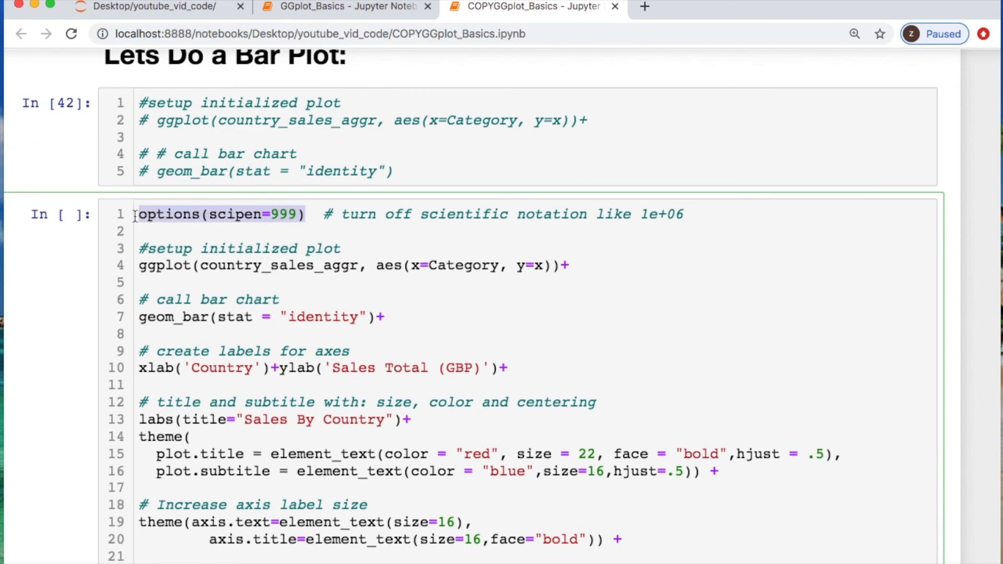
mouse_move(225, 198)
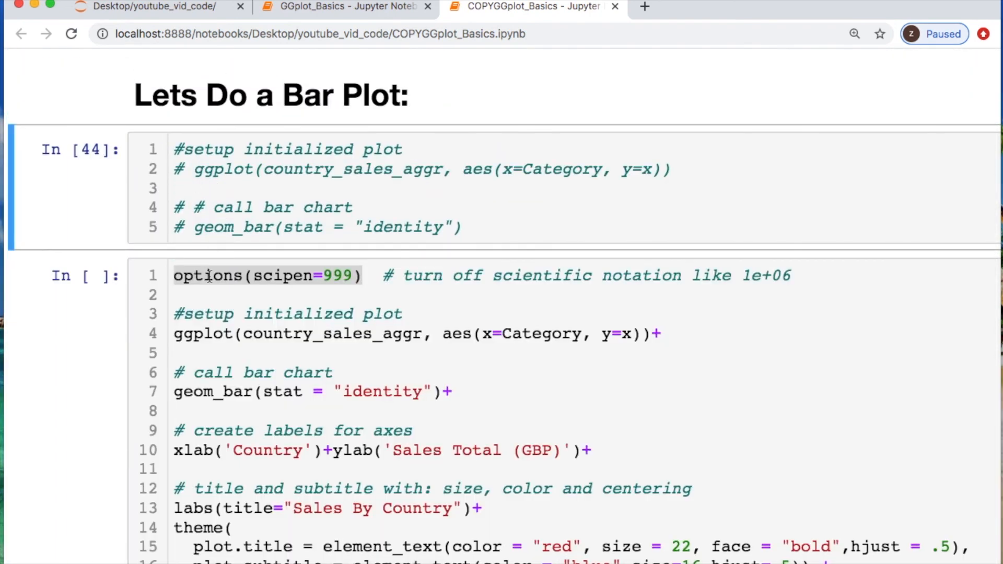
scroll(down, 3)
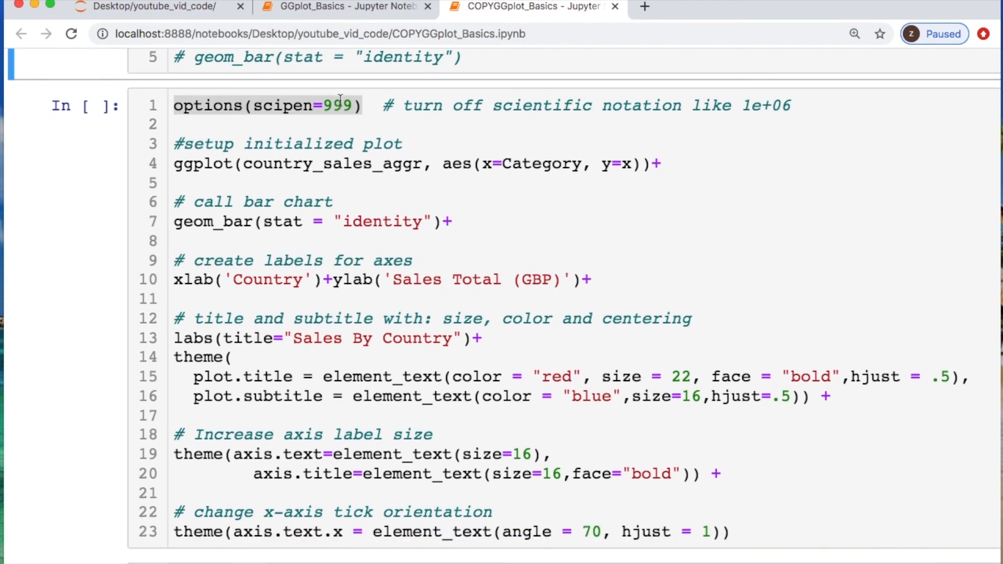
mouse_move(410, 240)
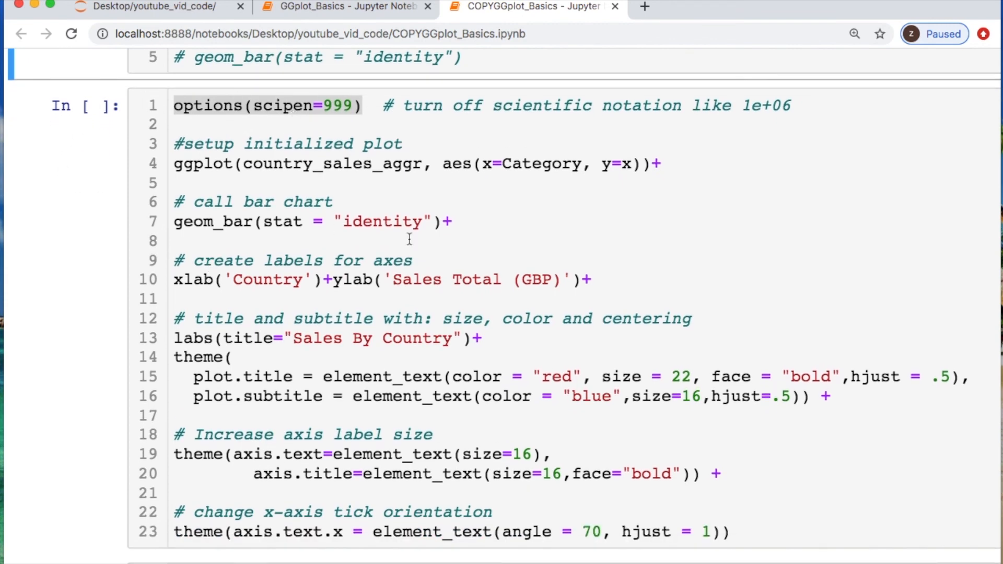
triple_click(288, 221)
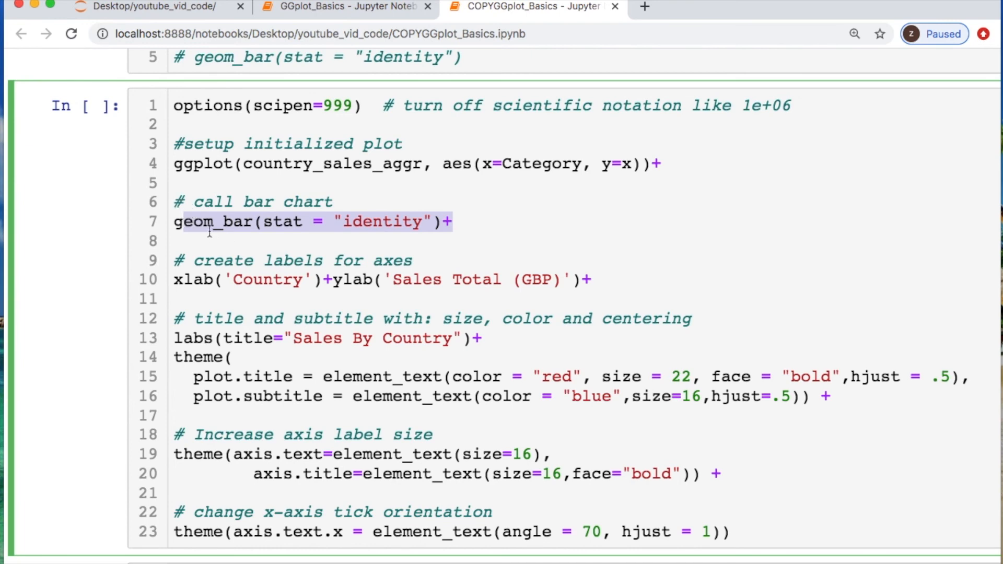
click(343, 280)
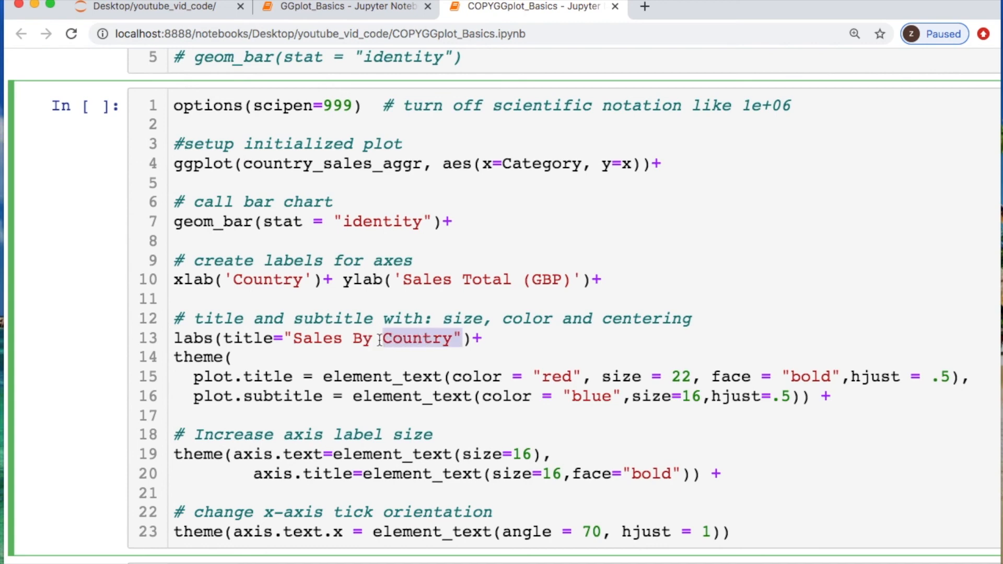
scroll(down, 3)
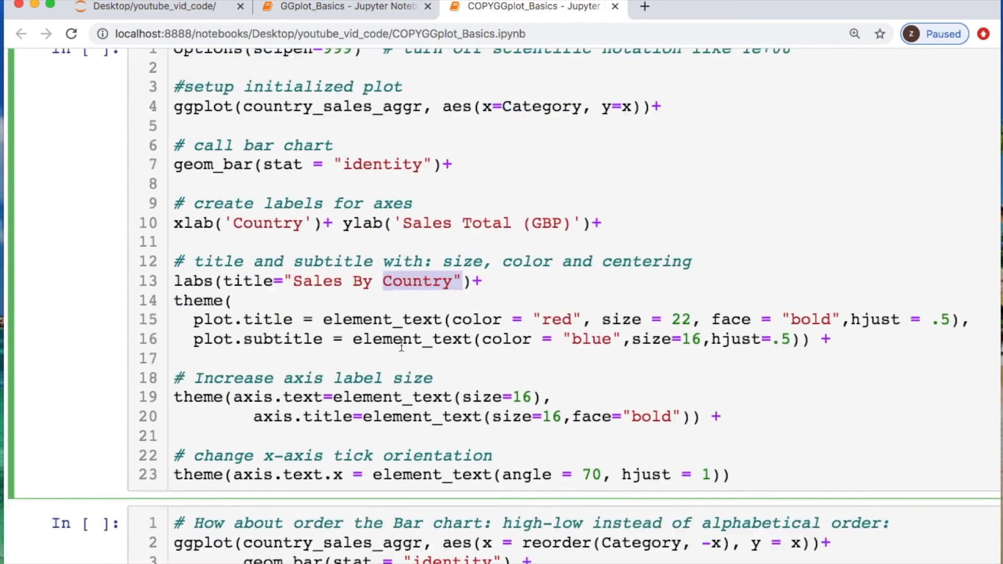
- Run the styled cell and inspect the red-titled Sales By Country chart with angled country names
scroll(down, 3)
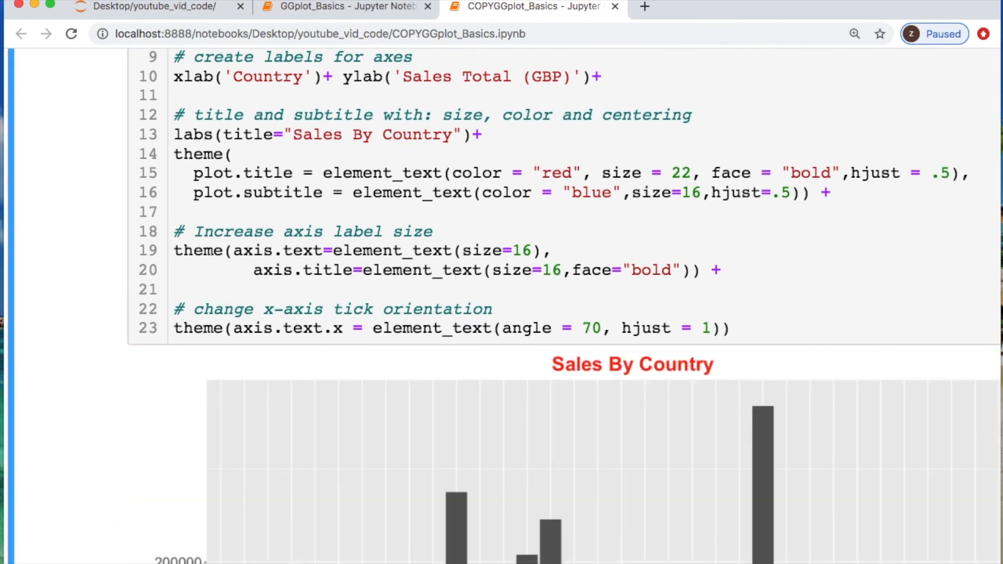
scroll(down, 3)
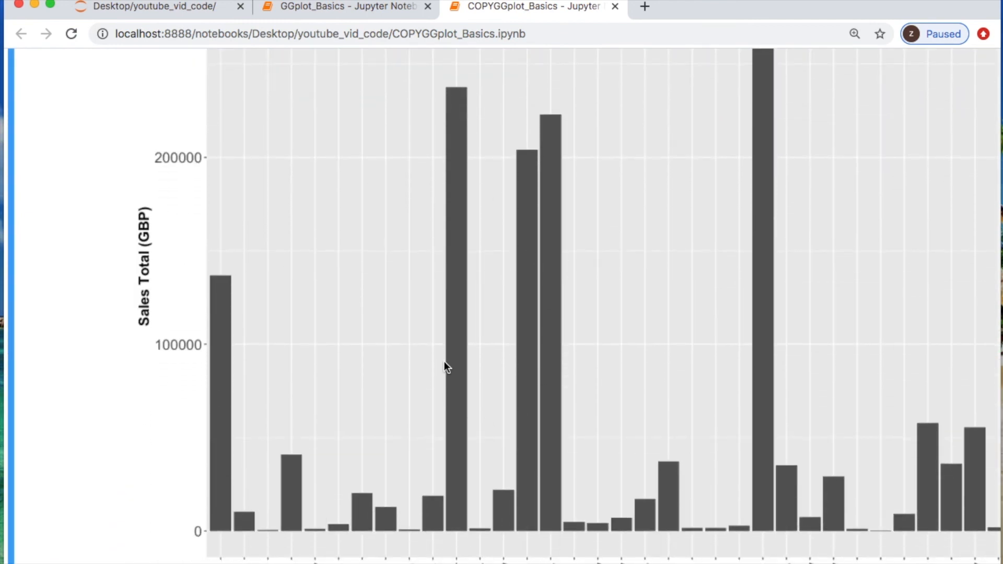
scroll(up, 3)
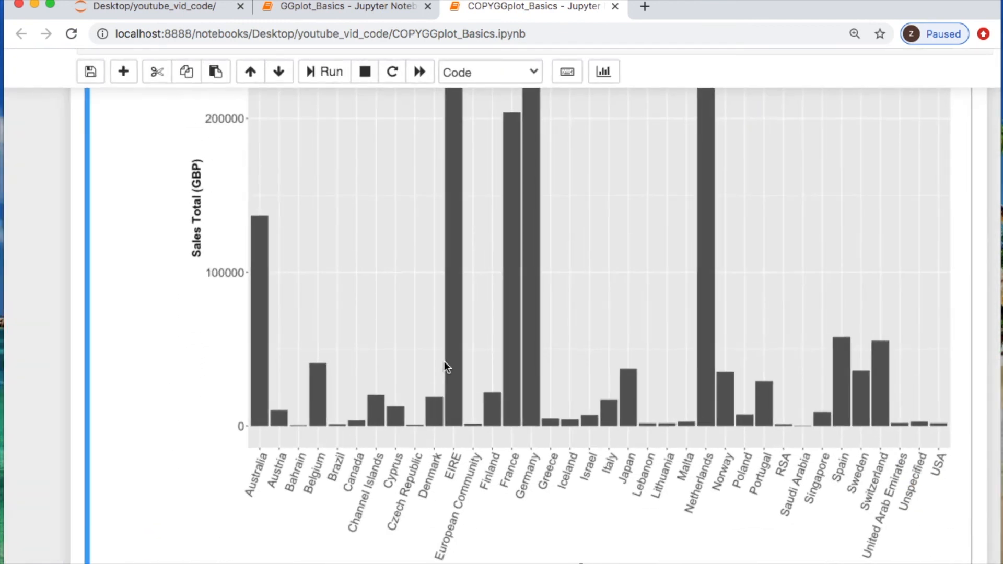
mouse_move(896, 473)
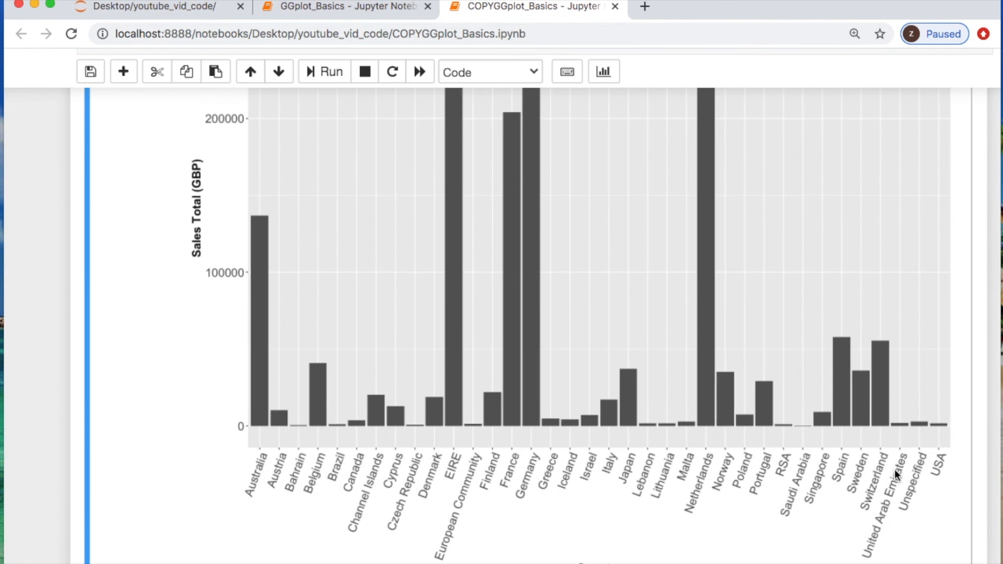
mouse_move(229, 424)
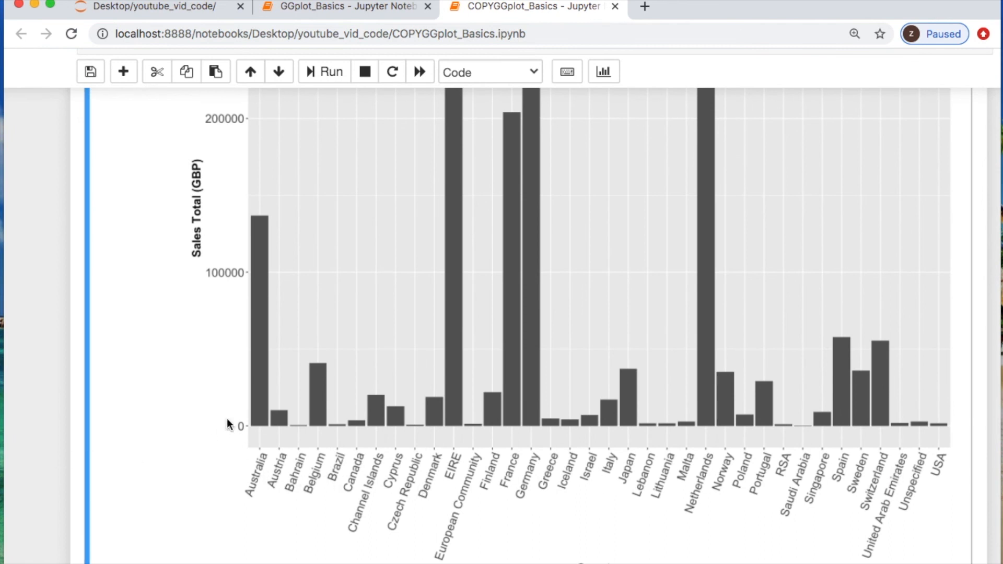
mouse_move(678, 346)
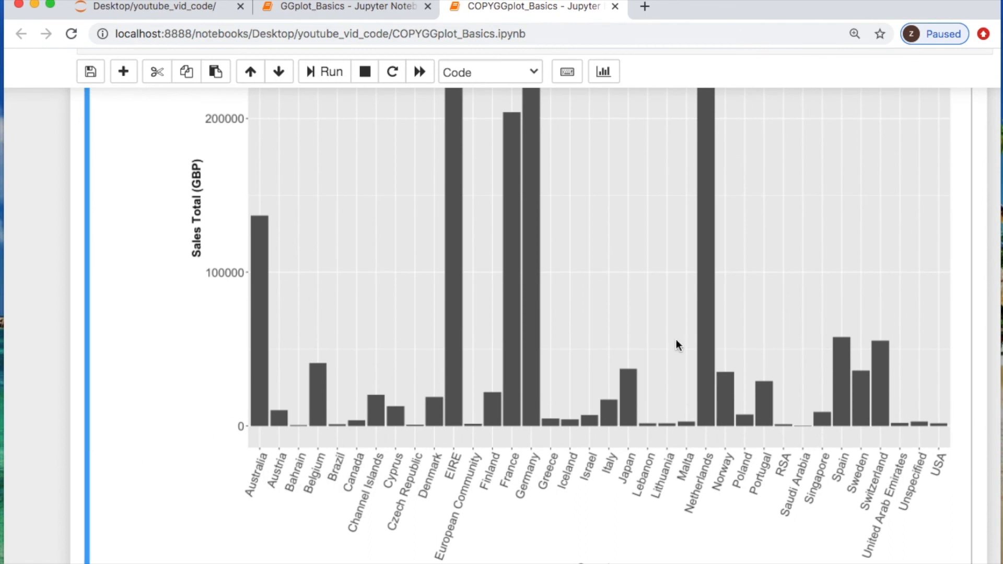
mouse_move(368, 390)
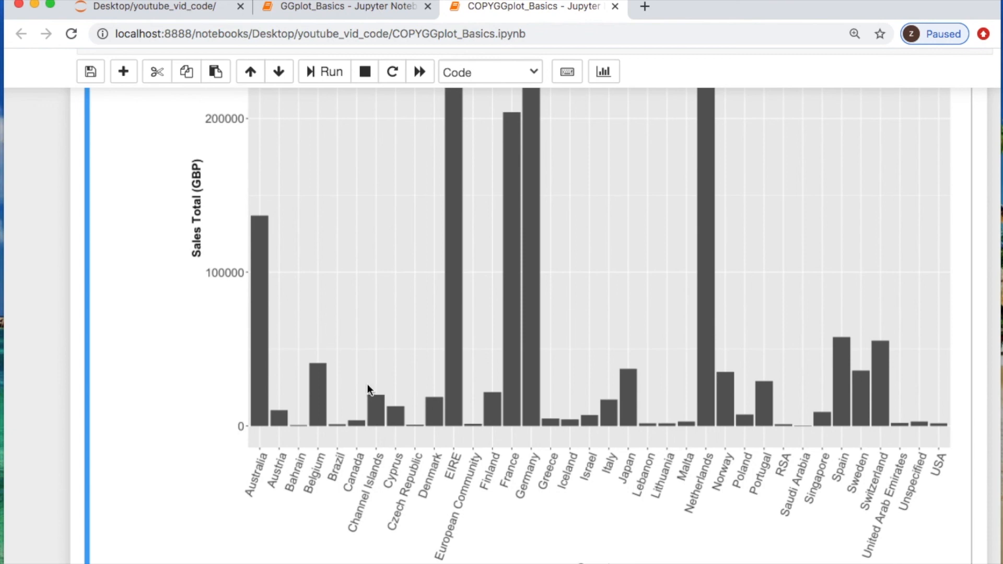
scroll(down, 3)
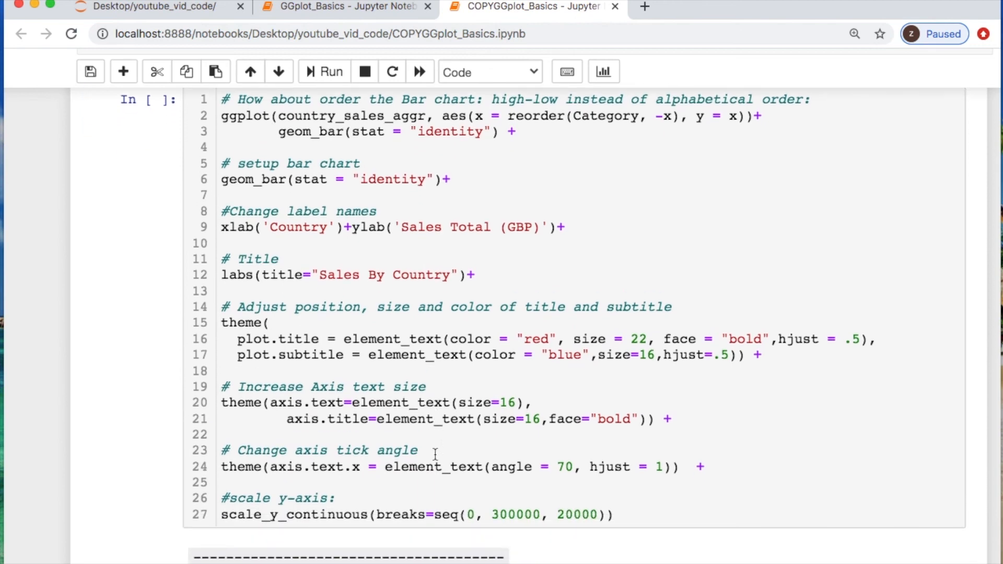
- Run the reorder(Category, -x) cell to draw the country bar chart sorted highest to lowest
scroll(up, 3)
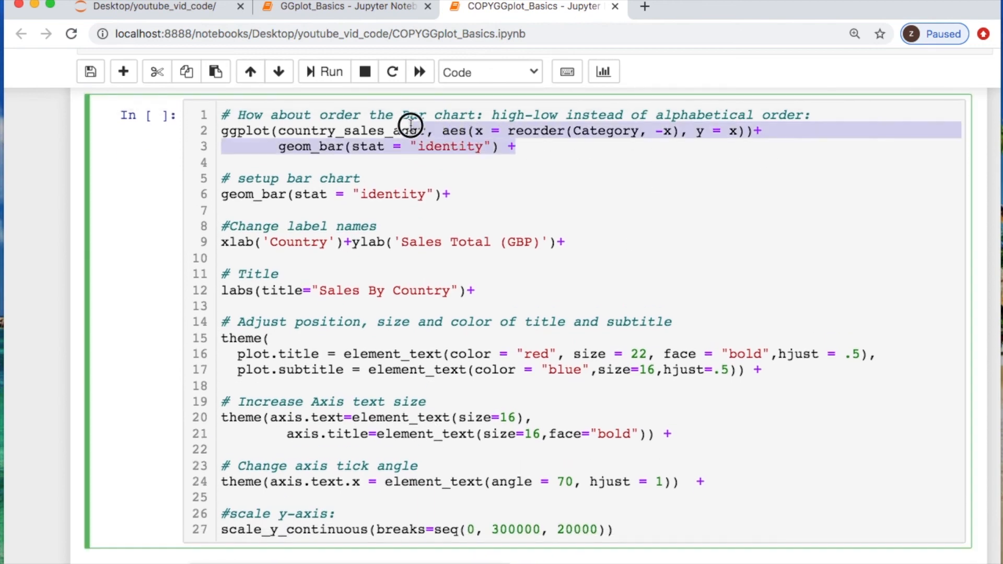
click(523, 131)
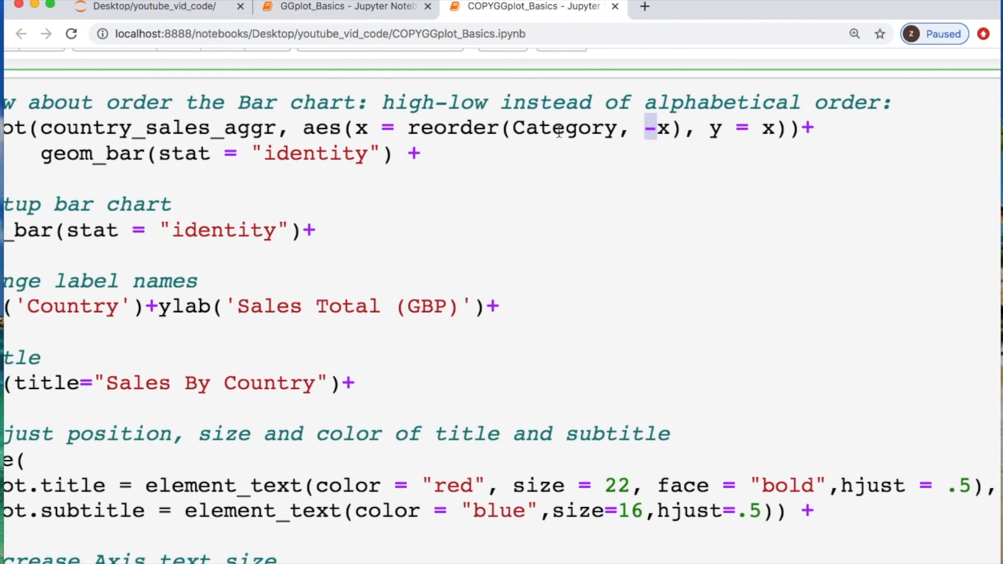
scroll(up, 3)
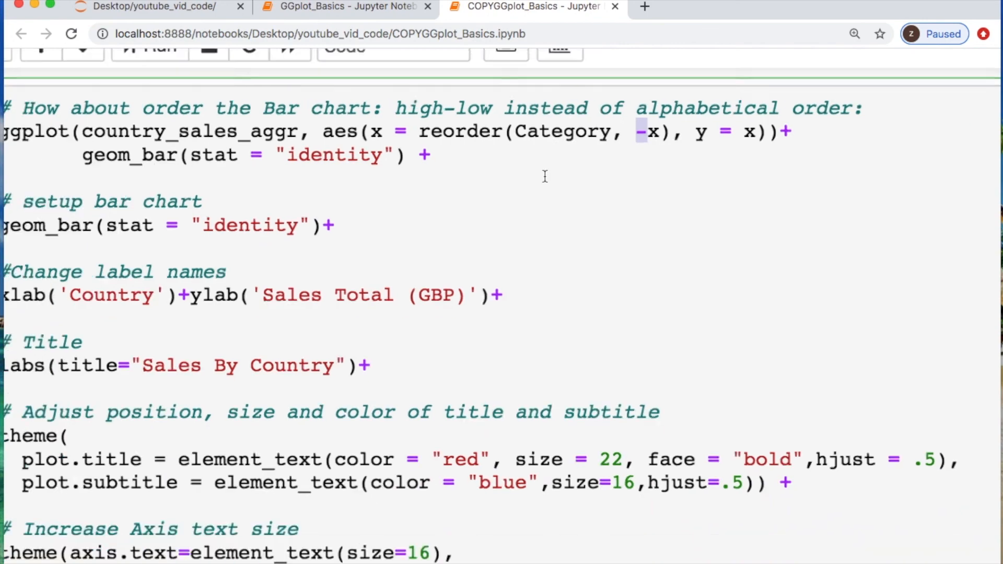
scroll(up, 3)
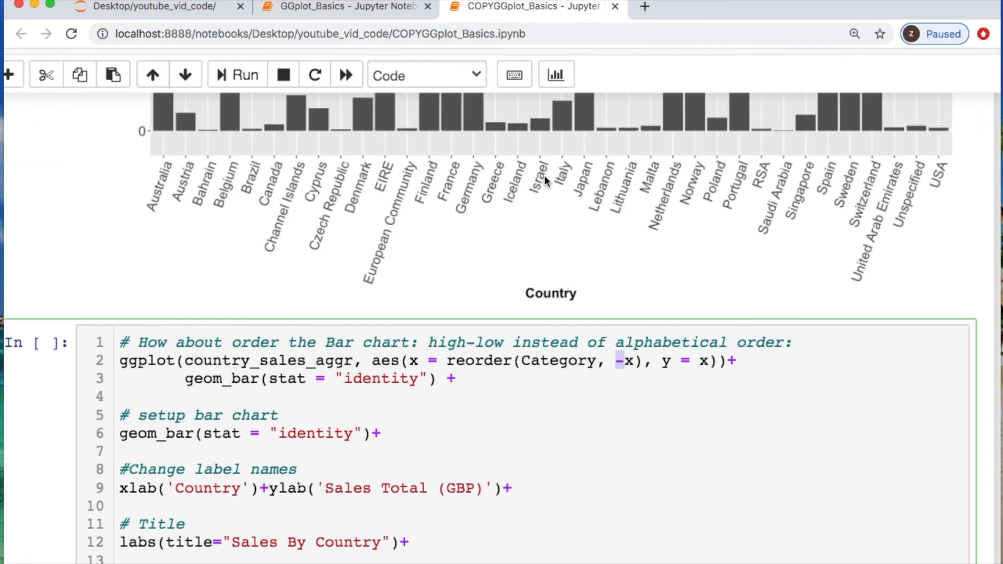
scroll(down, 3)
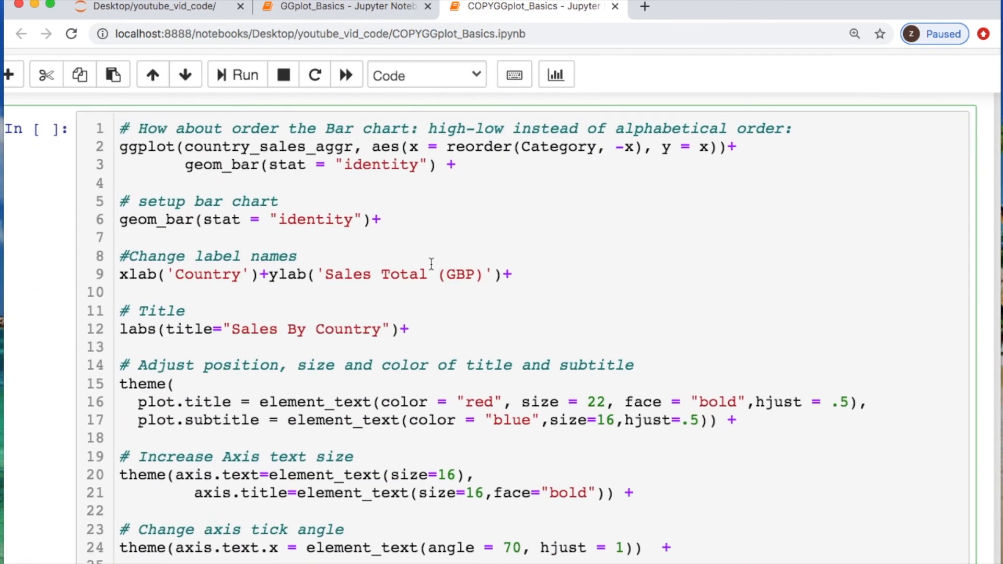
click(236, 76)
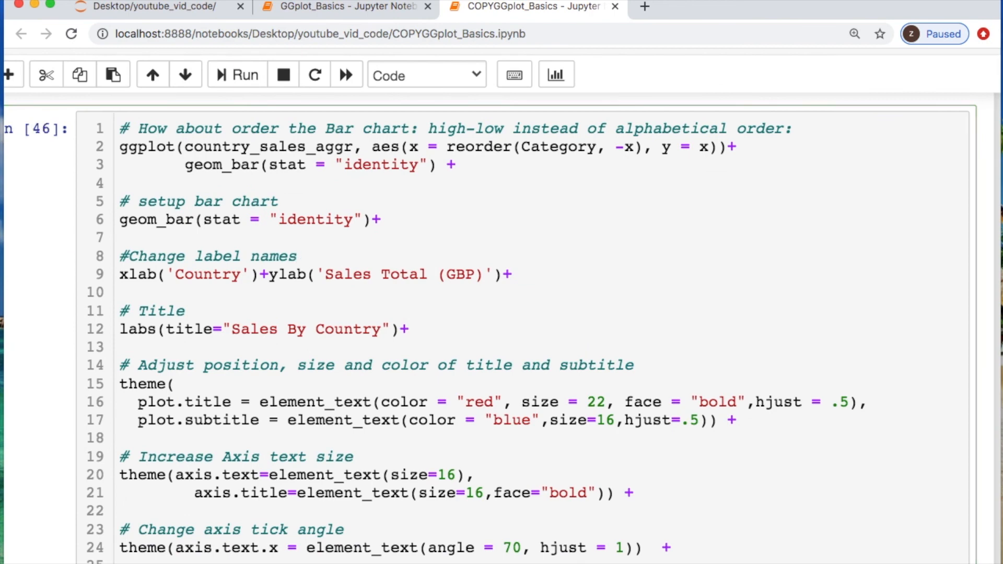
click(236, 75)
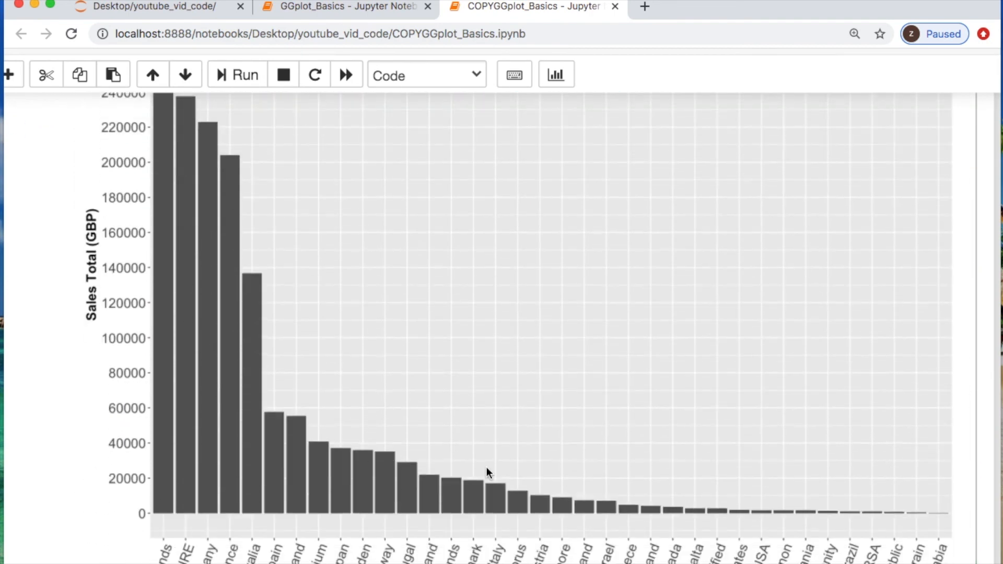
- Scroll past the descending chart to the closing Like, Share & Subscribe and Citations notes
scroll(up, 3)
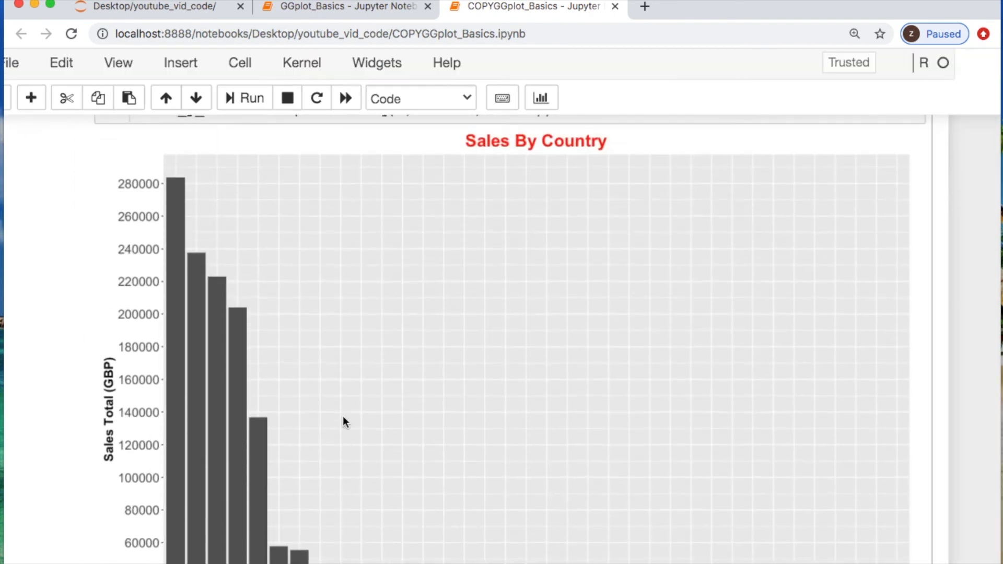
scroll(down, 3)
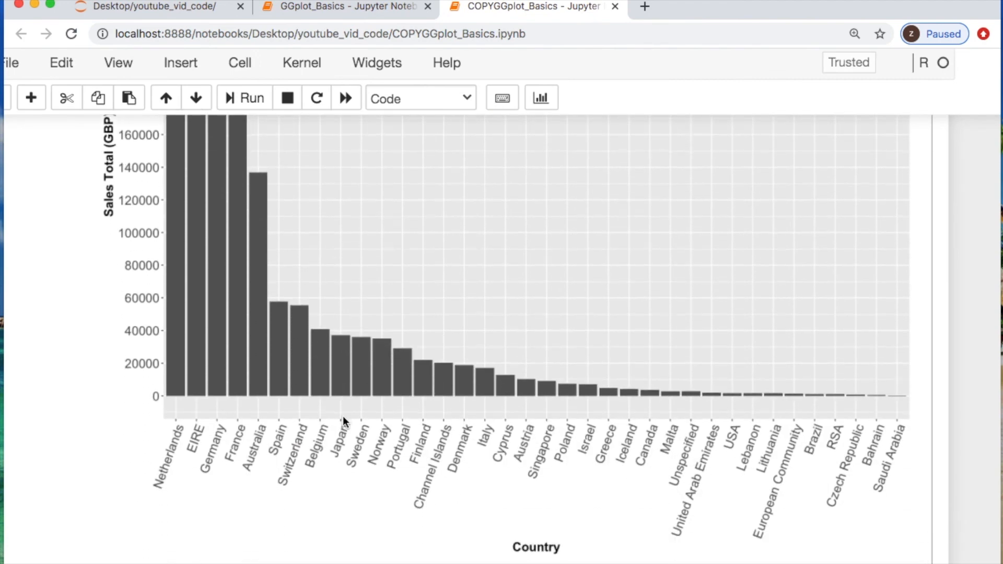
scroll(down, 3)
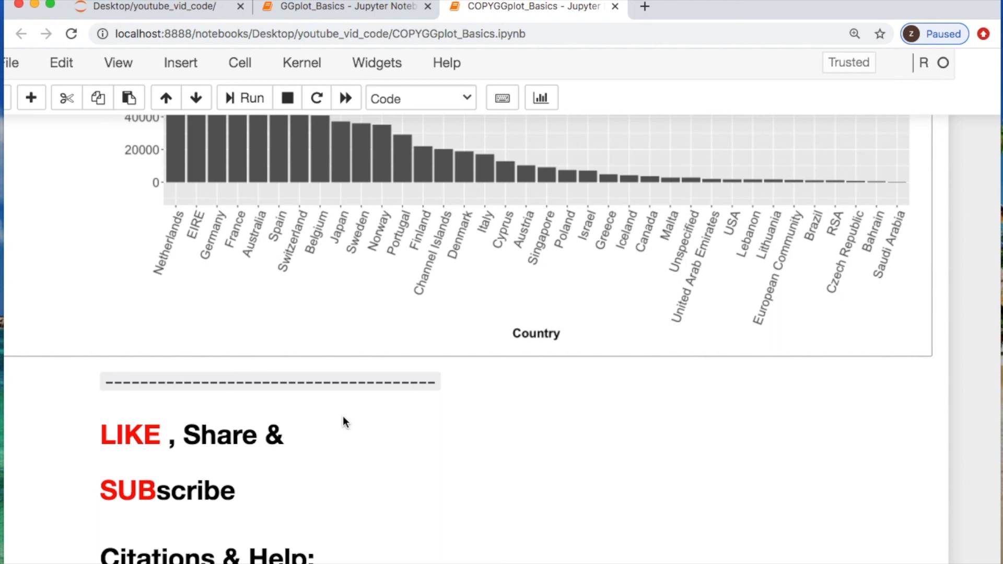
mouse_move(432, 515)
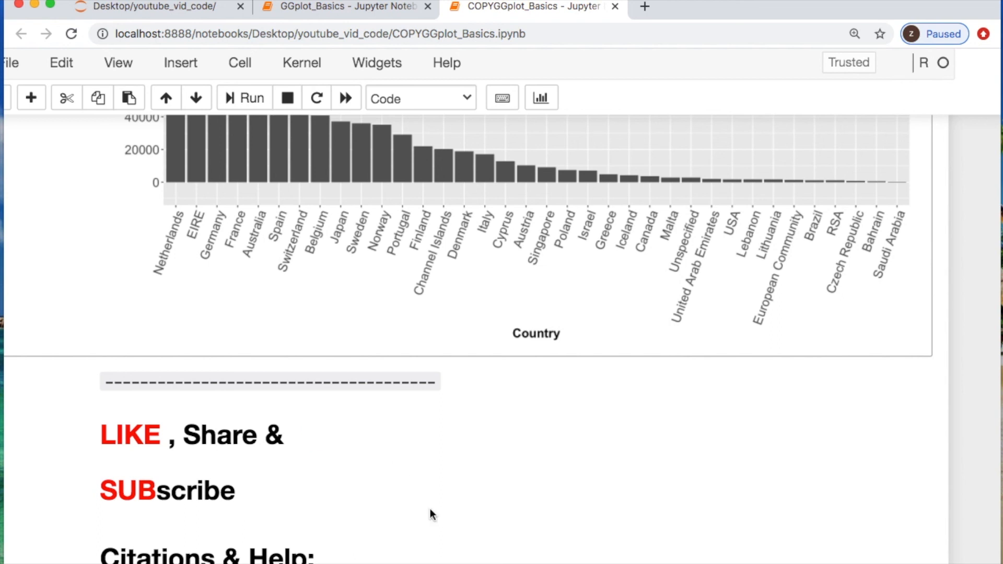